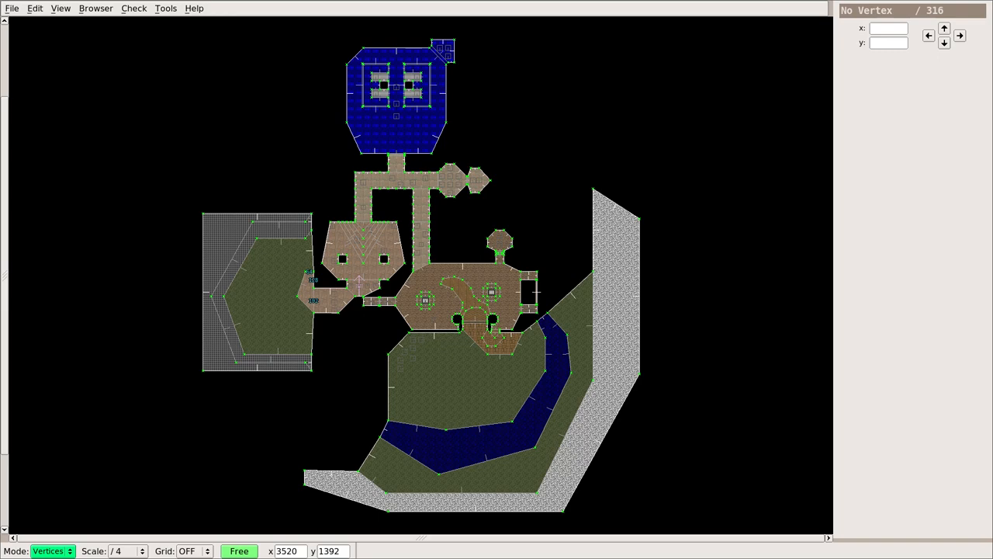
{"action": "mouse_move", "coordinate": [192, 162]}
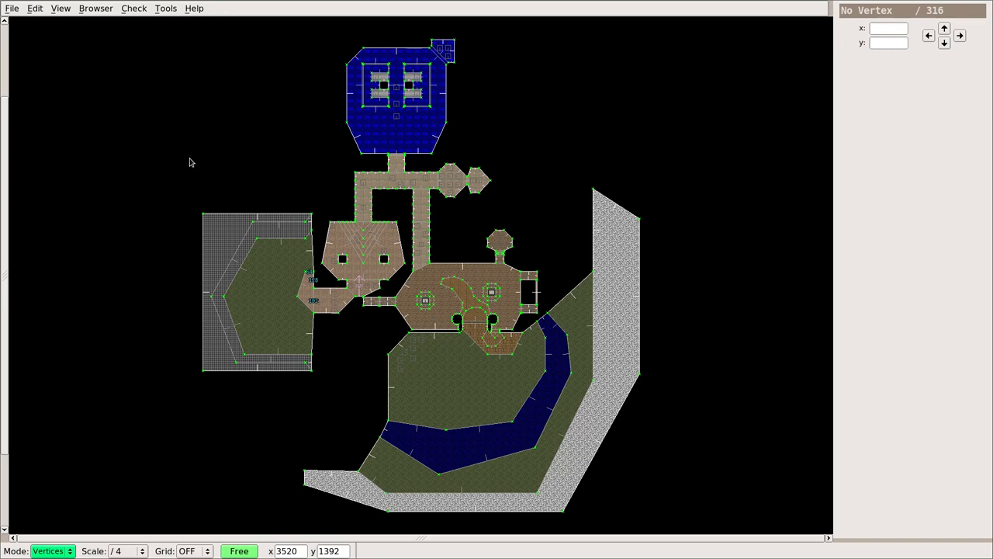
{"action": "mouse_move", "coordinate": [309, 277]}
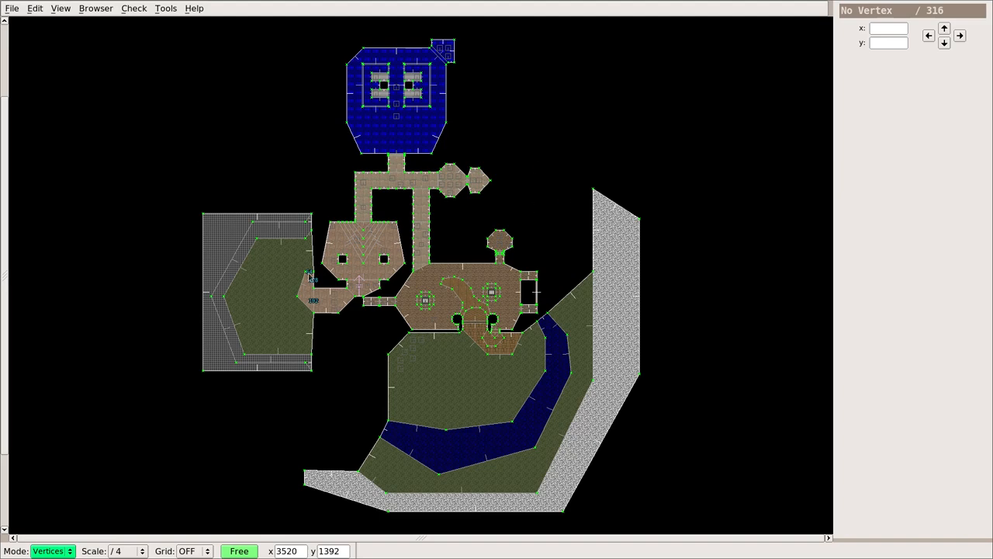
{"action": "mouse_move", "coordinate": [477, 261]}
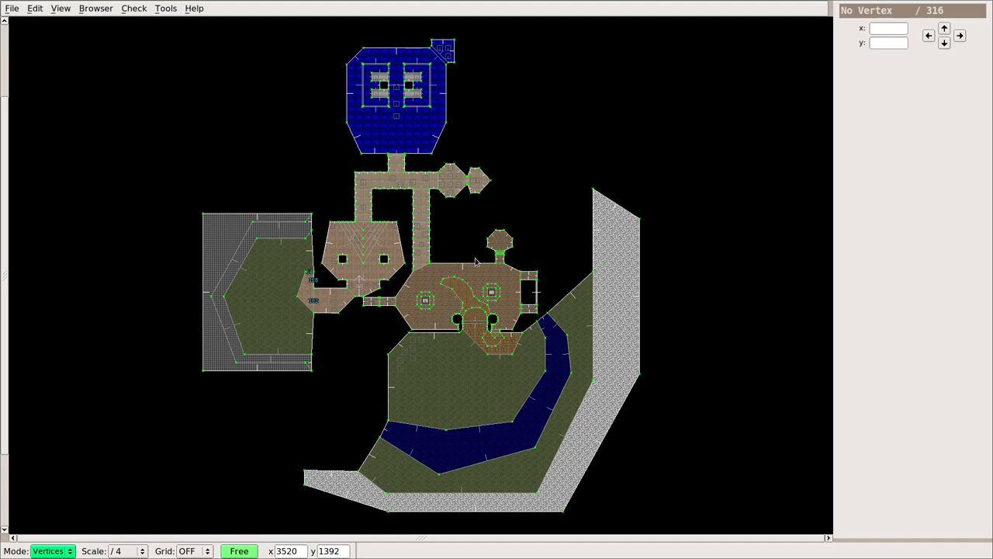
{"action": "mouse_move", "coordinate": [387, 263]}
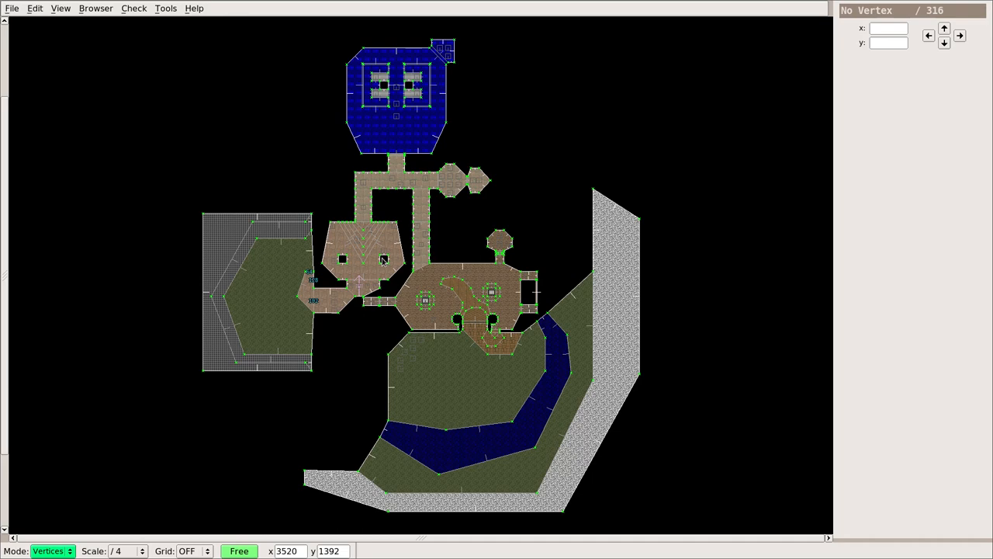
{"action": "mouse_move", "coordinate": [446, 262]}
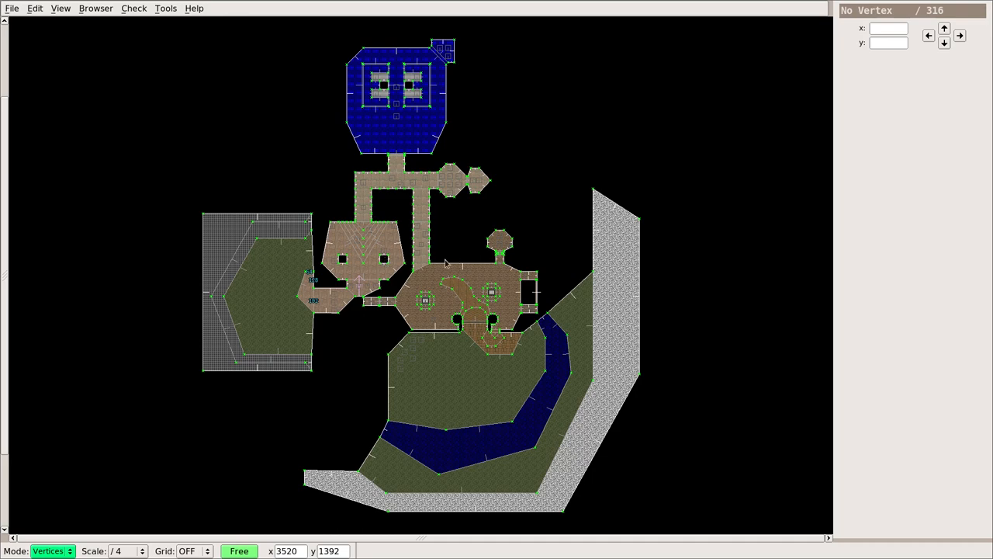
{"action": "mouse_move", "coordinate": [444, 263]}
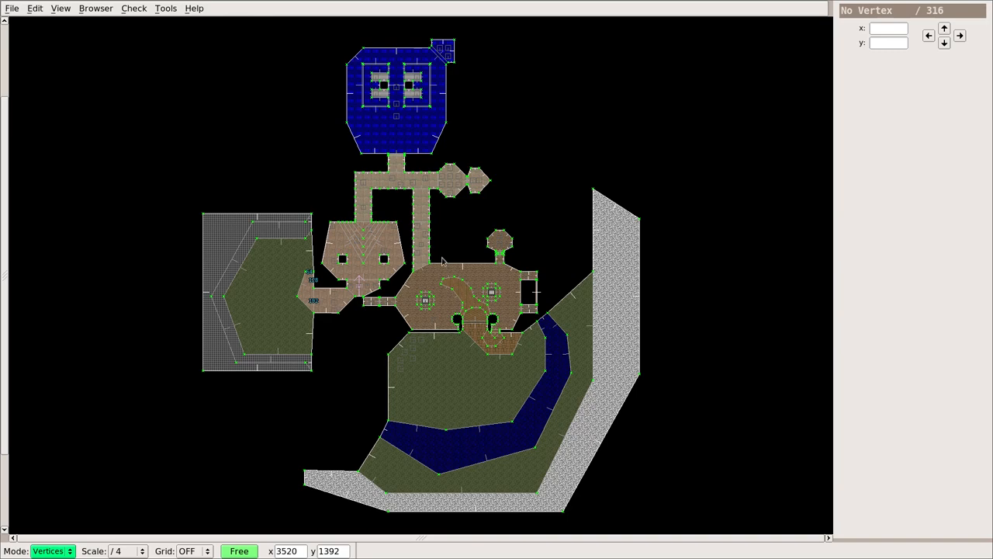
{"action": "mouse_move", "coordinate": [300, 181]}
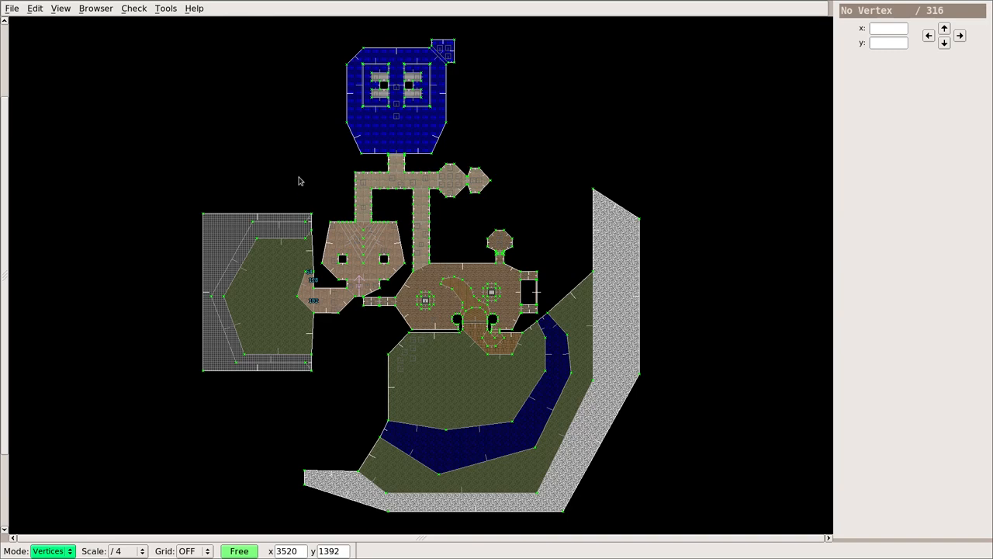
Step: Try starting a fresh empty map, then dismiss the notice
{"action": "left_click", "coordinate": [12, 8]}
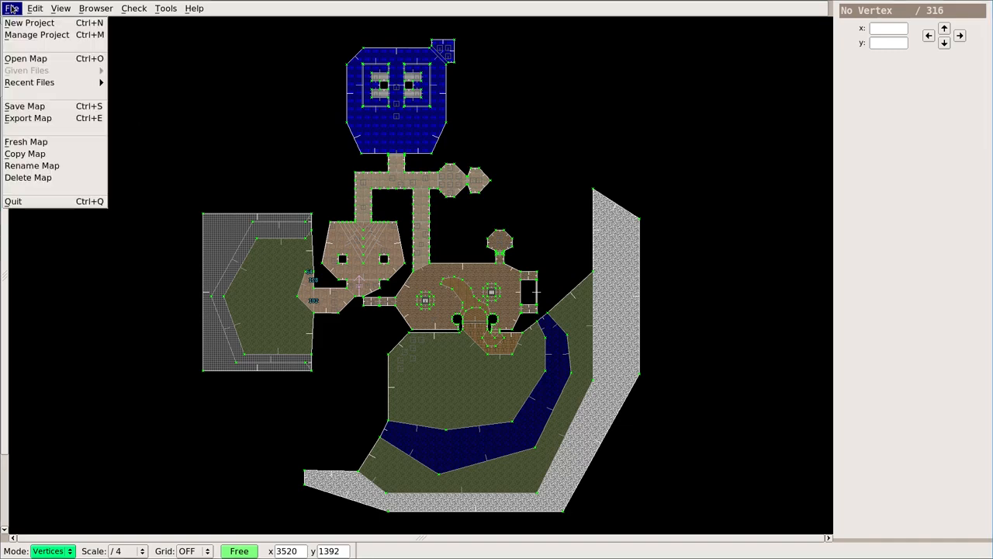
{"action": "left_click", "coordinate": [26, 141]}
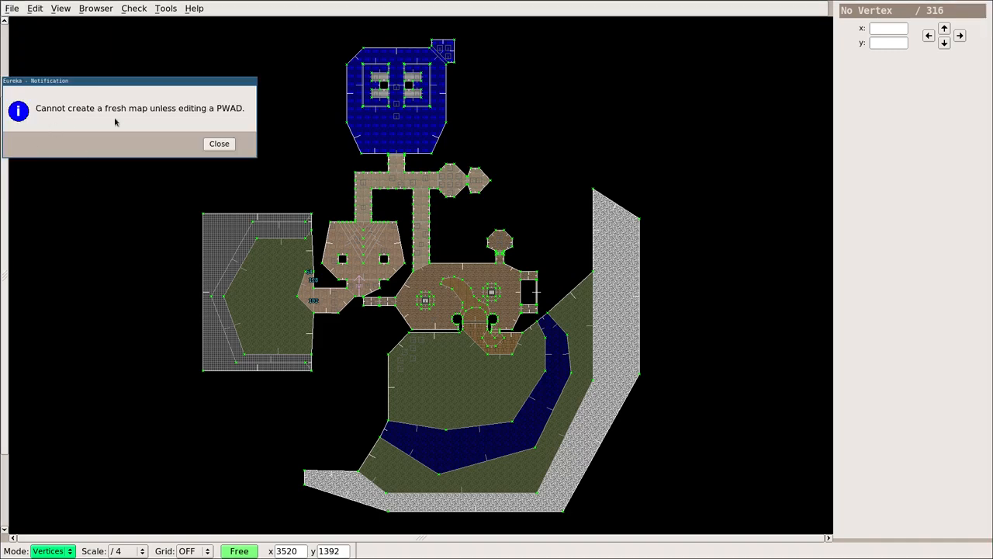
{"action": "mouse_move", "coordinate": [222, 121]}
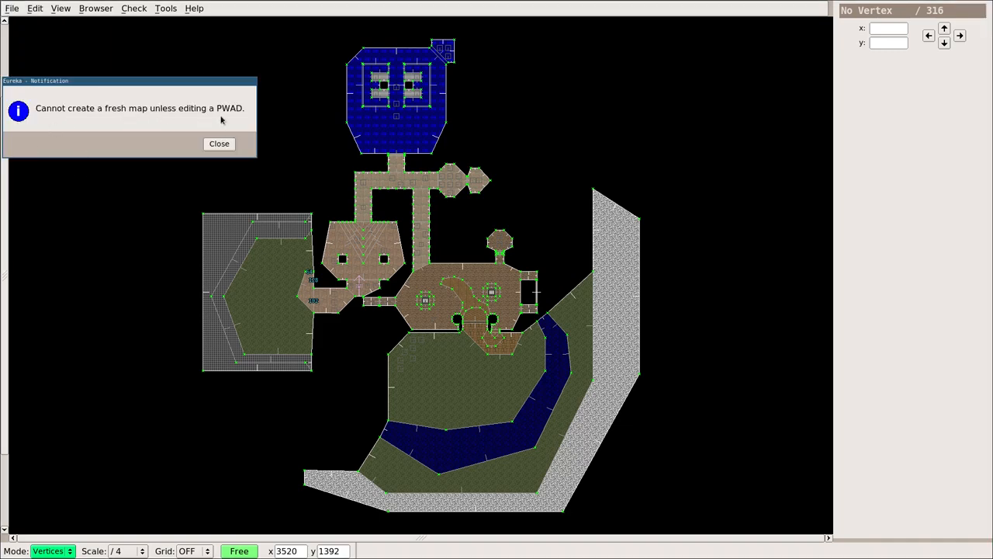
{"action": "left_click", "coordinate": [219, 144]}
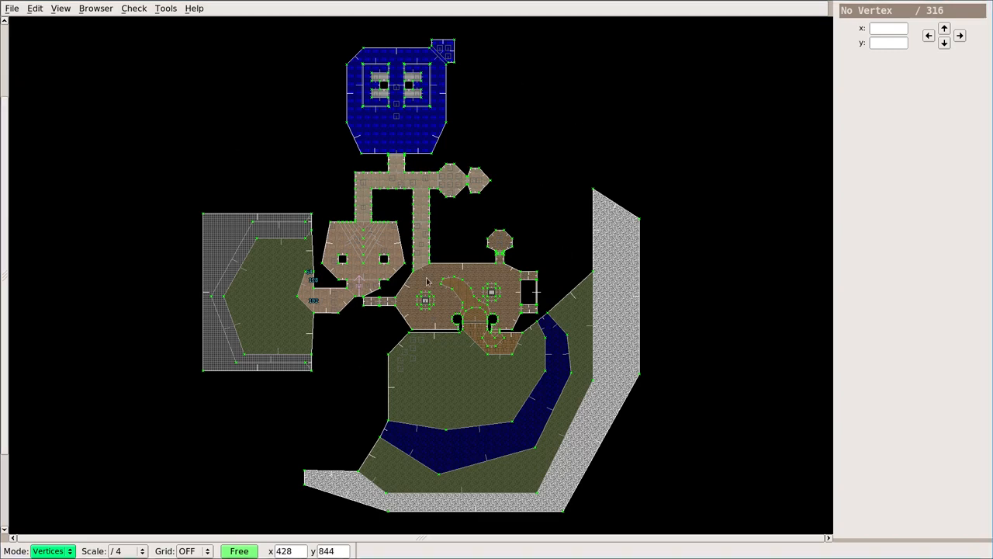
{"action": "mouse_move", "coordinate": [14, 18]}
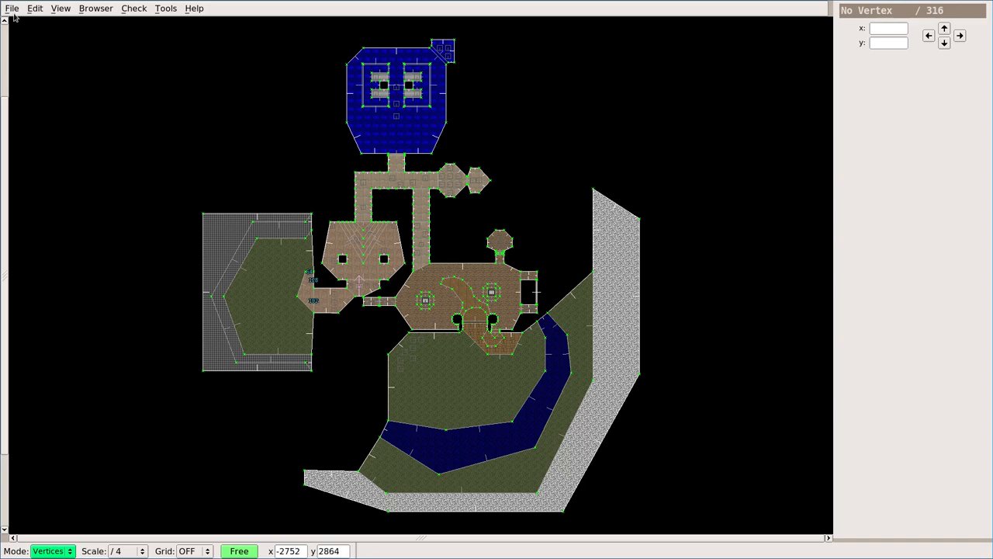
Step: Save a new project file named 'tutorial' in the home folder's wads directory
{"action": "left_click", "coordinate": [12, 8]}
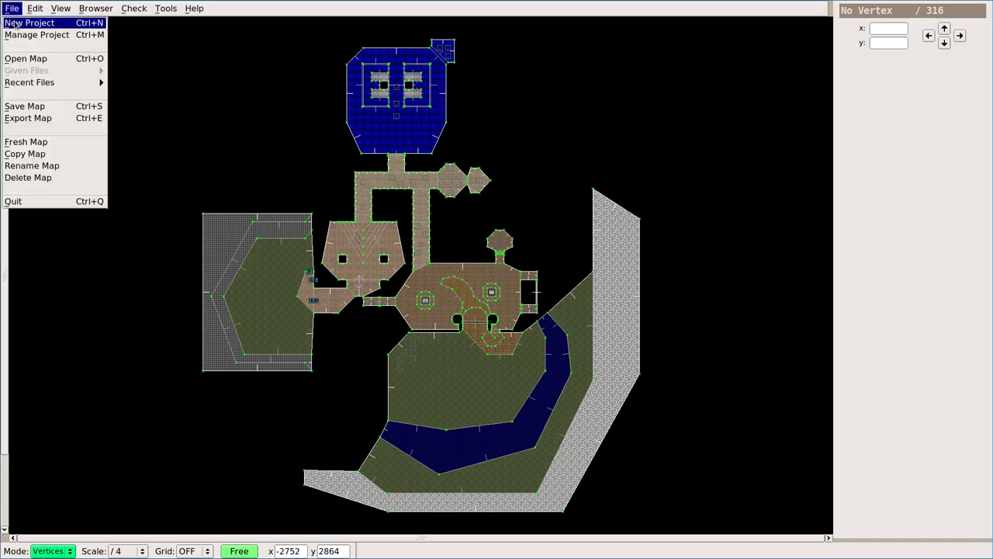
{"action": "left_click", "coordinate": [29, 22]}
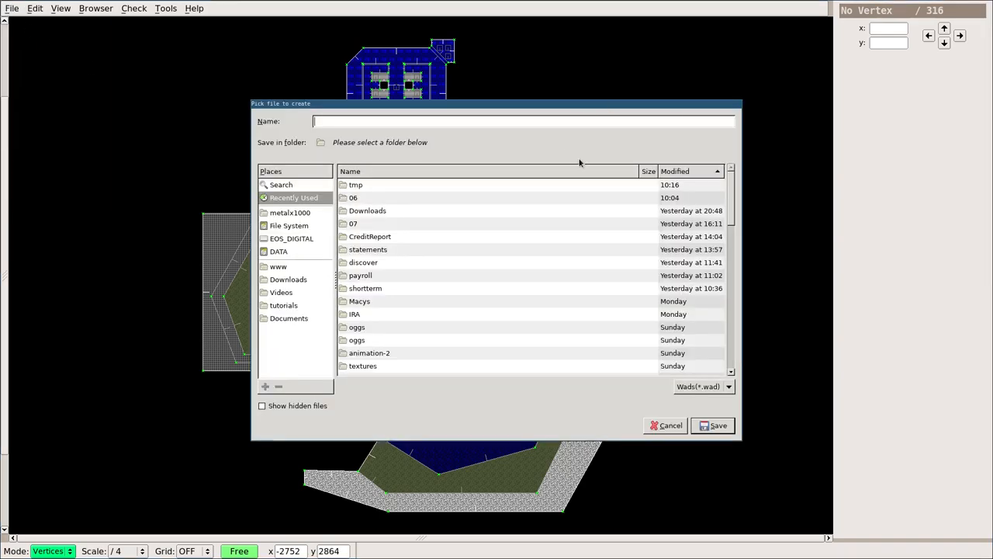
{"action": "mouse_move", "coordinate": [543, 147]}
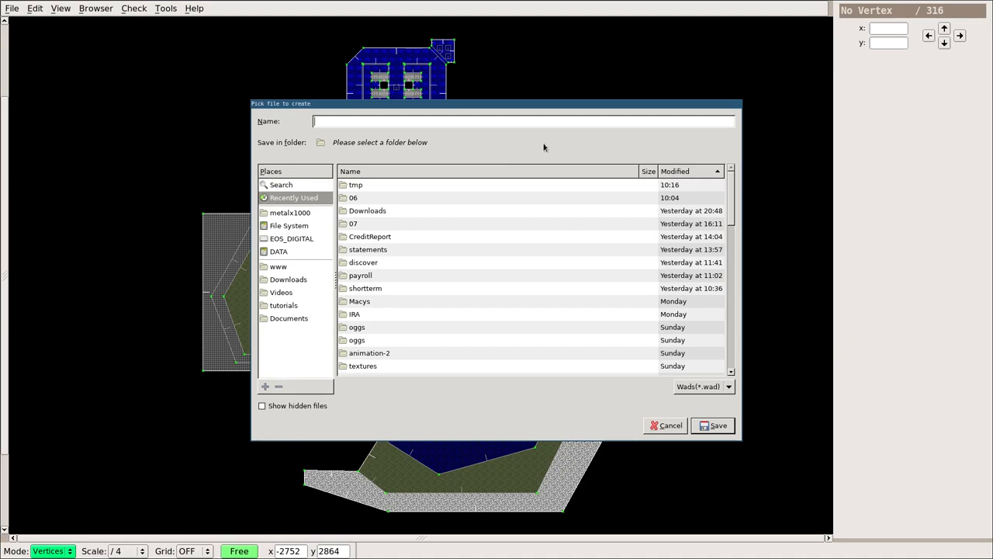
{"action": "mouse_move", "coordinate": [370, 190]}
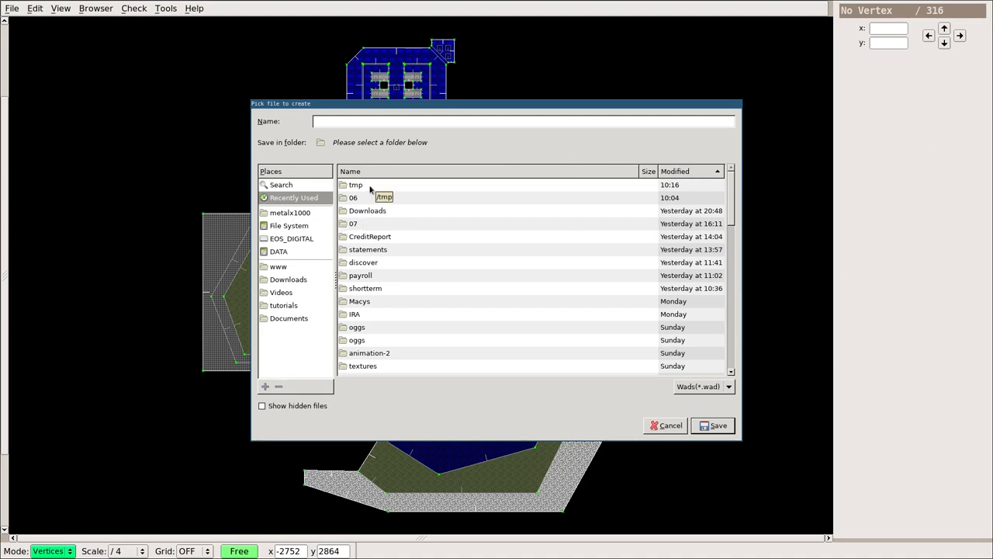
{"action": "left_click", "coordinate": [355, 184]}
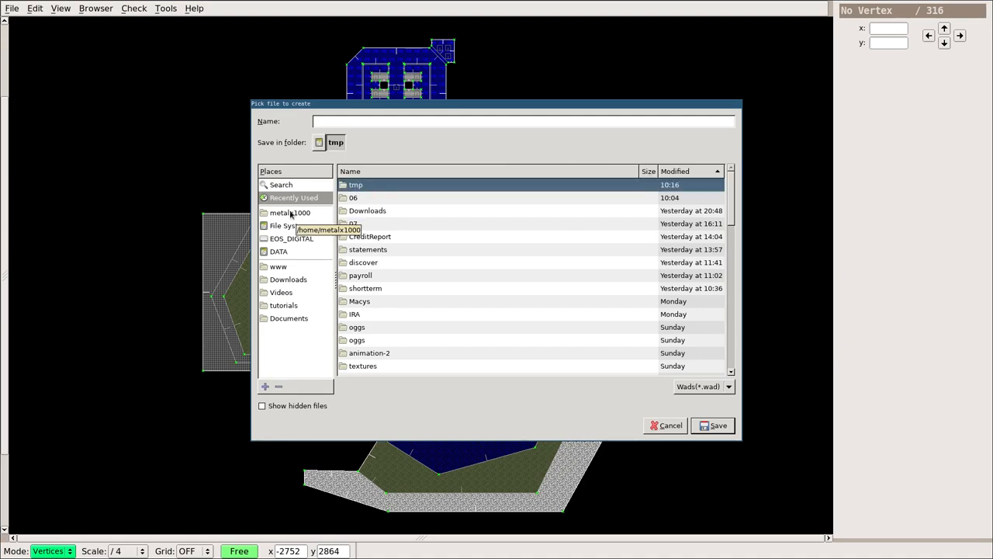
{"action": "left_click", "coordinate": [290, 213]}
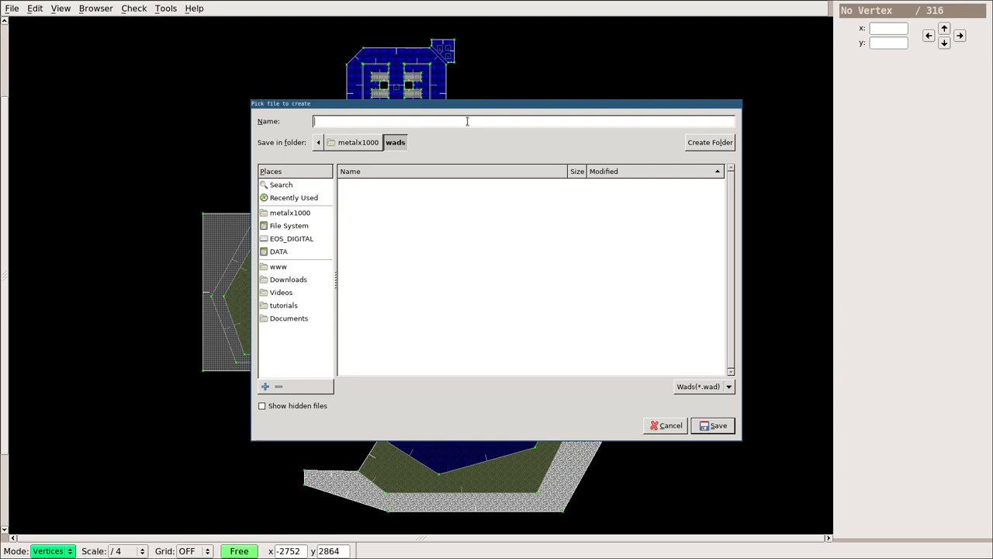
{"action": "type", "text": "tut"}
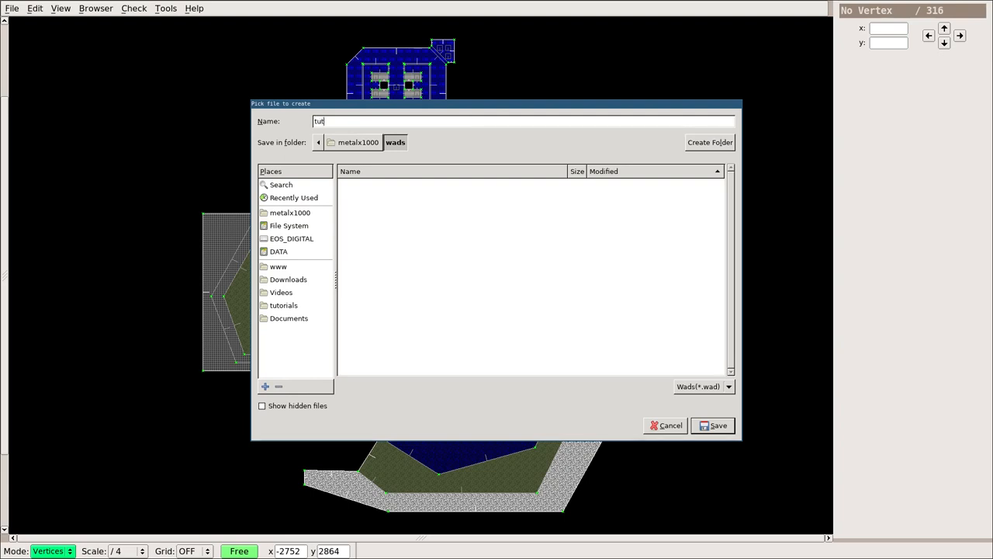
{"action": "type", "text": "orial"}
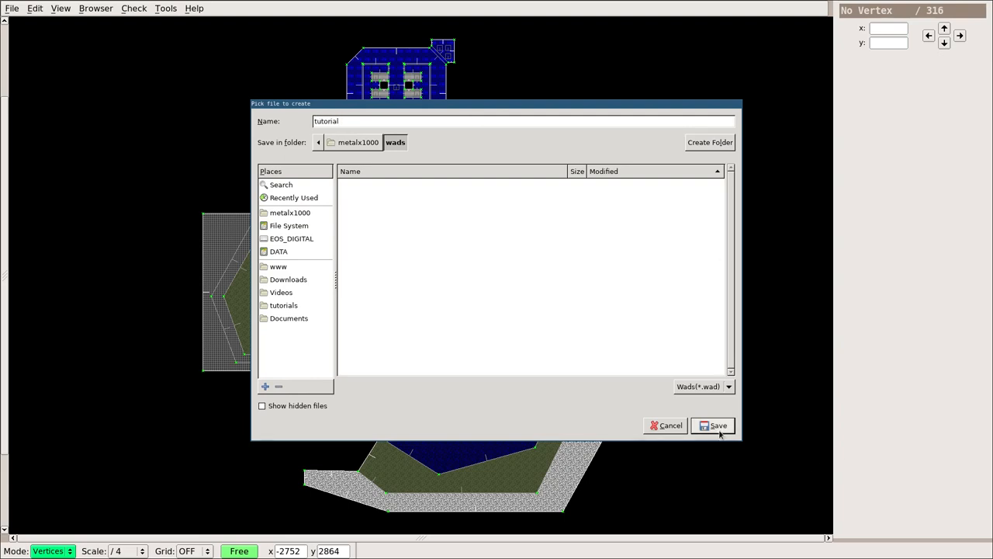
{"action": "left_click", "coordinate": [713, 425]}
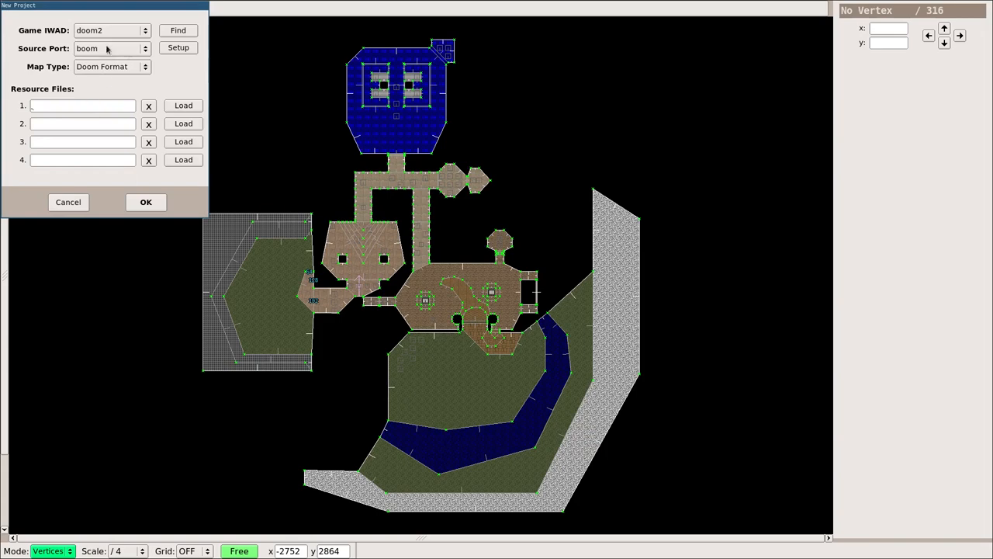
{"action": "mouse_move", "coordinate": [118, 30]}
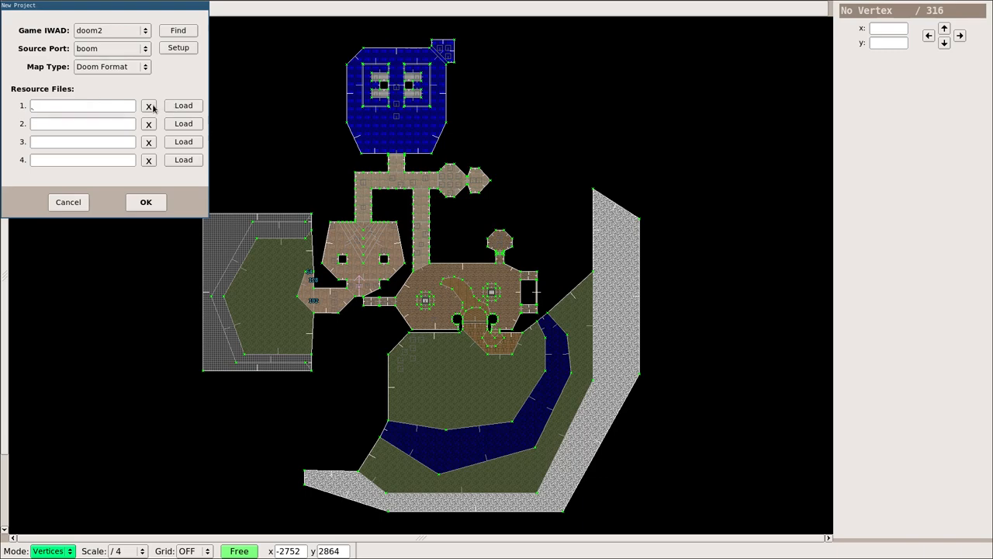
{"action": "mouse_move", "coordinate": [145, 202]}
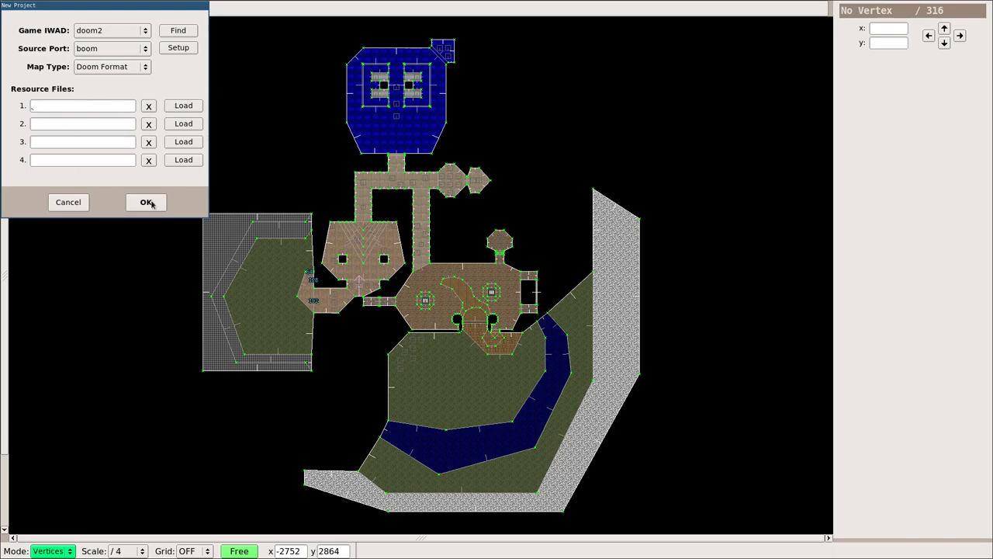
Step: Confirm the project with doom2 IWAD, boom source port and Doom Format maps
{"action": "left_click", "coordinate": [147, 202]}
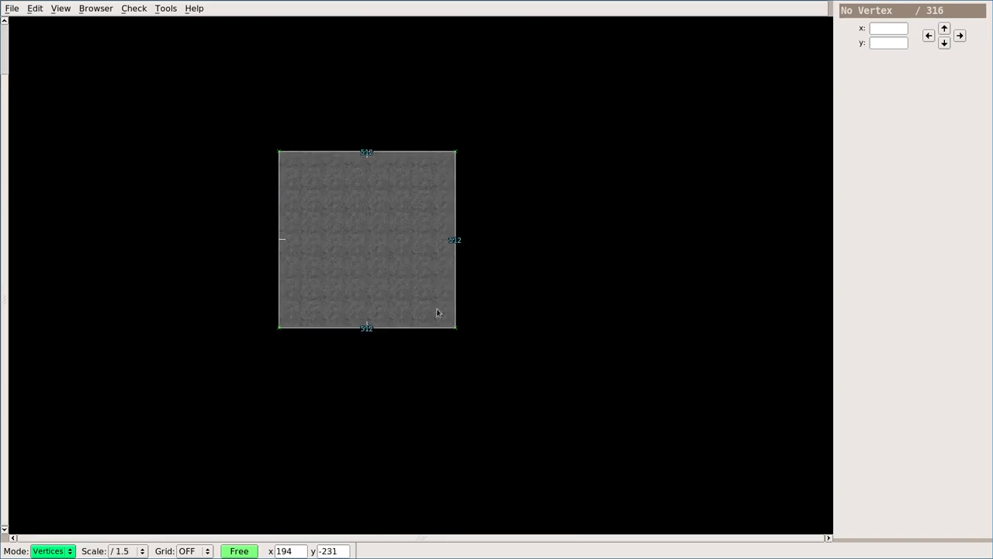
{"action": "mouse_move", "coordinate": [307, 225]}
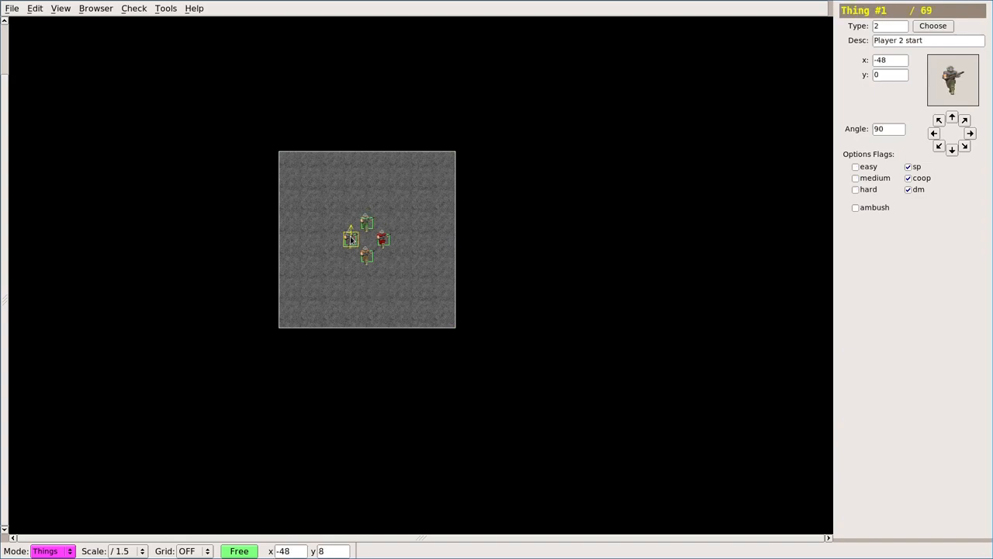
{"action": "mouse_move", "coordinate": [350, 245]}
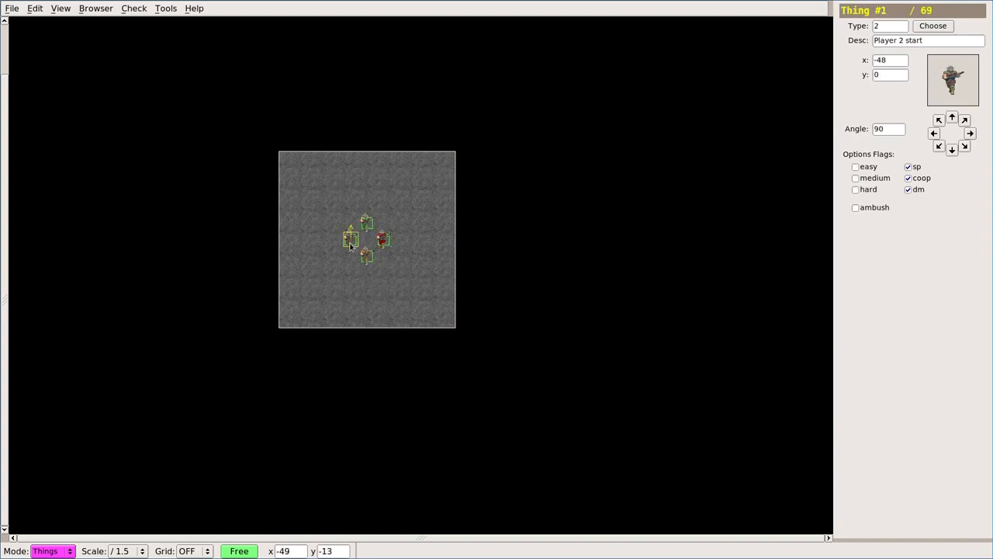
Step: Select and inspect the Player 4, Player 1 and Player 3 starts
{"action": "left_click", "coordinate": [381, 239]}
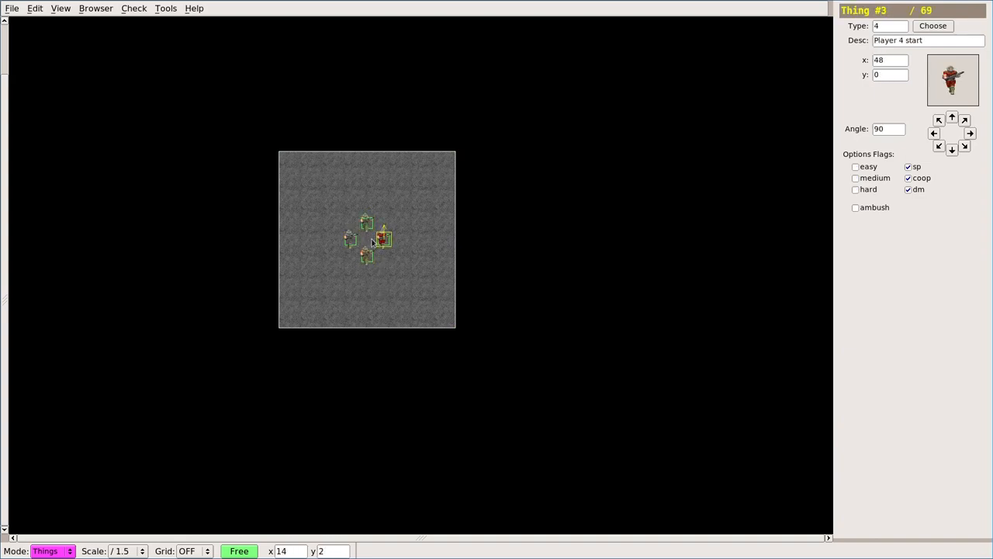
{"action": "left_click", "coordinate": [316, 237]}
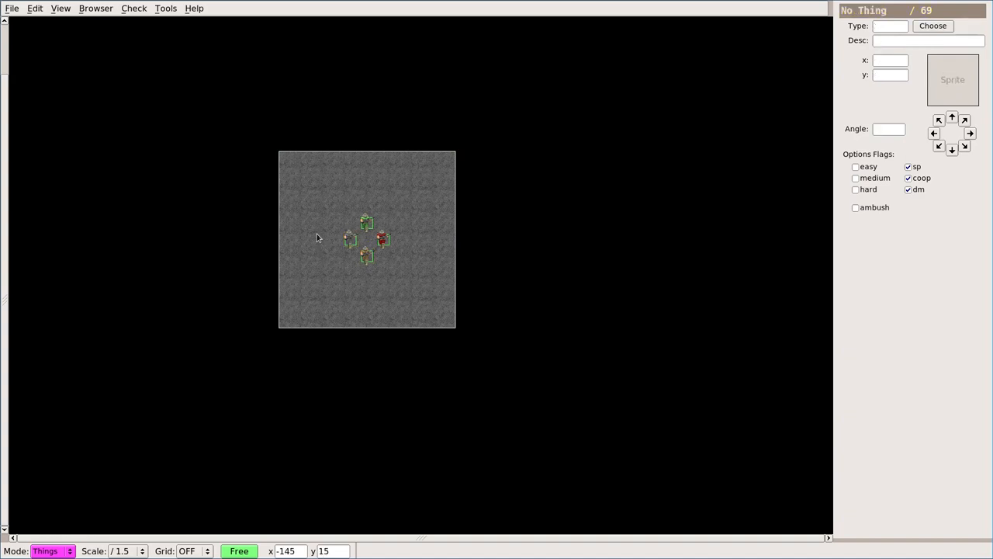
{"action": "mouse_move", "coordinate": [317, 238]}
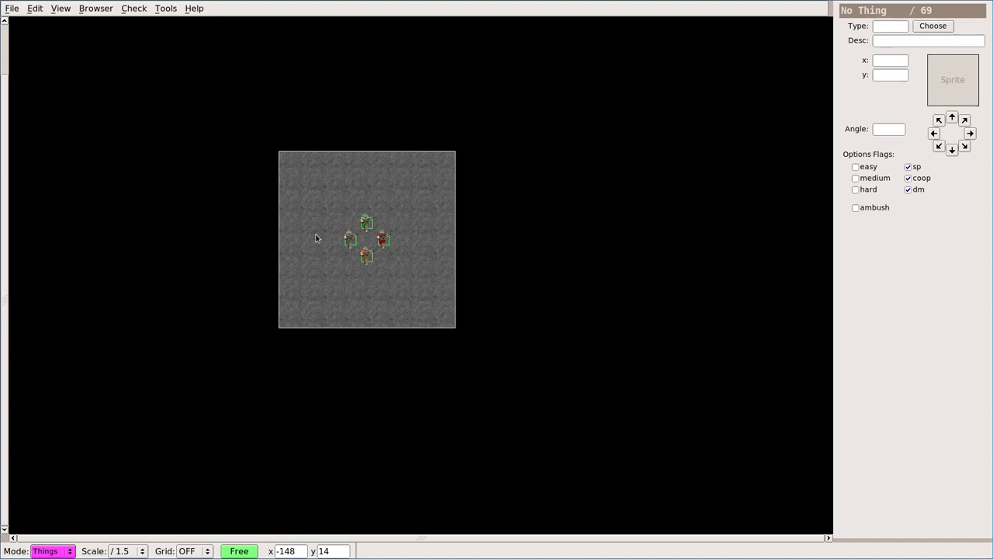
{"action": "mouse_move", "coordinate": [316, 235]}
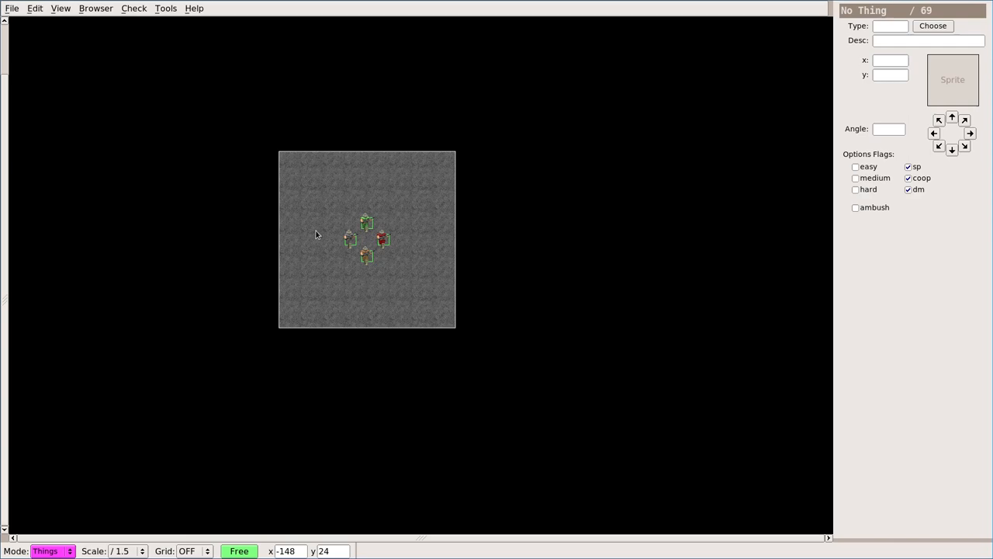
{"action": "left_click", "coordinate": [367, 224]}
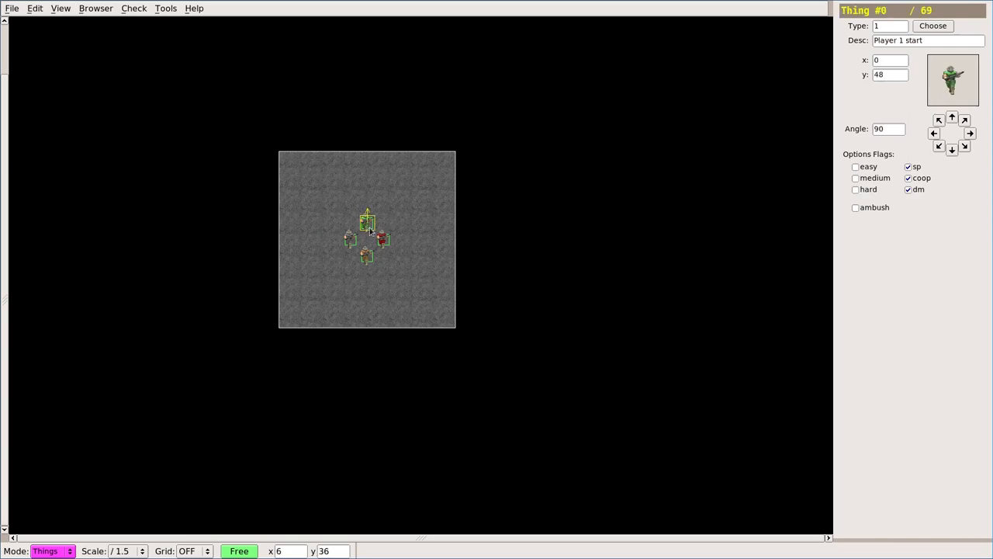
{"action": "left_click", "coordinate": [367, 257]}
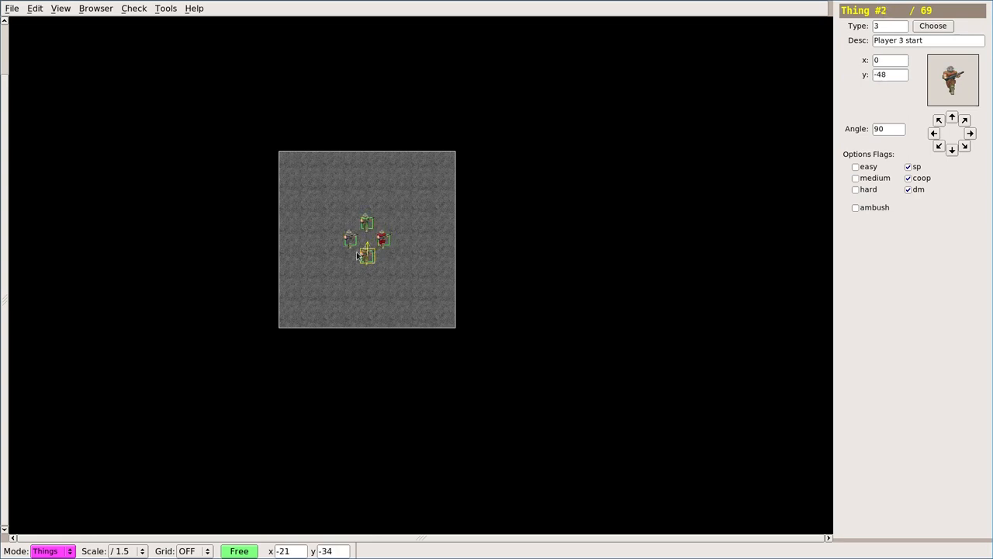
{"action": "left_click", "coordinate": [383, 237]}
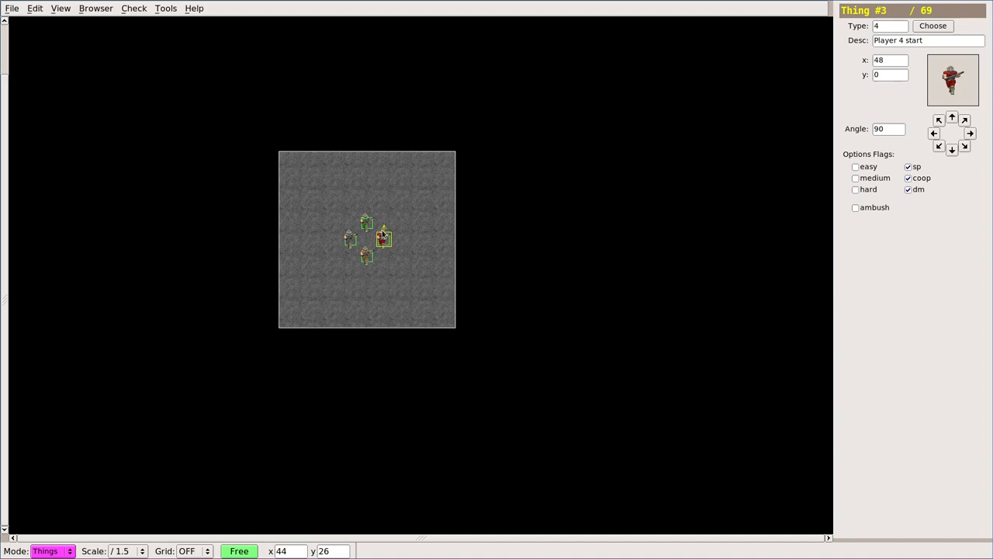
{"action": "mouse_move", "coordinate": [401, 239]}
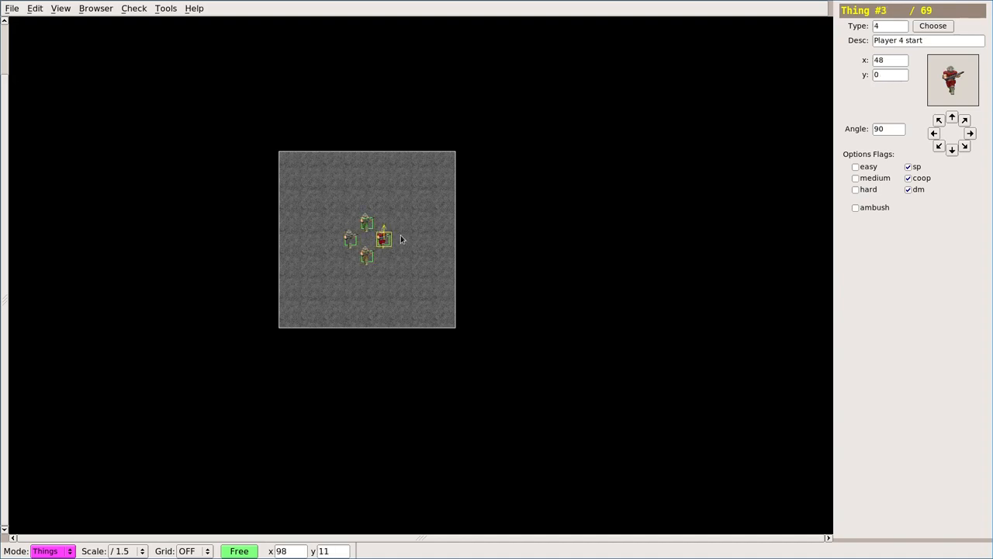
{"action": "mouse_move", "coordinate": [400, 231]}
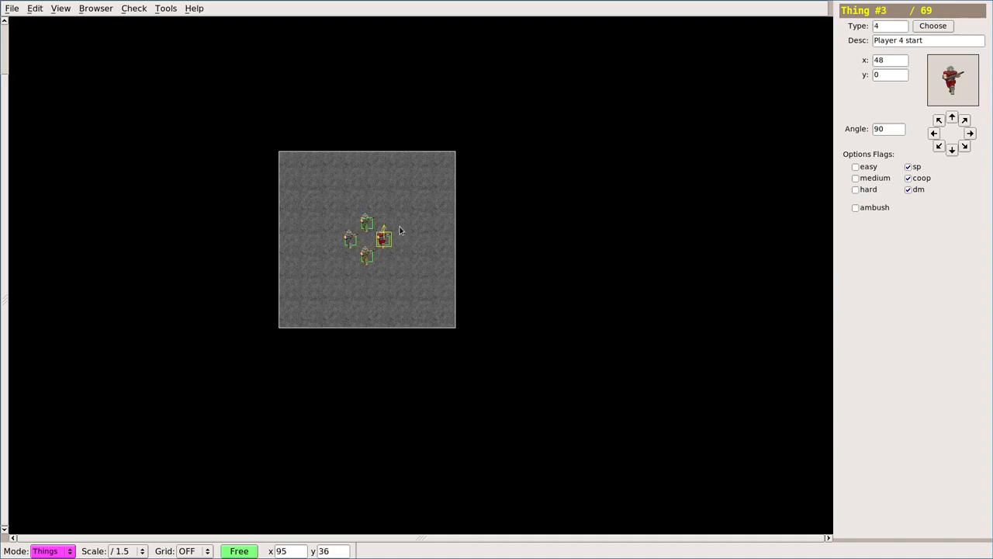
{"action": "mouse_move", "coordinate": [395, 224]}
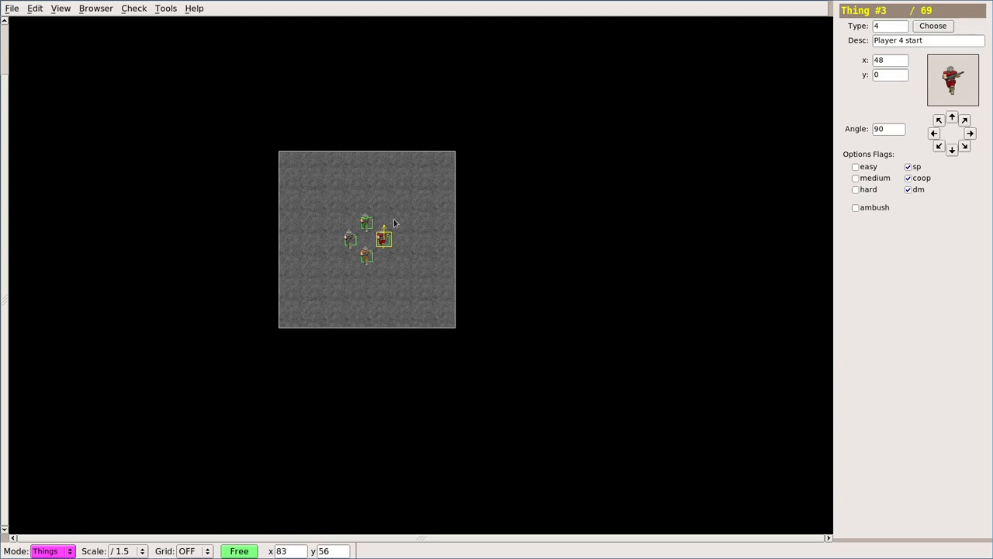
Step: Inspect the Player 2 start and save MAP01 with Ctrl+S
{"action": "left_click", "coordinate": [346, 182]}
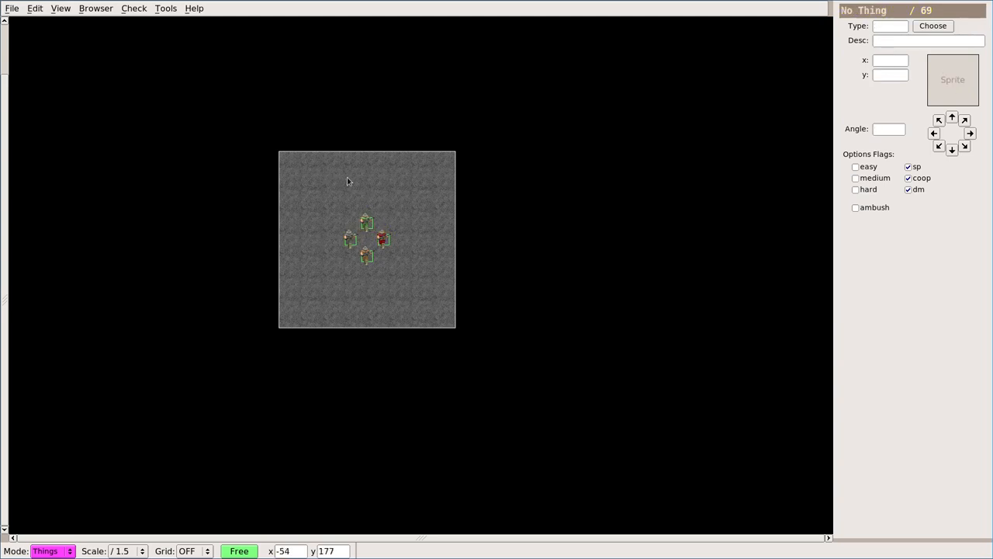
{"action": "left_click", "coordinate": [351, 238]}
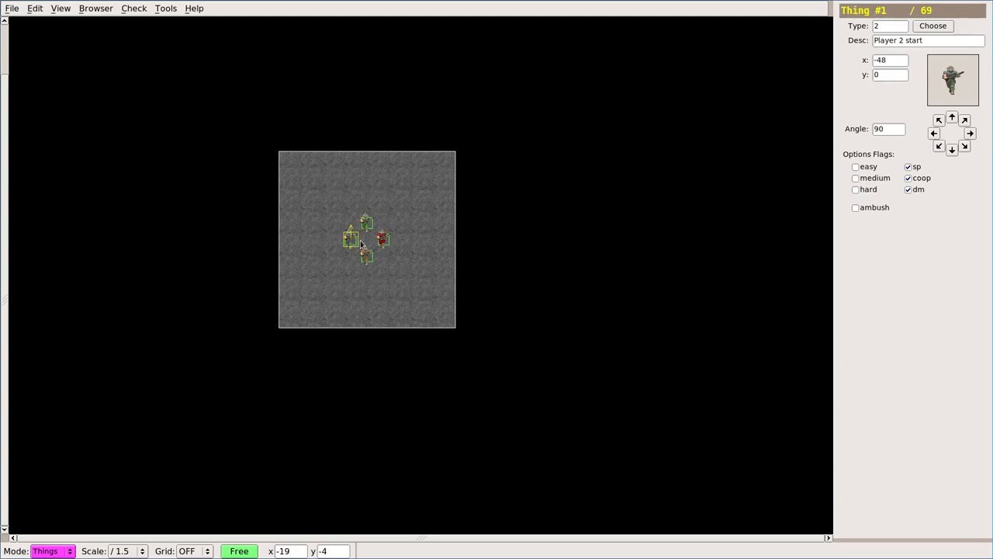
{"action": "key", "text": "ctrl+s"}
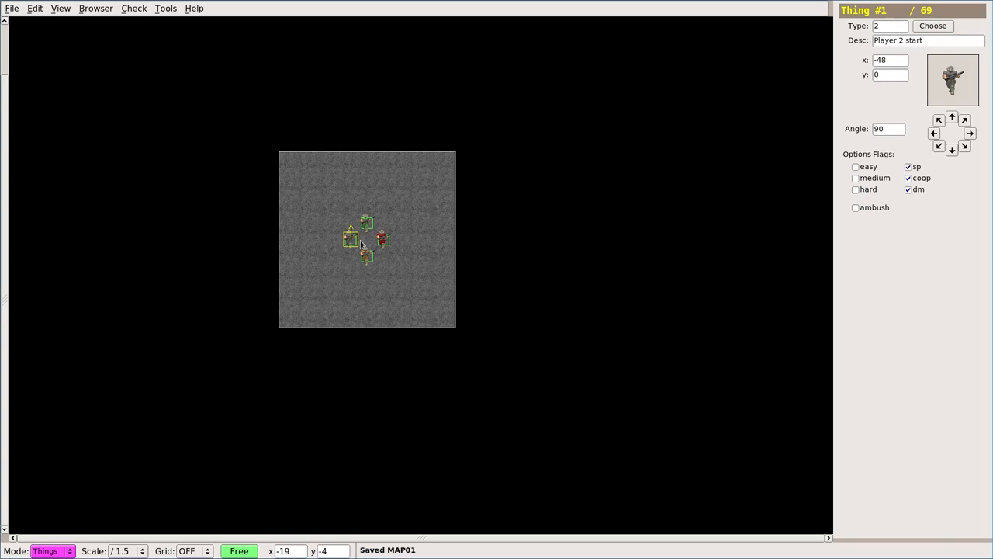
{"action": "left_click", "coordinate": [248, 130]}
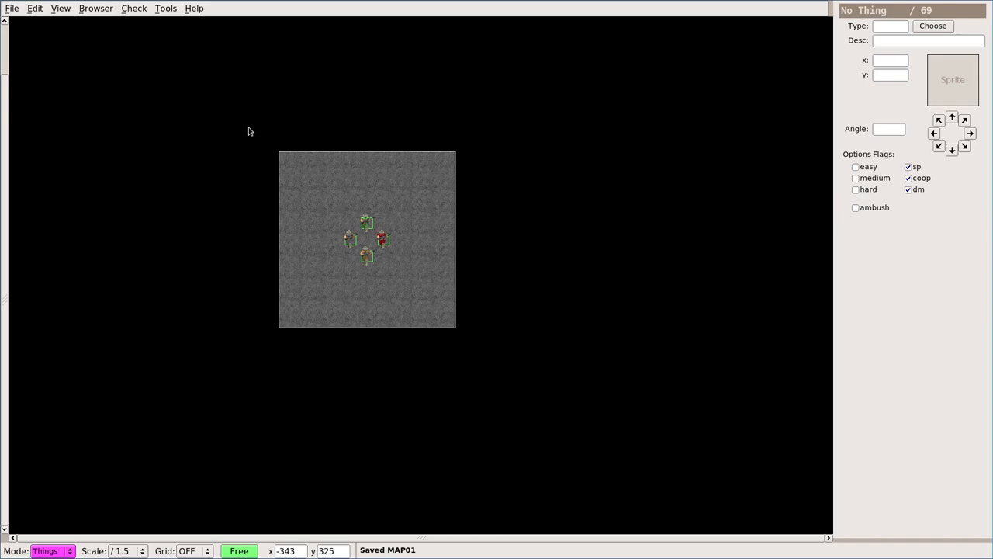
{"action": "left_click", "coordinate": [166, 8]}
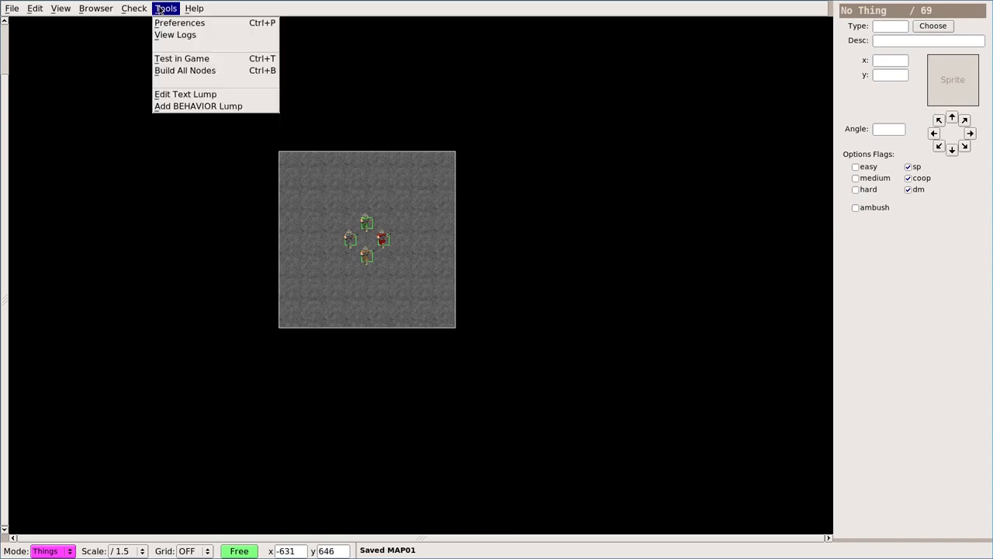
{"action": "mouse_move", "coordinate": [181, 58]}
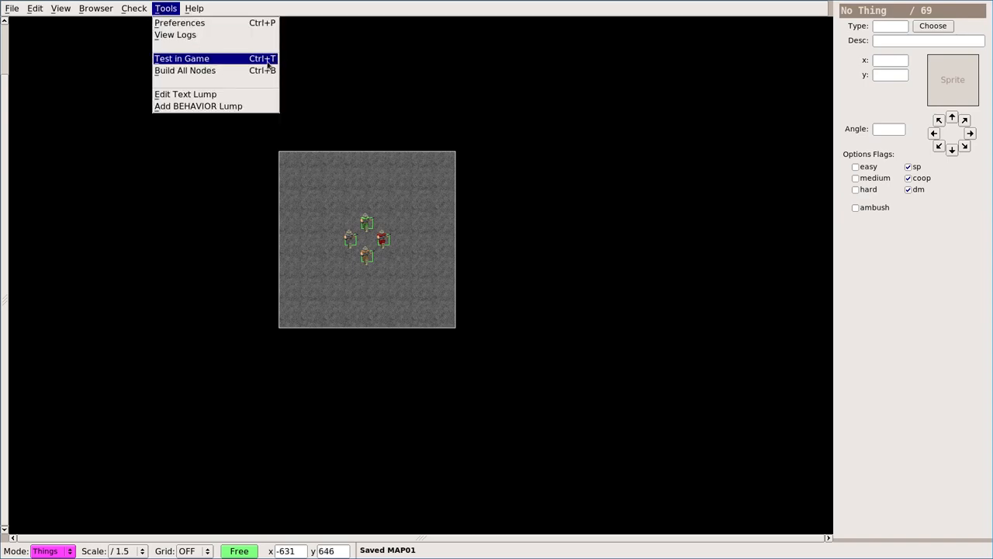
{"action": "mouse_move", "coordinate": [205, 58]}
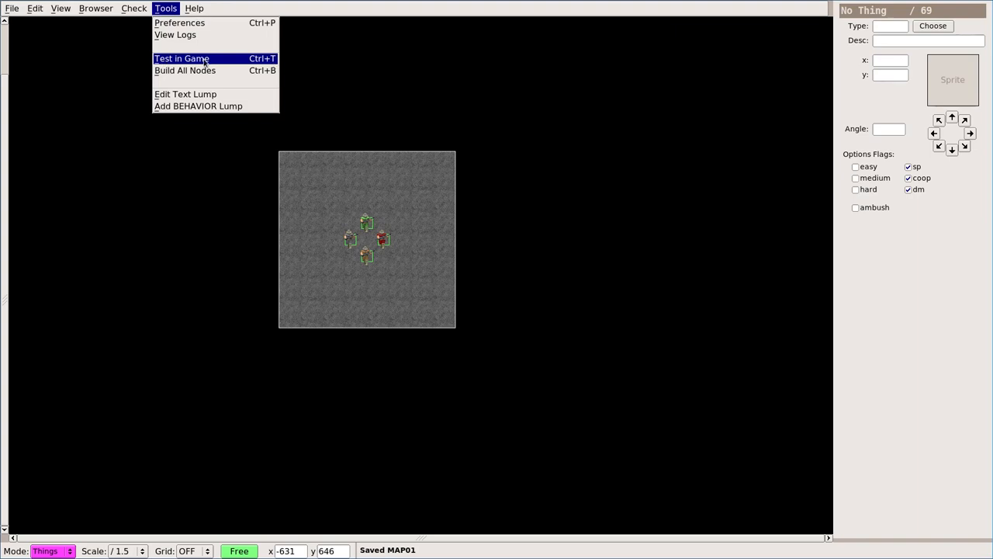
{"action": "mouse_move", "coordinate": [380, 168]}
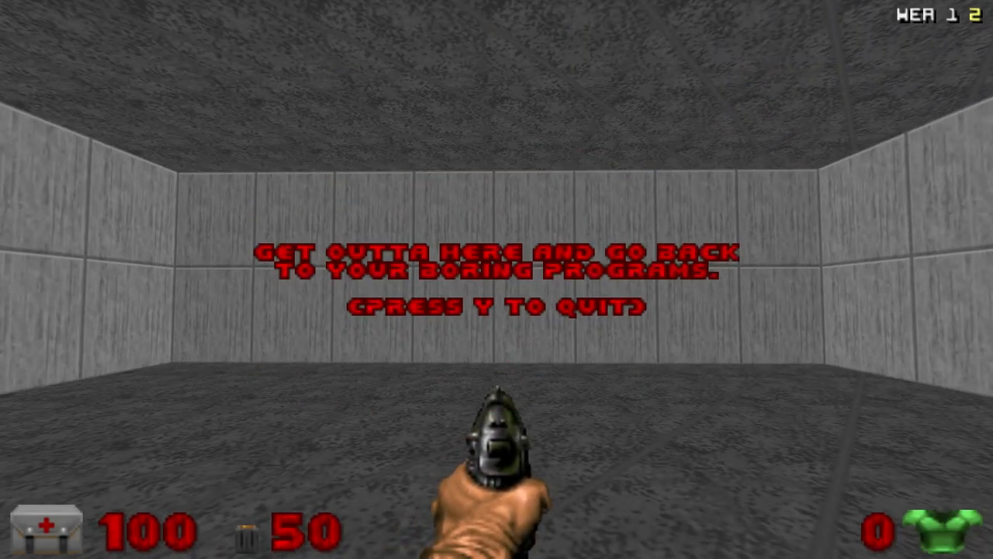
{"action": "key", "text": "y"}
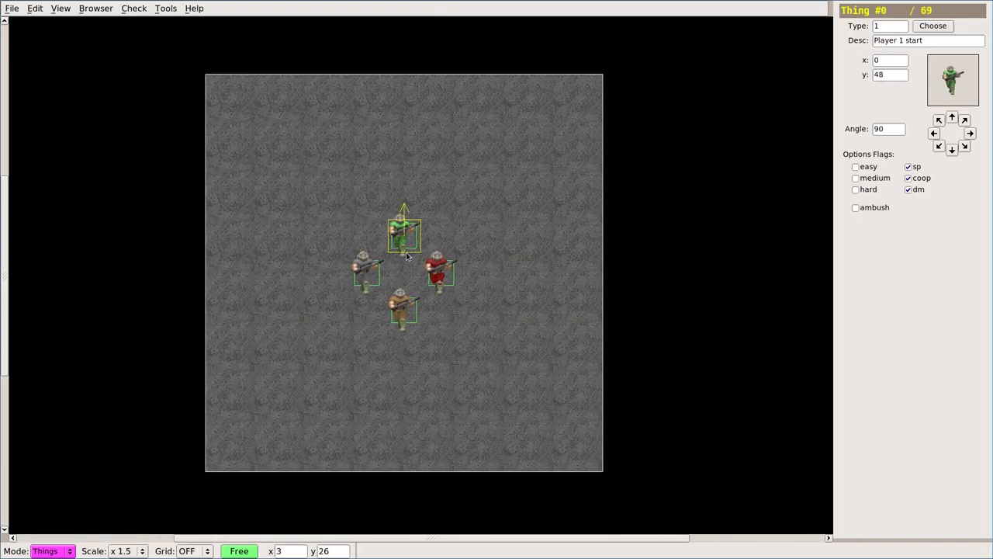
Step: In Sectors mode, apply the CEIL3_5 floor flat and CEIL3_6 ceiling flat
{"action": "left_click", "coordinate": [47, 551]}
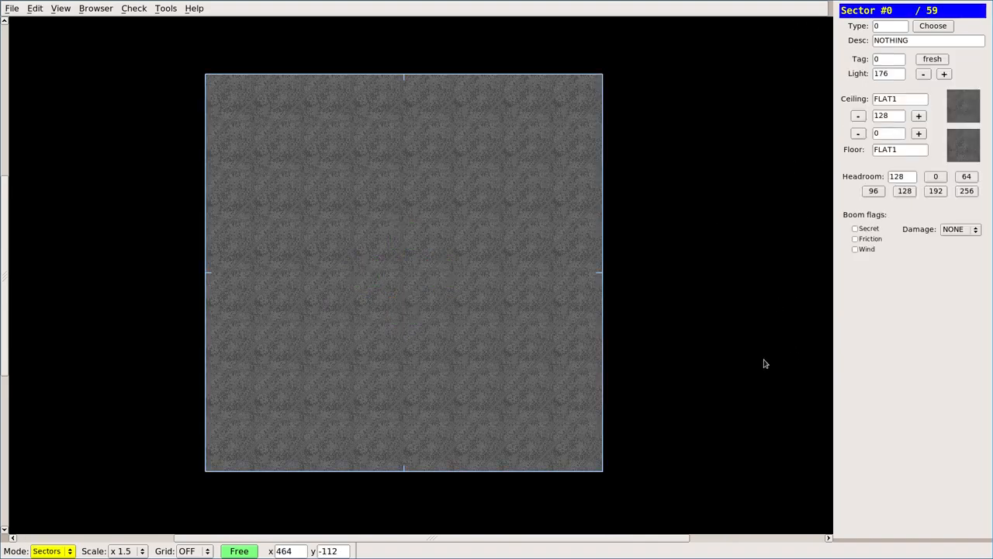
{"action": "left_click", "coordinate": [963, 107]}
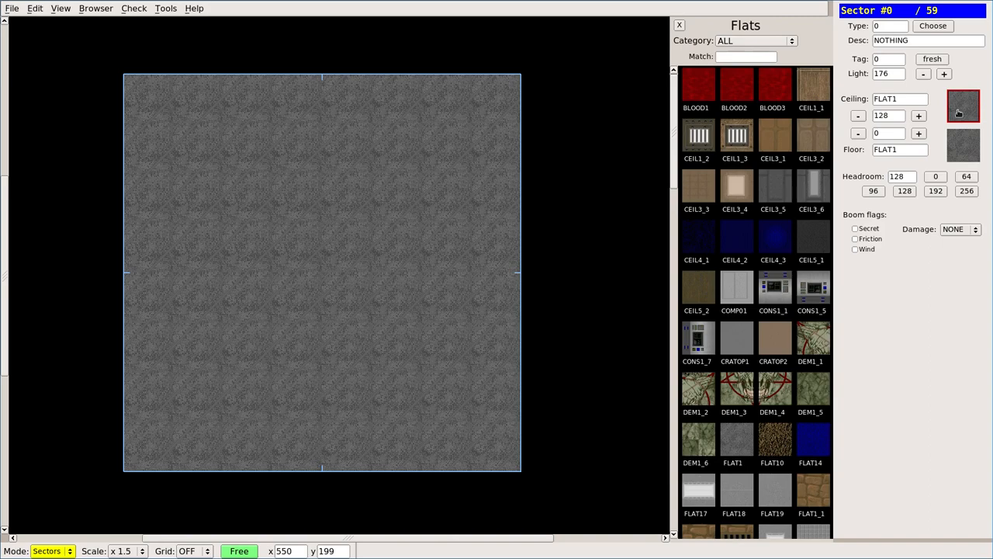
{"action": "mouse_move", "coordinate": [764, 189]}
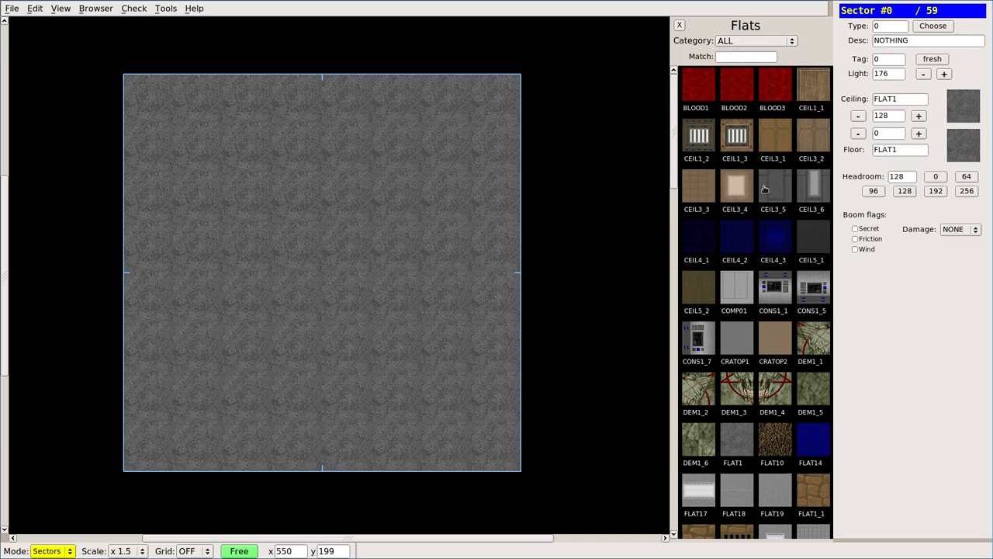
{"action": "mouse_move", "coordinate": [773, 186]}
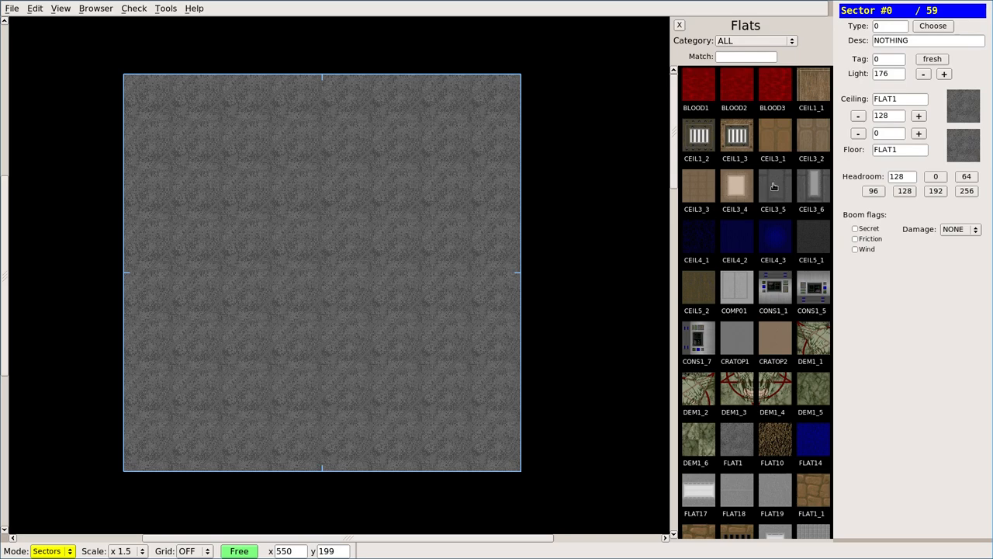
{"action": "left_click", "coordinate": [773, 187]}
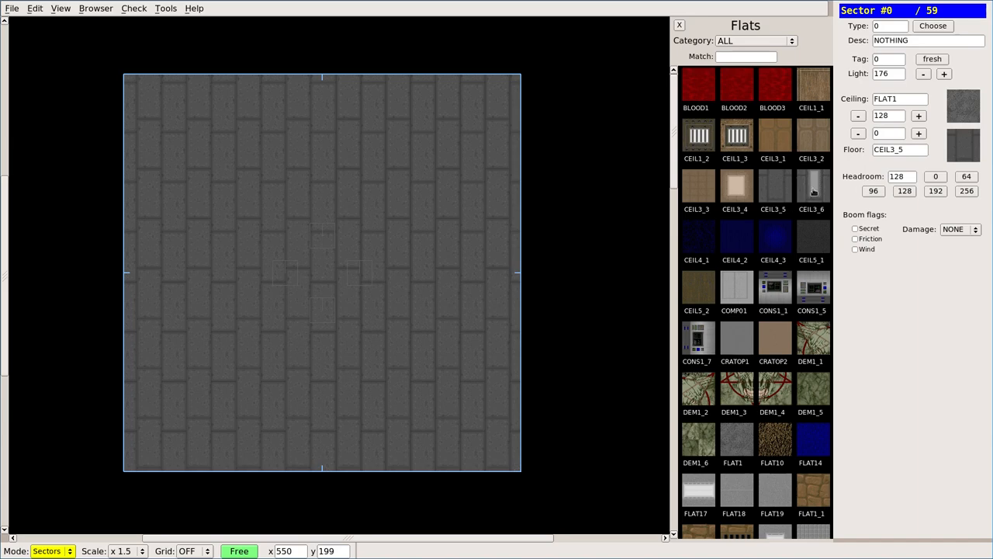
{"action": "left_click", "coordinate": [812, 186]}
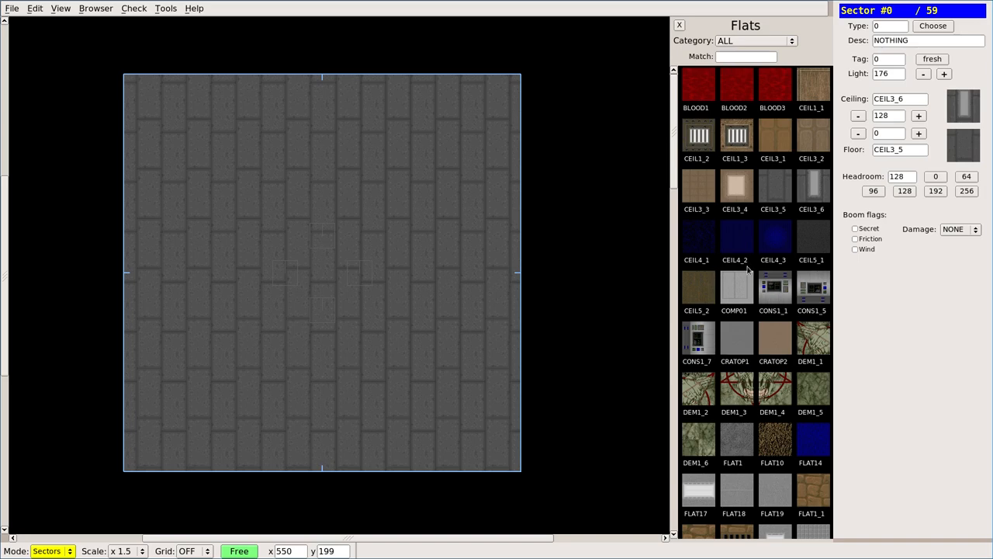
{"action": "mouse_move", "coordinate": [326, 211]}
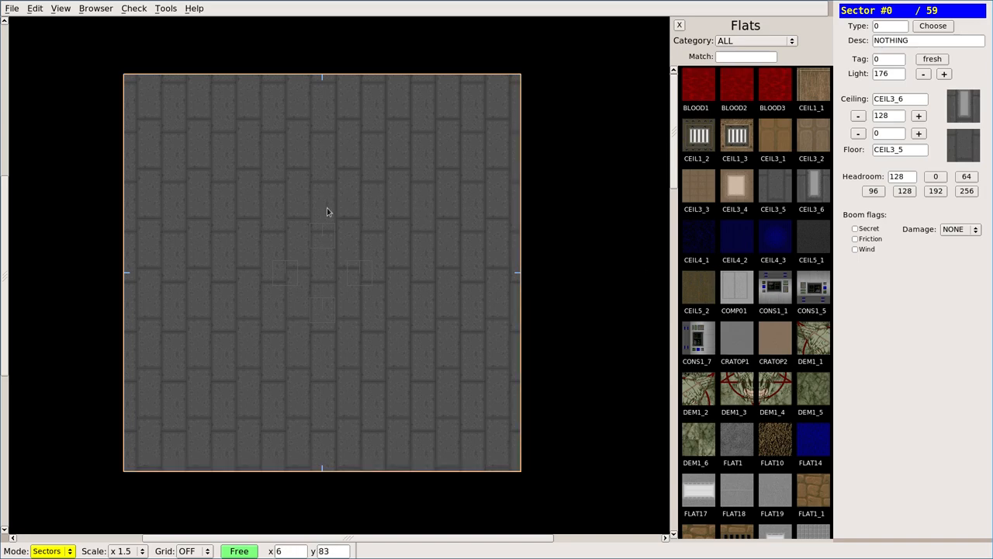
{"action": "mouse_move", "coordinate": [345, 233]}
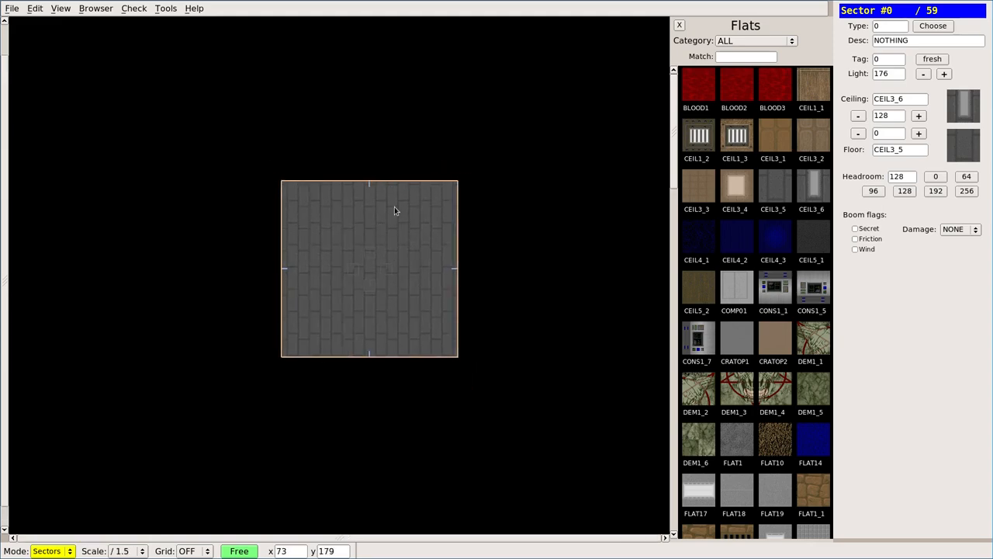
{"action": "mouse_move", "coordinate": [388, 213]}
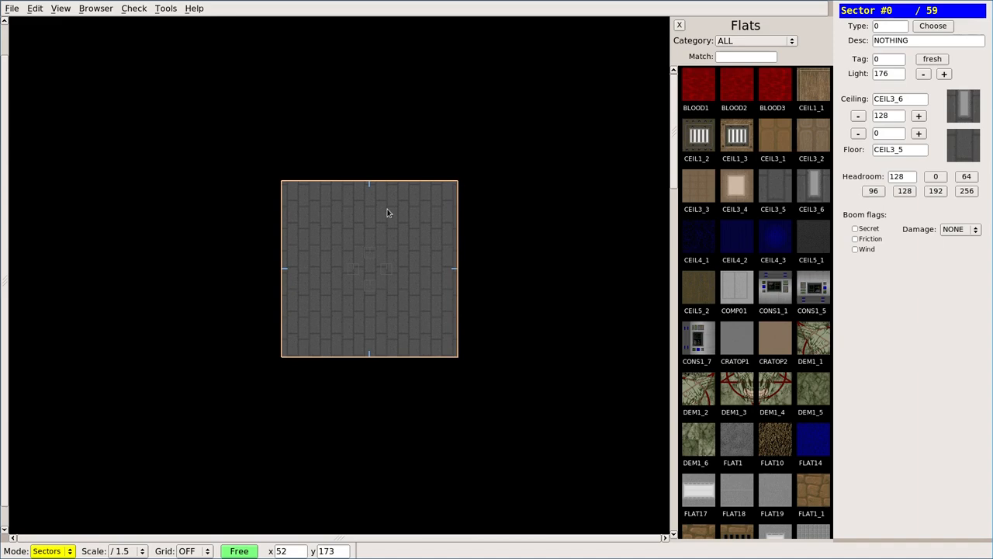
{"action": "mouse_move", "coordinate": [368, 260]}
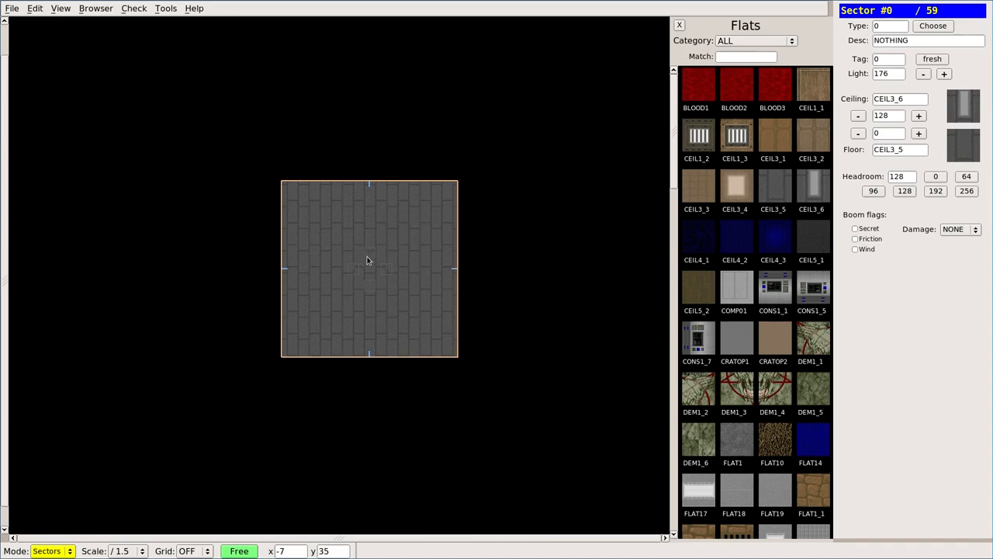
{"action": "mouse_move", "coordinate": [388, 248]}
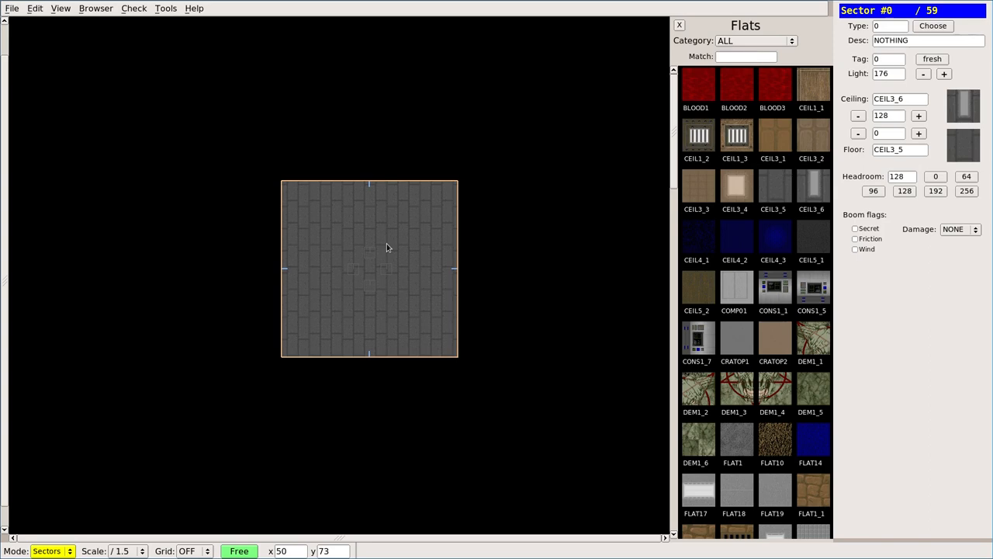
Step: Open the View menu options
{"action": "left_click", "coordinate": [61, 8]}
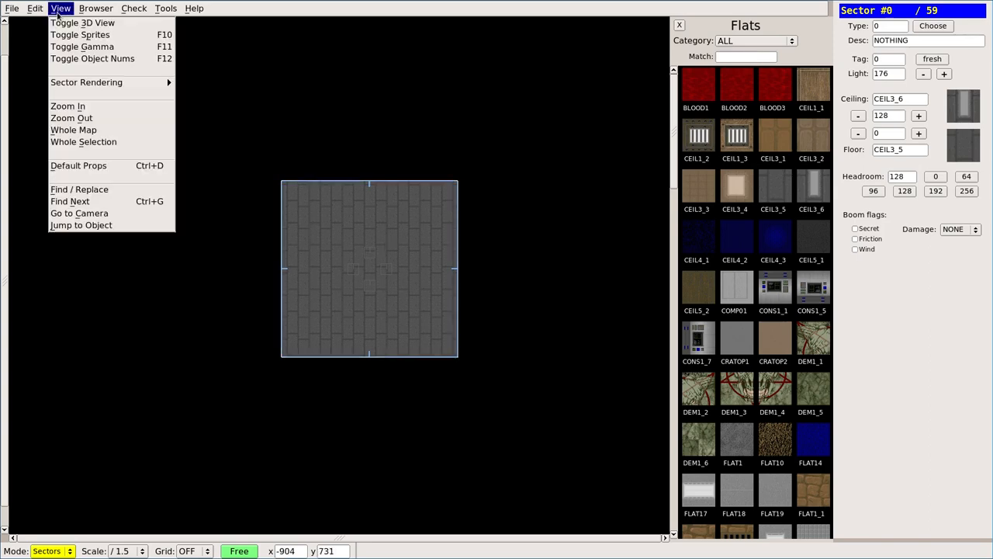
{"action": "mouse_move", "coordinate": [70, 201]}
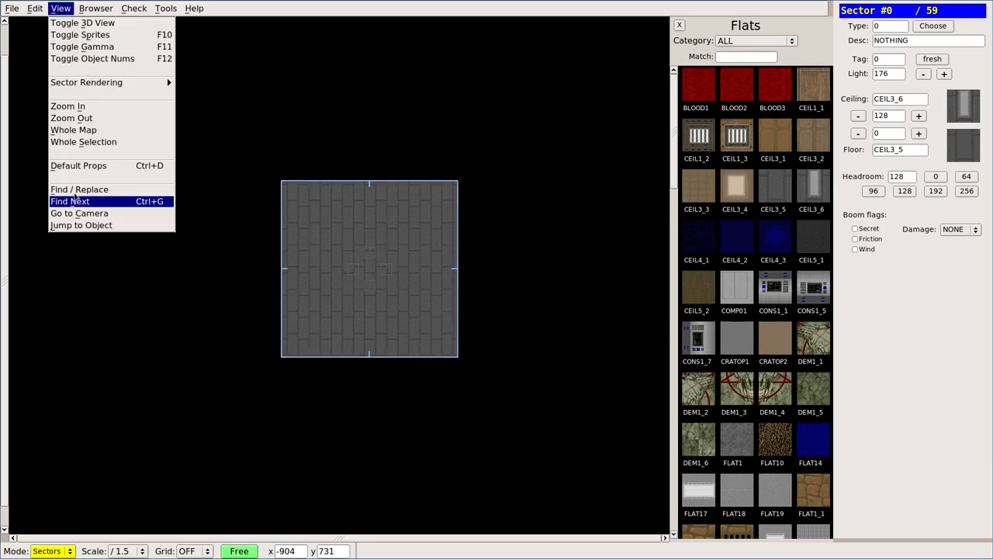
{"action": "mouse_move", "coordinate": [82, 23]}
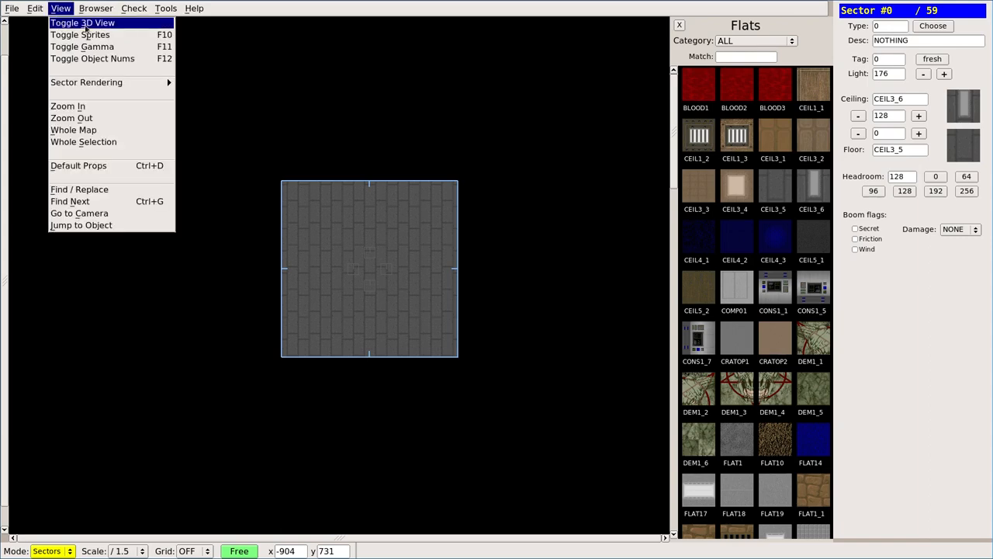
{"action": "mouse_move", "coordinate": [167, 31]}
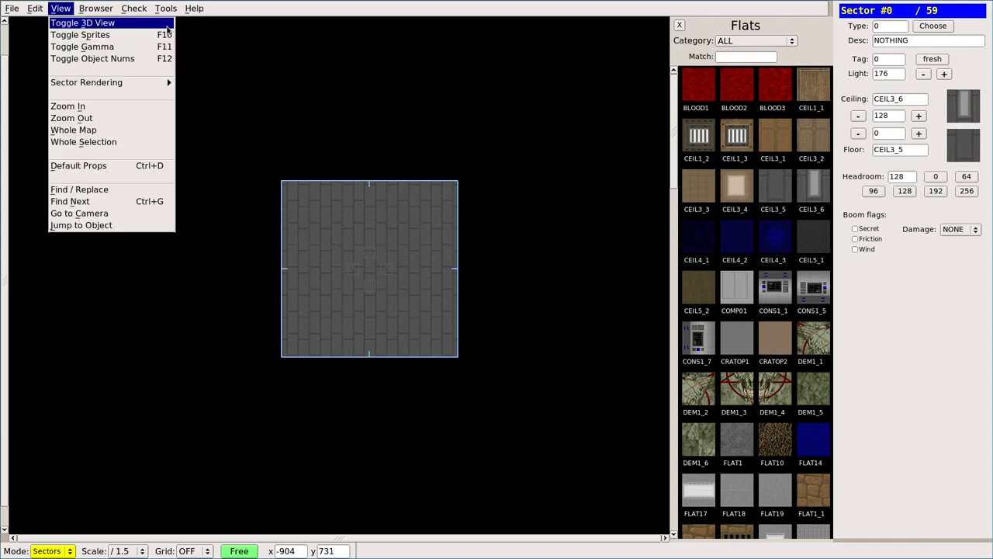
{"action": "mouse_move", "coordinate": [159, 27]}
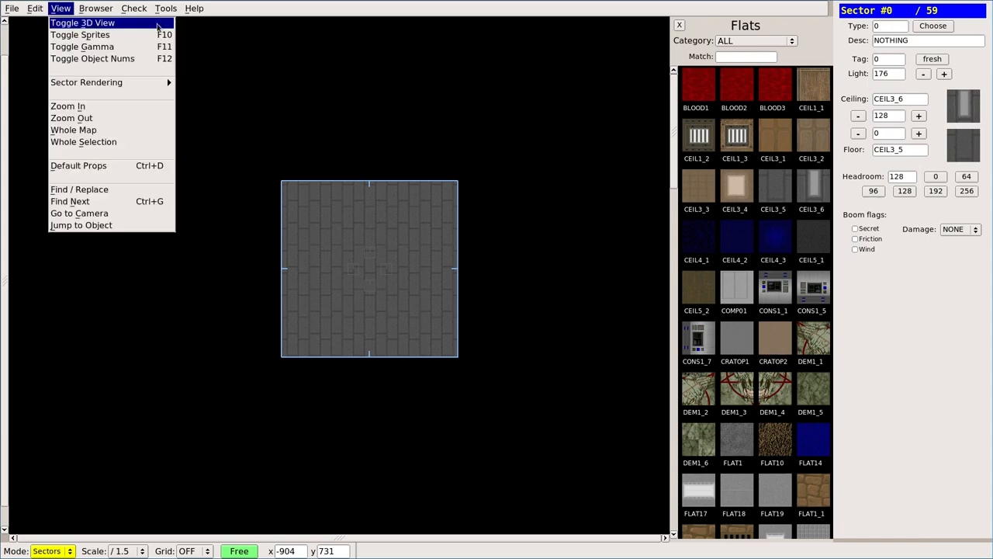
{"action": "mouse_move", "coordinate": [334, 224]}
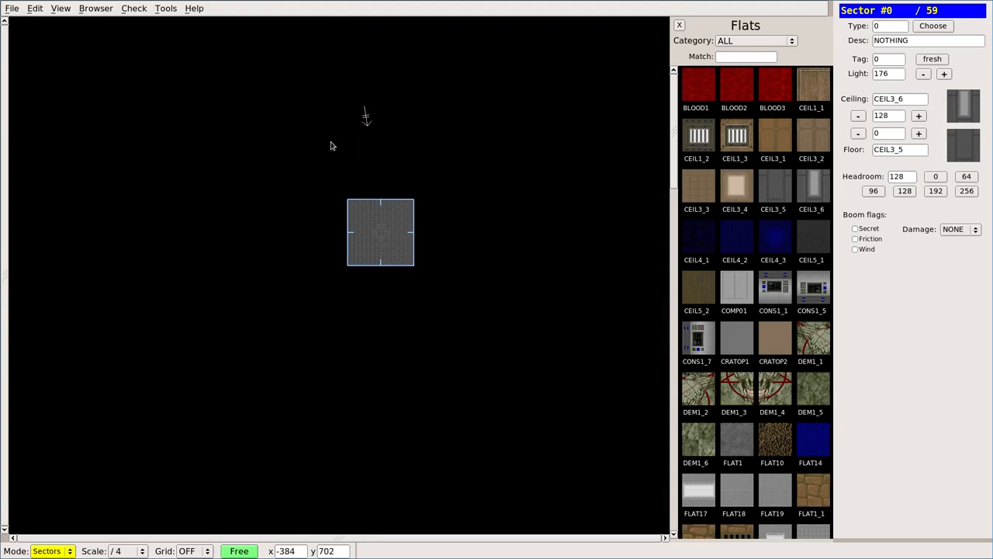
{"action": "mouse_move", "coordinate": [324, 108]}
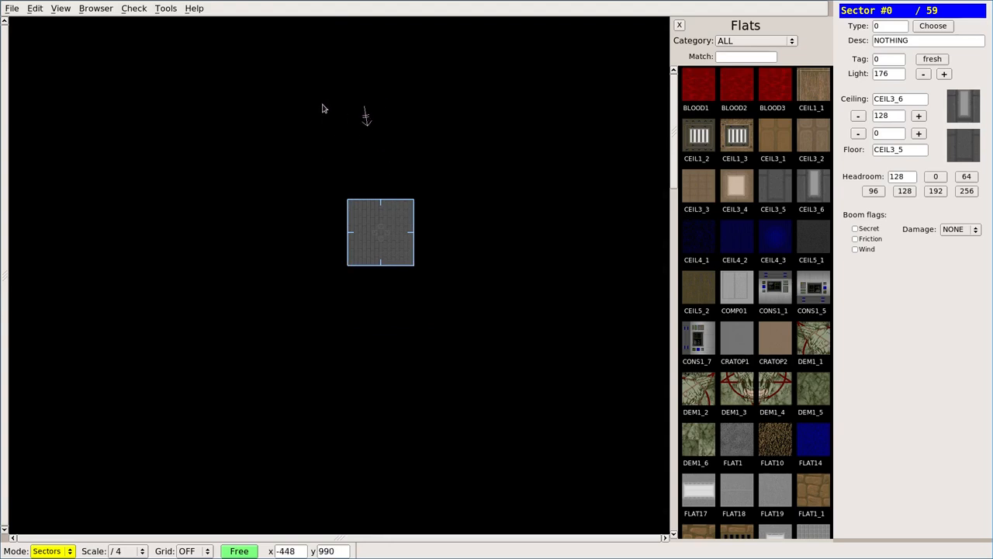
{"action": "mouse_move", "coordinate": [381, 239]}
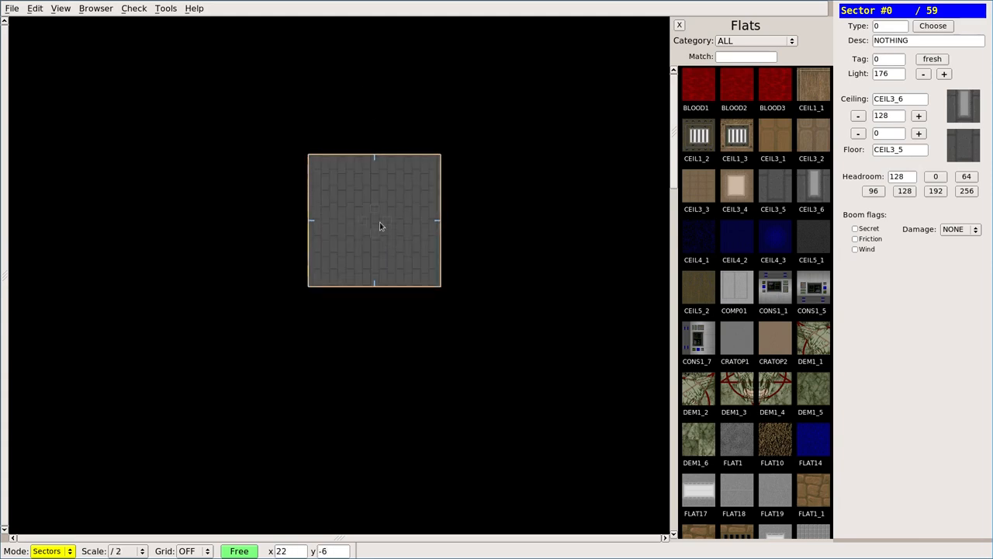
{"action": "mouse_move", "coordinate": [361, 226]}
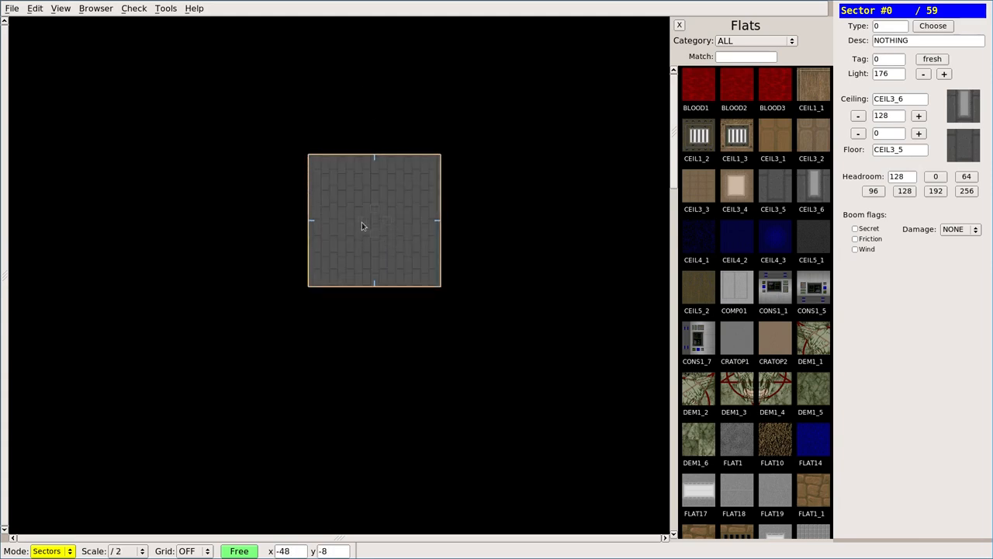
{"action": "mouse_move", "coordinate": [388, 215]}
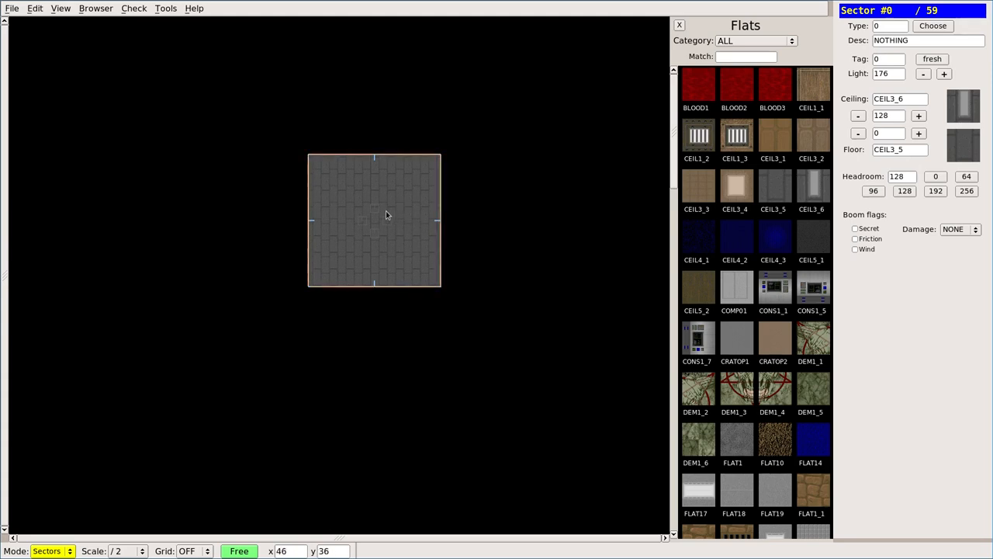
{"action": "mouse_move", "coordinate": [386, 219]}
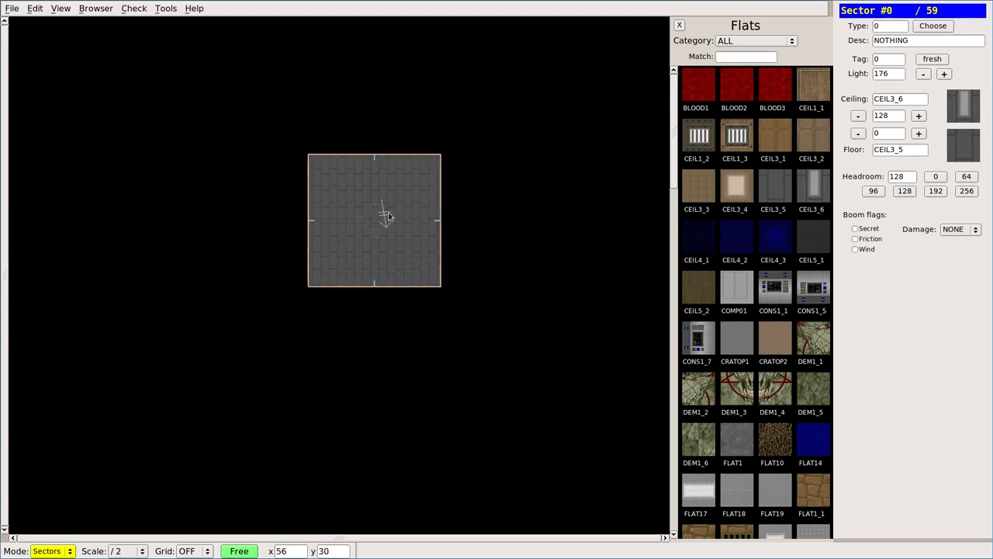
{"action": "mouse_move", "coordinate": [386, 218]}
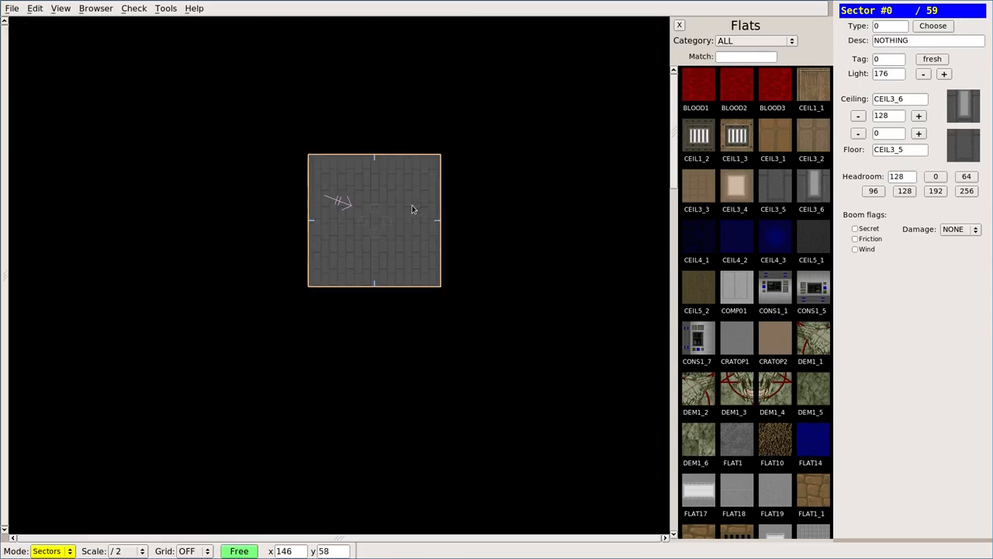
{"action": "mouse_move", "coordinate": [575, 256]}
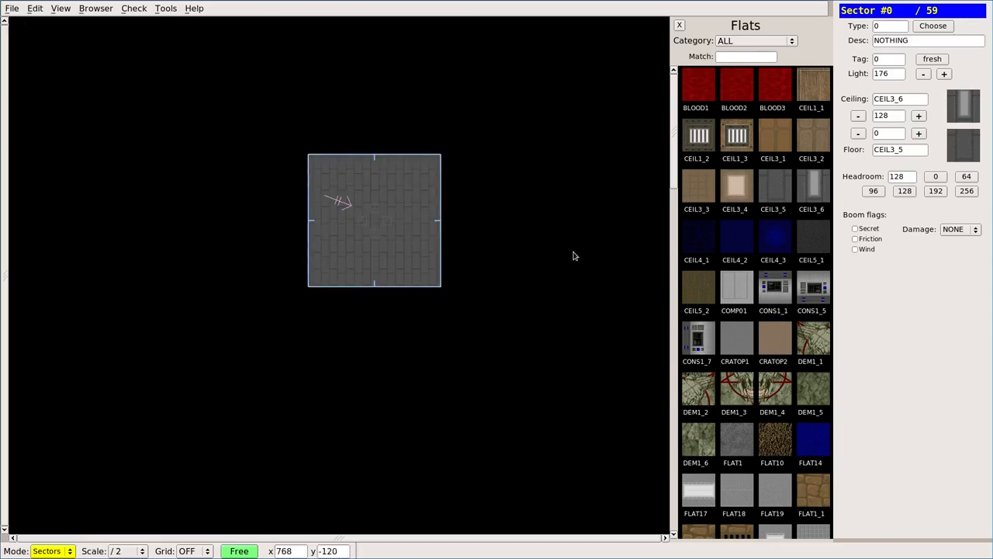
{"action": "mouse_move", "coordinate": [378, 191]}
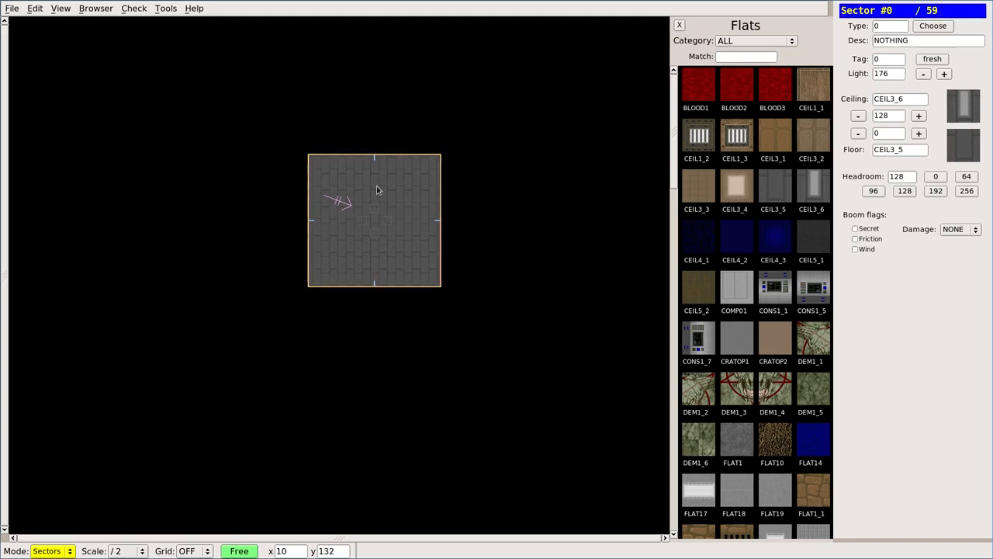
{"action": "mouse_move", "coordinate": [292, 335]}
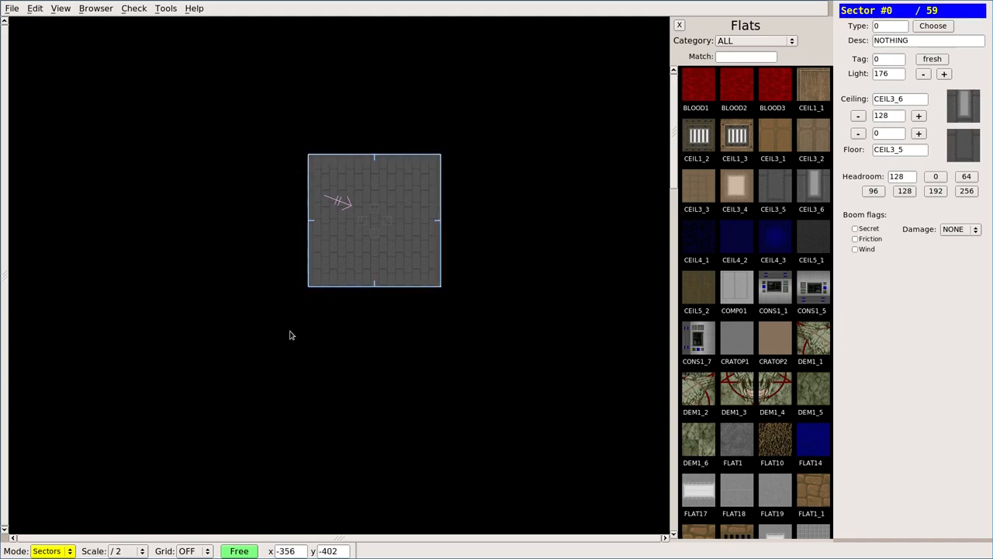
{"action": "mouse_move", "coordinate": [388, 182]}
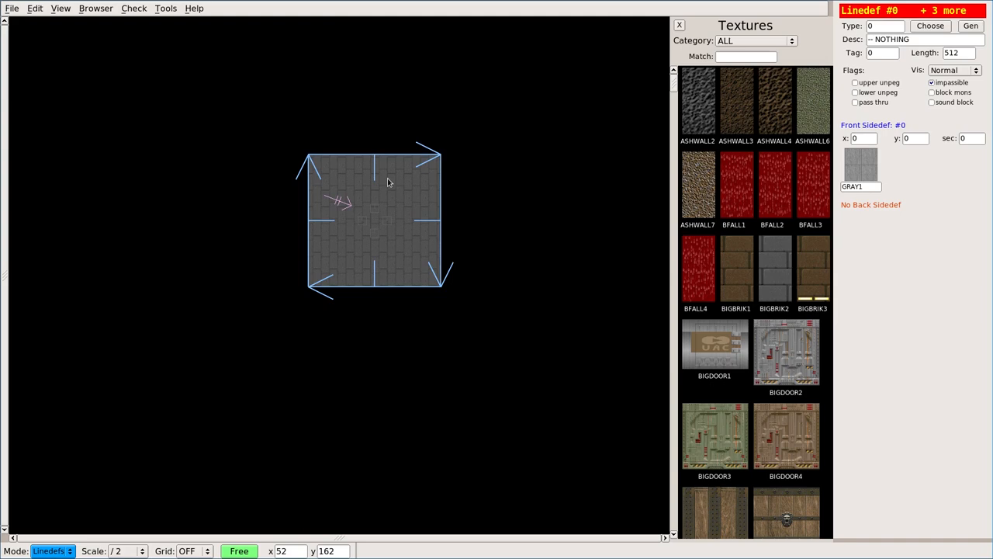
{"action": "mouse_move", "coordinate": [458, 159]}
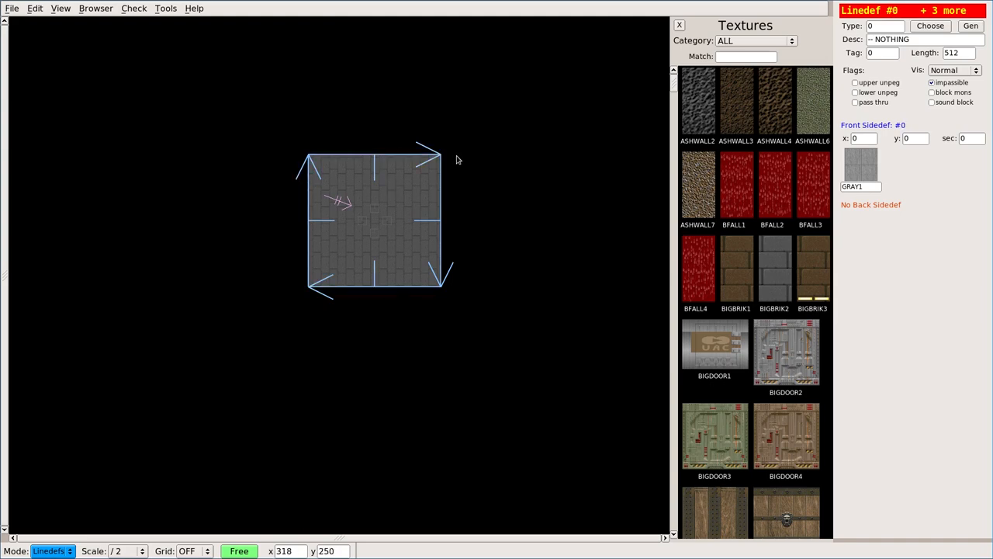
Step: Click individual room walls to select them, clearing the selection in between
{"action": "left_click", "coordinate": [440, 217]}
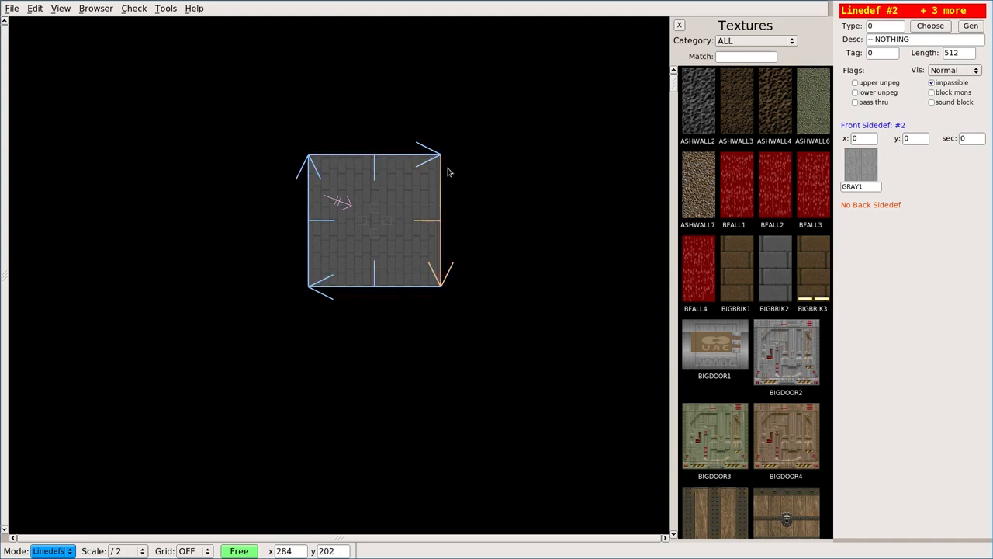
{"action": "left_click", "coordinate": [365, 293]}
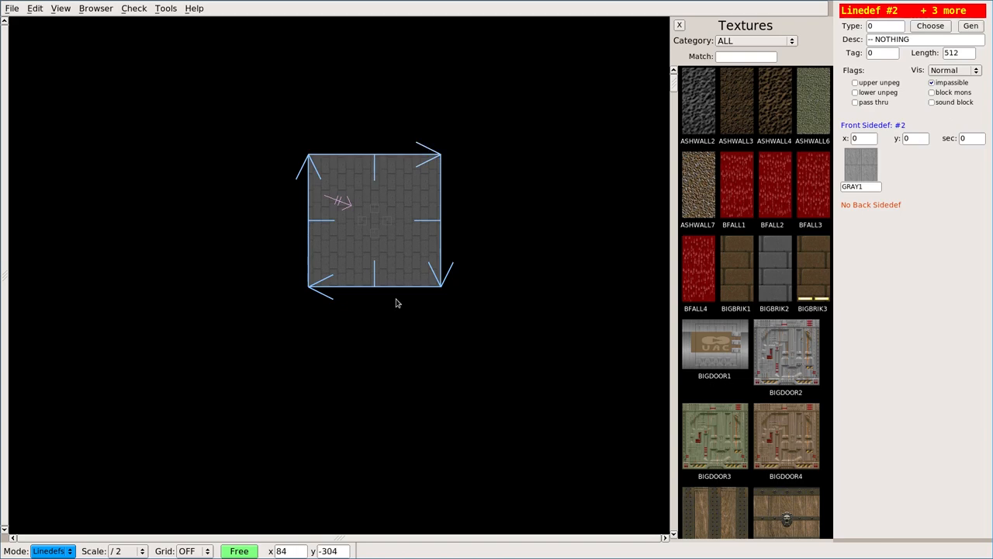
{"action": "mouse_move", "coordinate": [388, 301]}
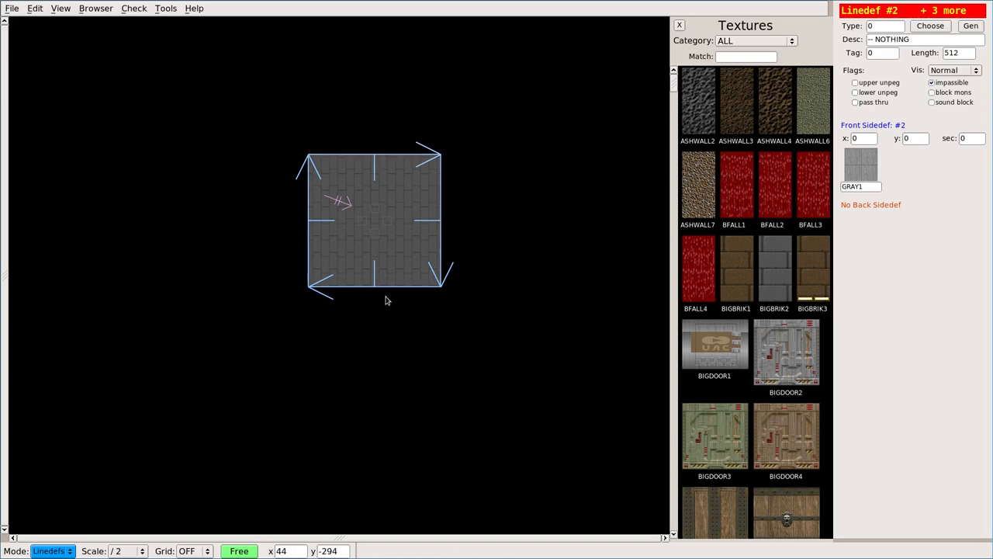
{"action": "left_click", "coordinate": [377, 293]}
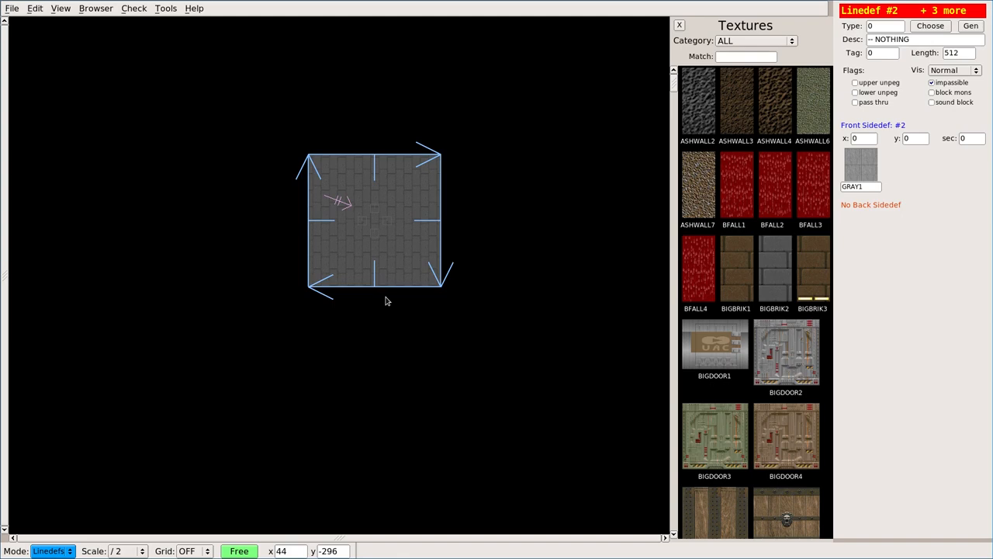
{"action": "mouse_move", "coordinate": [245, 133]}
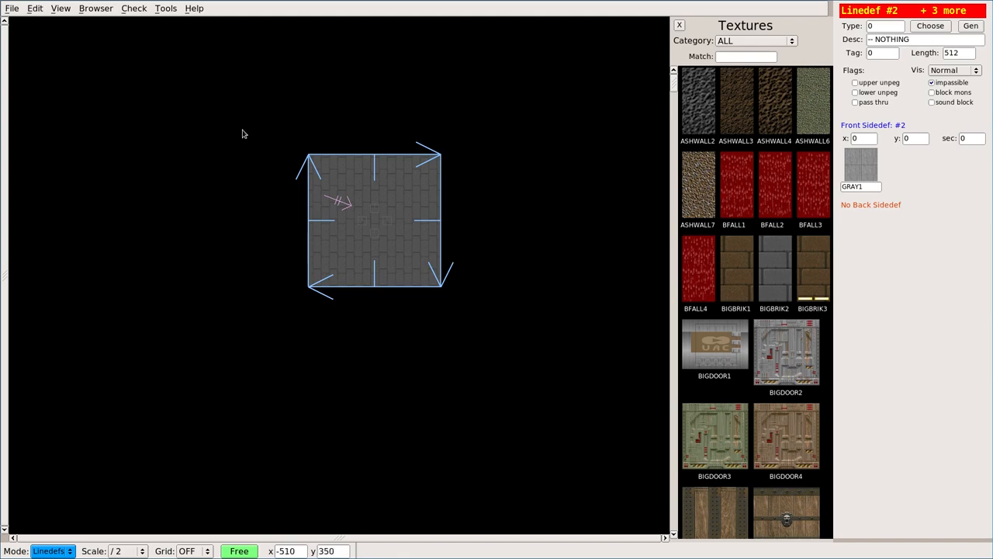
{"action": "left_click", "coordinate": [241, 133]}
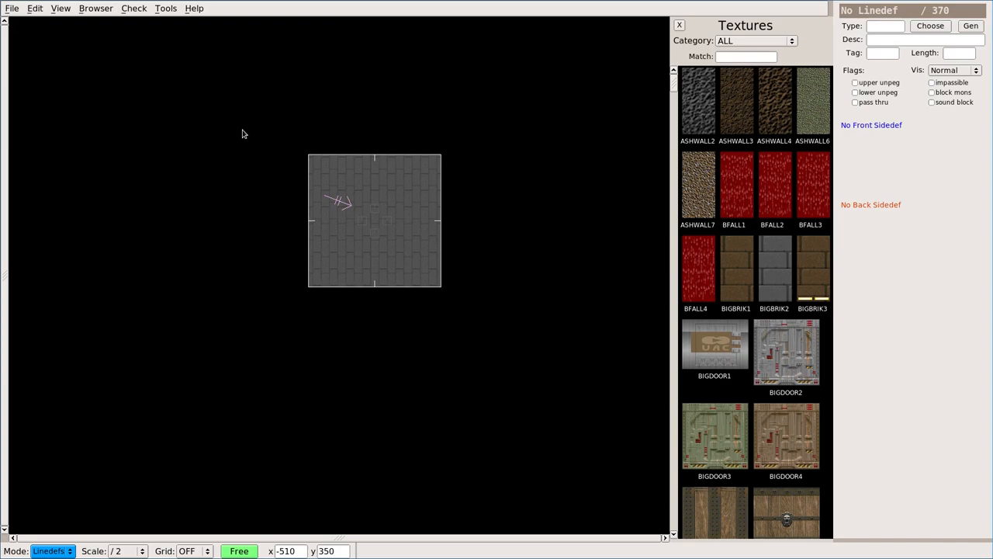
{"action": "mouse_move", "coordinate": [388, 182]}
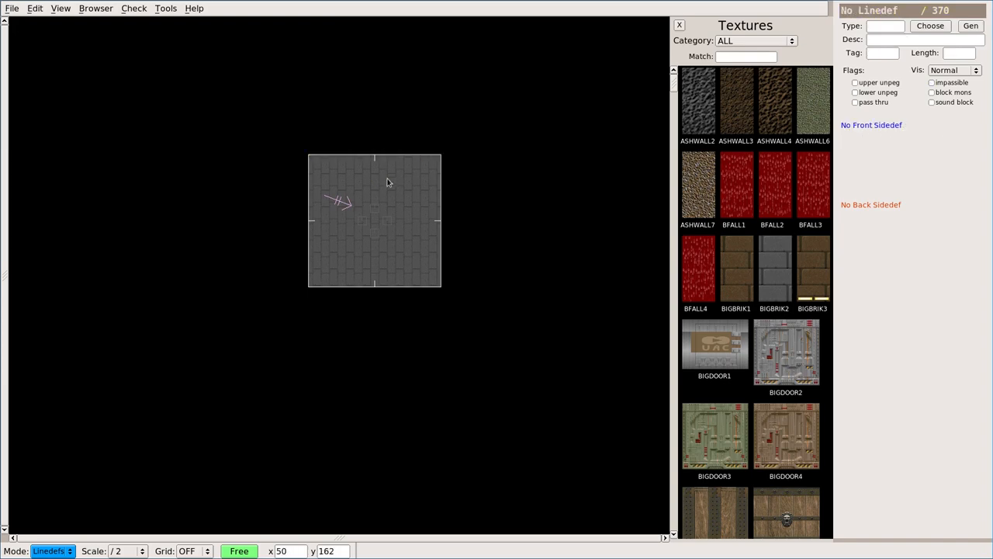
{"action": "left_click", "coordinate": [373, 287]}
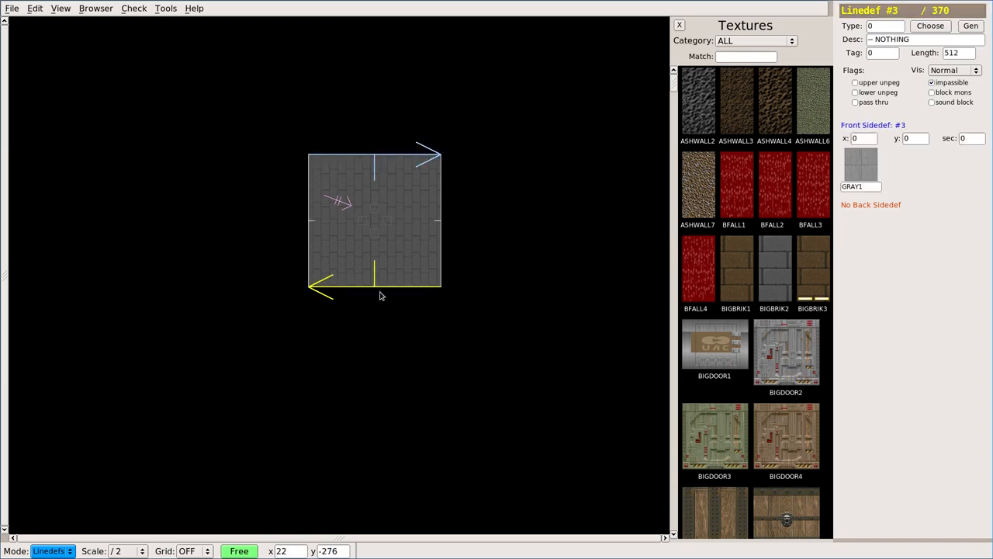
Step: Practise adding walls and box-selecting the left and right walls, then deselect
{"action": "left_click", "coordinate": [235, 118]}
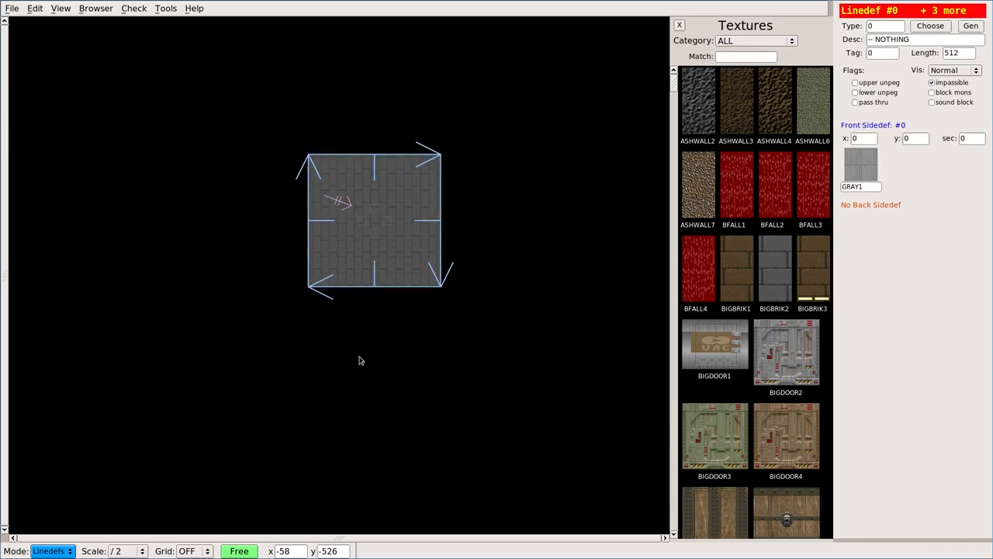
{"action": "mouse_move", "coordinate": [356, 364]}
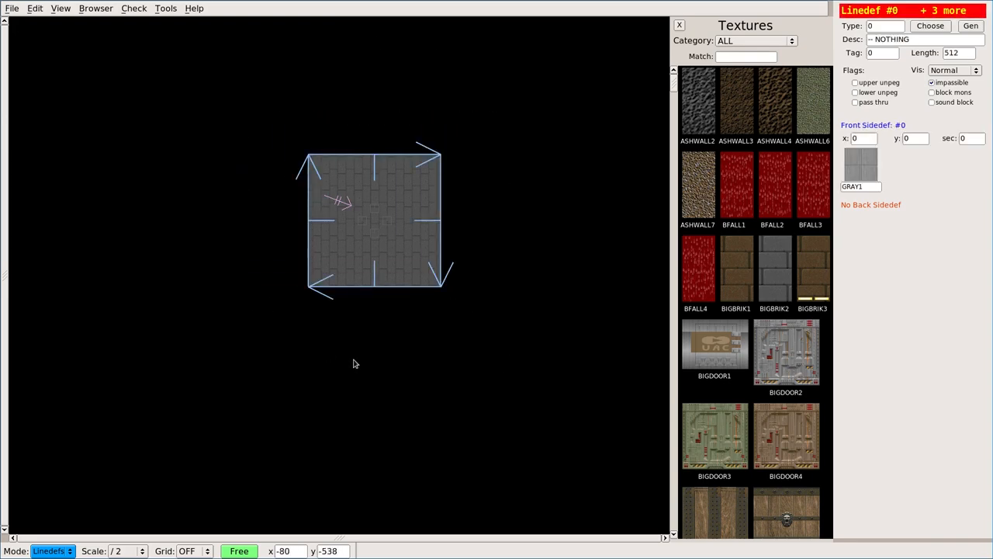
{"action": "left_click", "coordinate": [250, 97]}
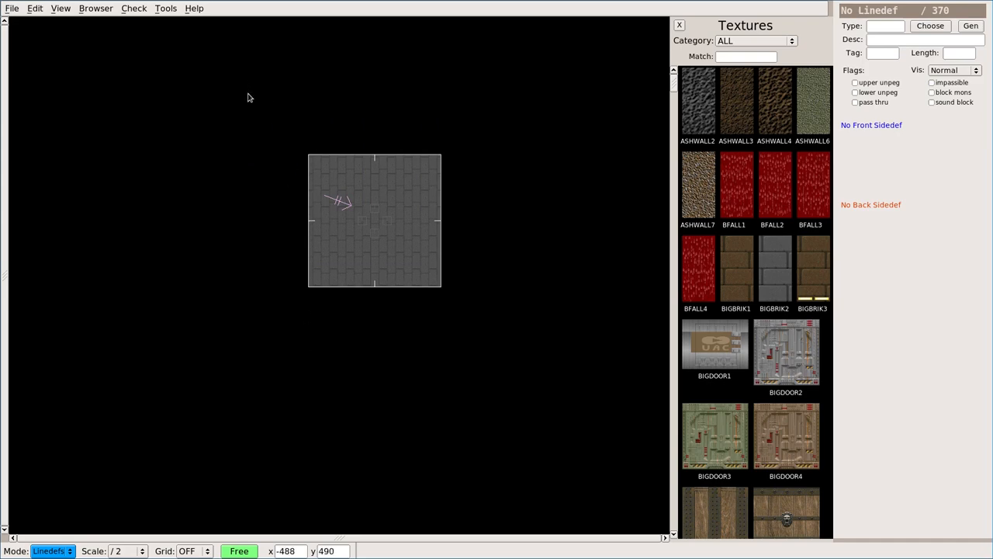
{"action": "left_click_drag", "start_coordinate": [249, 97], "coordinate": [382, 369]}
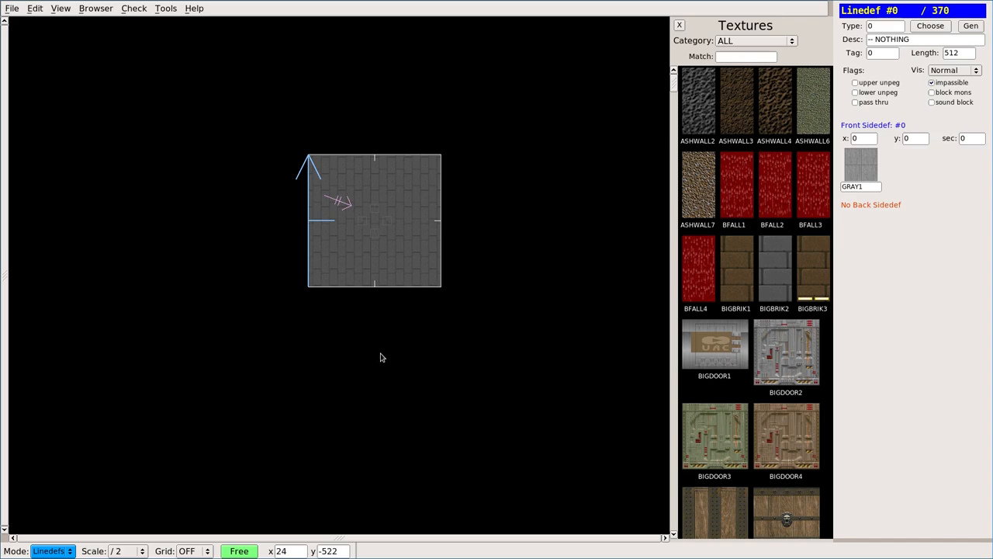
{"action": "mouse_move", "coordinate": [274, 124]}
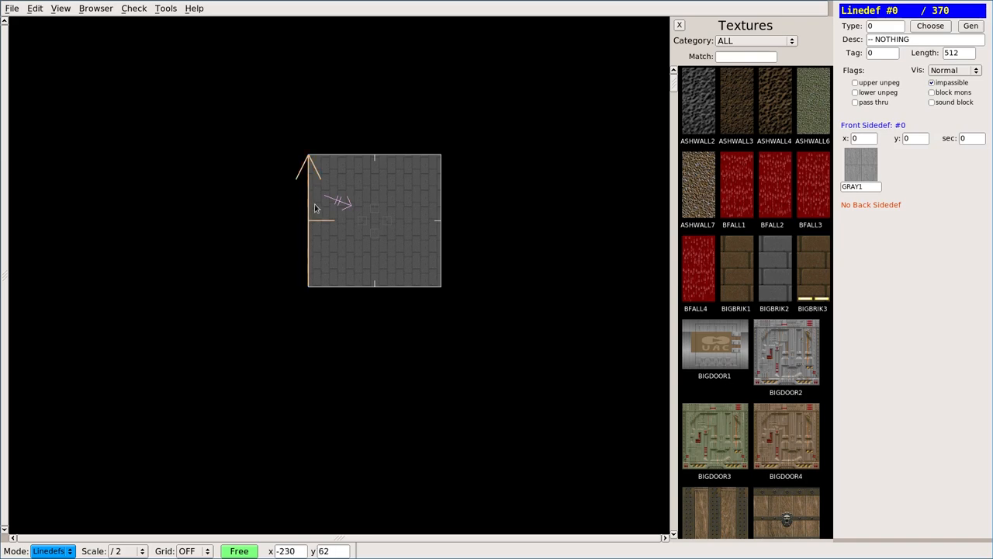
{"action": "mouse_move", "coordinate": [316, 185]}
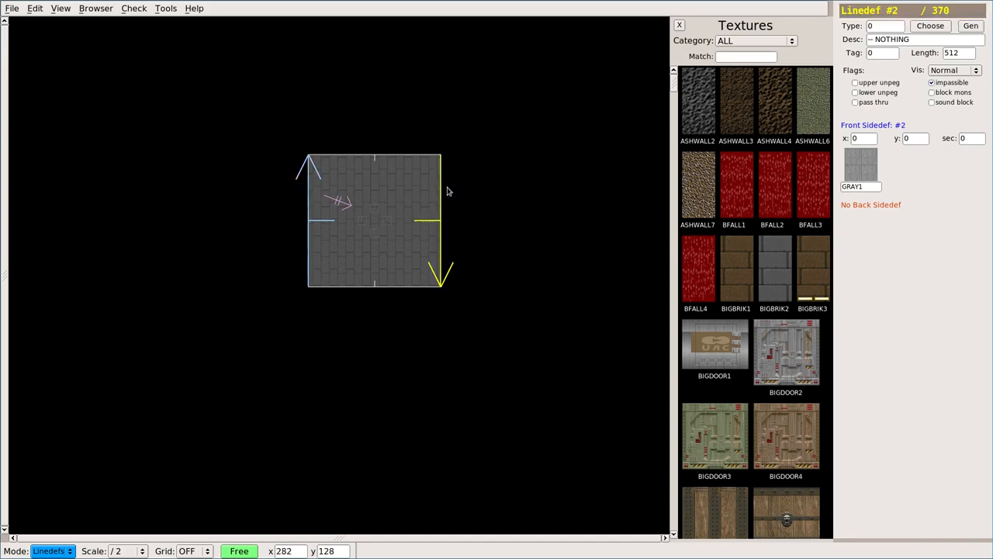
{"action": "left_click", "coordinate": [441, 225]}
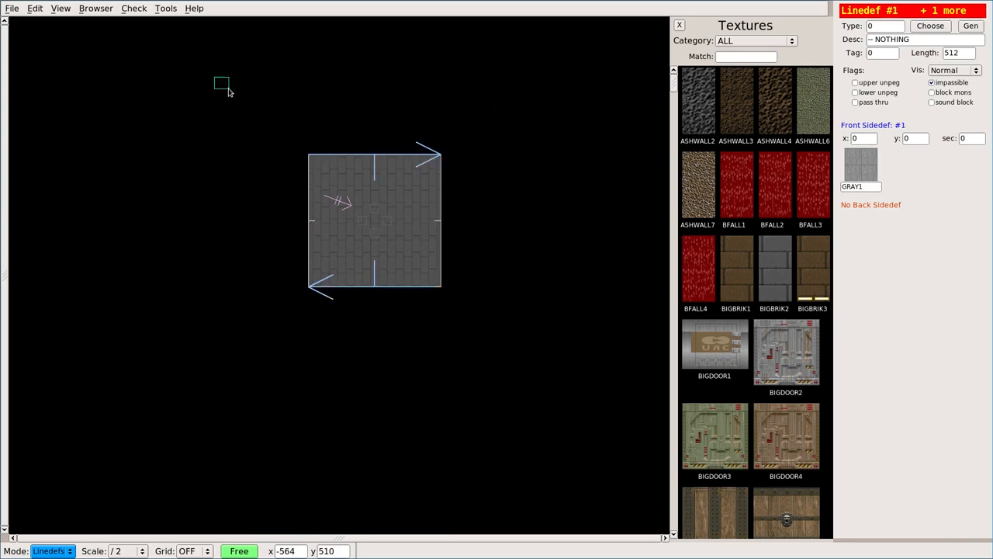
{"action": "left_click_drag", "start_coordinate": [222, 83], "coordinate": [489, 324]}
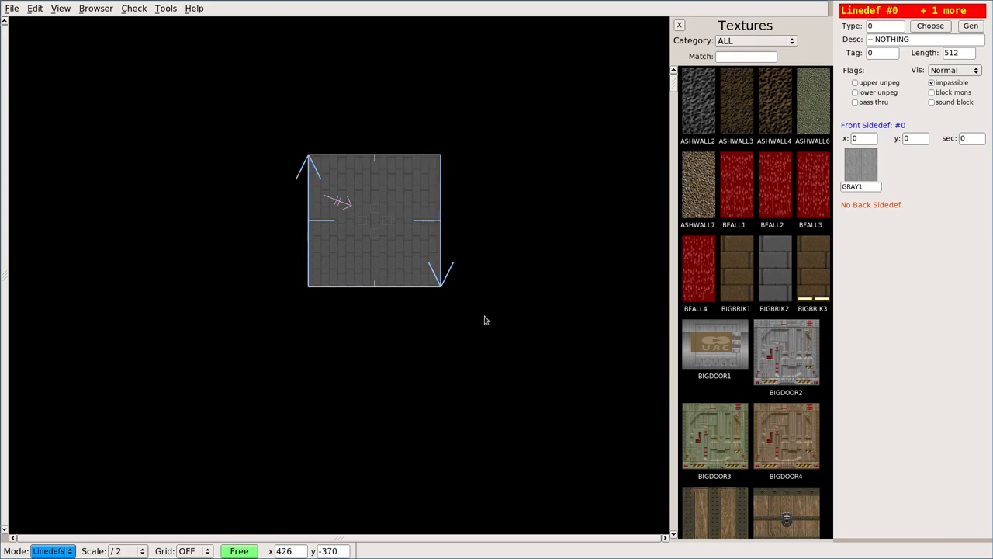
{"action": "mouse_move", "coordinate": [392, 303]}
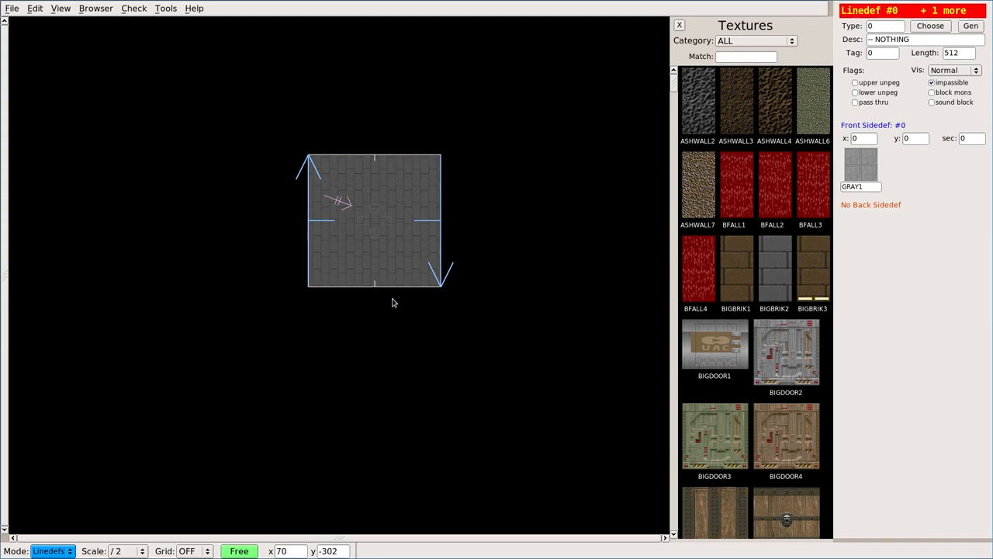
{"action": "left_click", "coordinate": [392, 305]}
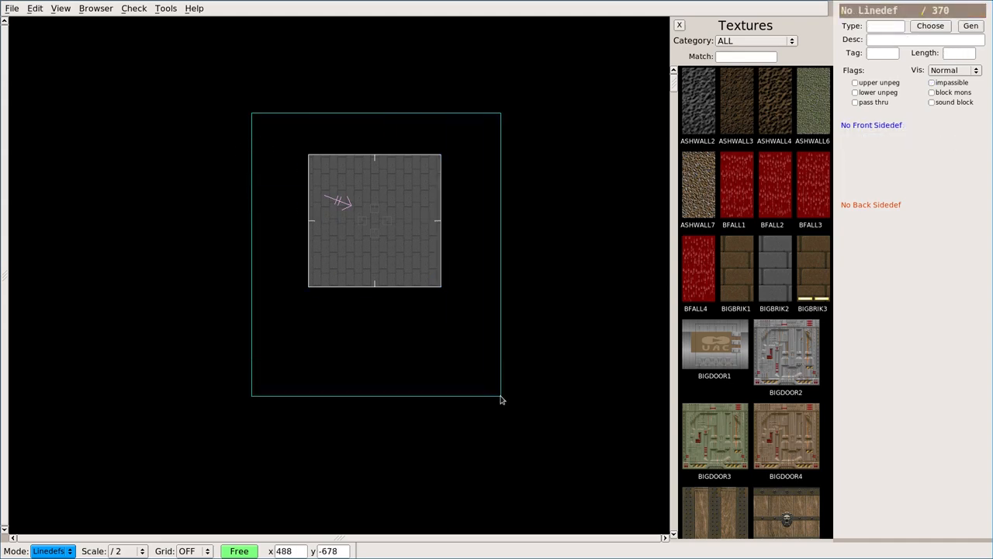
Step: Select the room's four walls and apply the BIGBRIK2 texture from the browser
{"action": "left_click", "coordinate": [375, 221]}
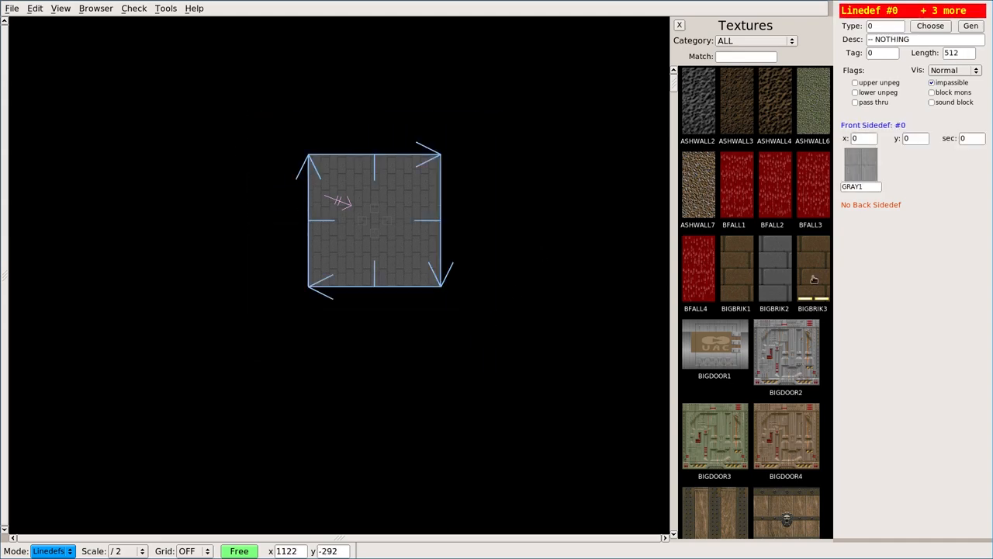
{"action": "scroll", "scroll_direction": "down", "scroll_amount": 3}
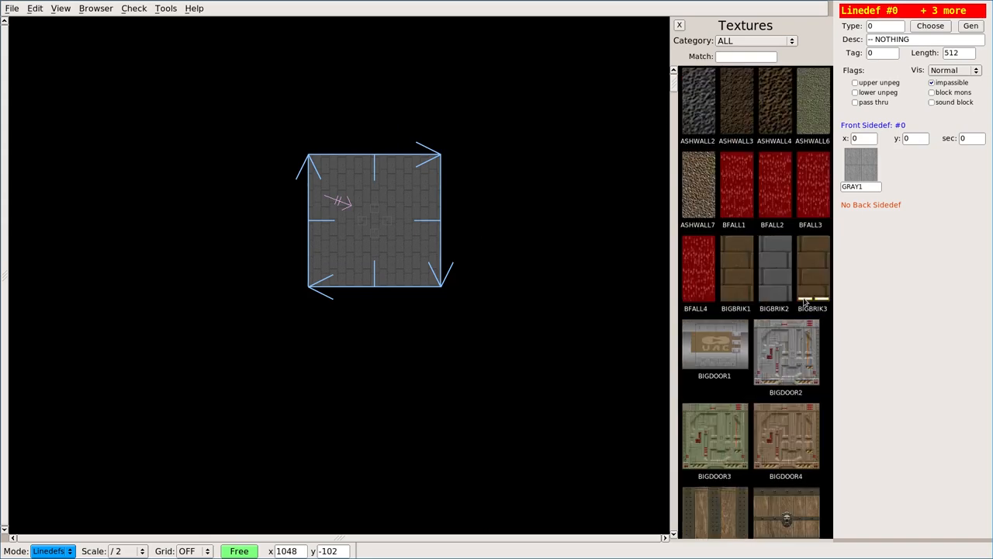
{"action": "left_click", "coordinate": [773, 268]}
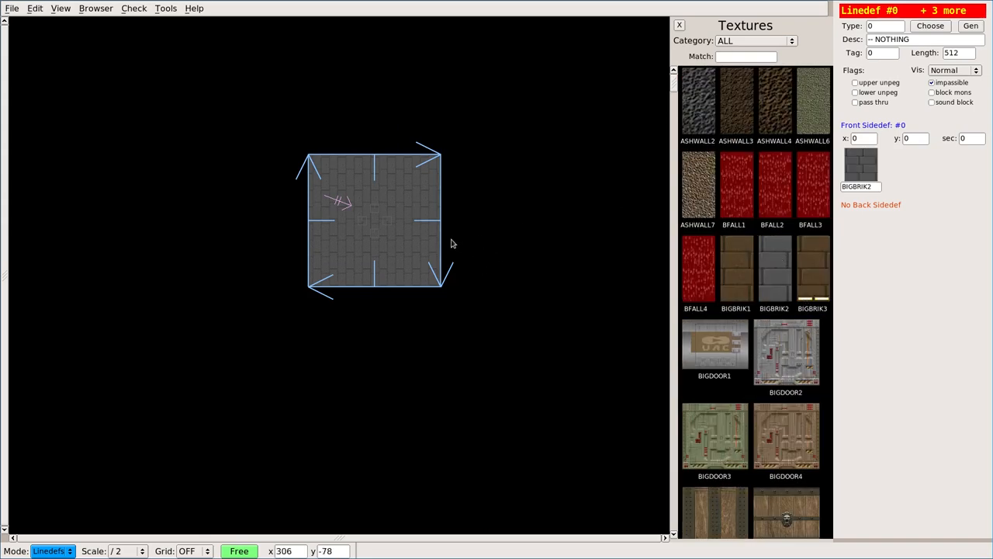
{"action": "mouse_move", "coordinate": [380, 234]}
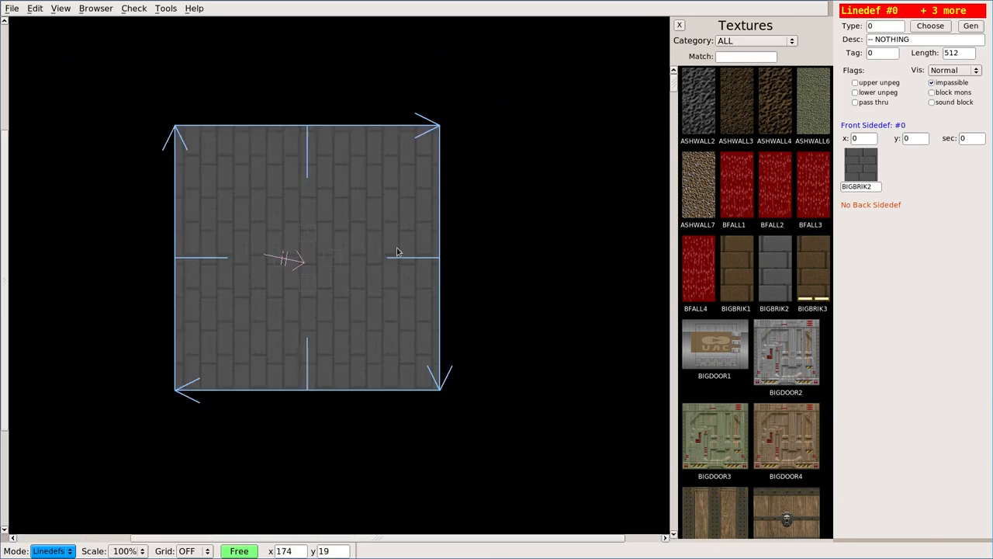
Step: Try grid spacings 512, 8 and 32 from the Grid dropdown, settling on 64
{"action": "scroll", "scroll_direction": "down", "scroll_amount": 3}
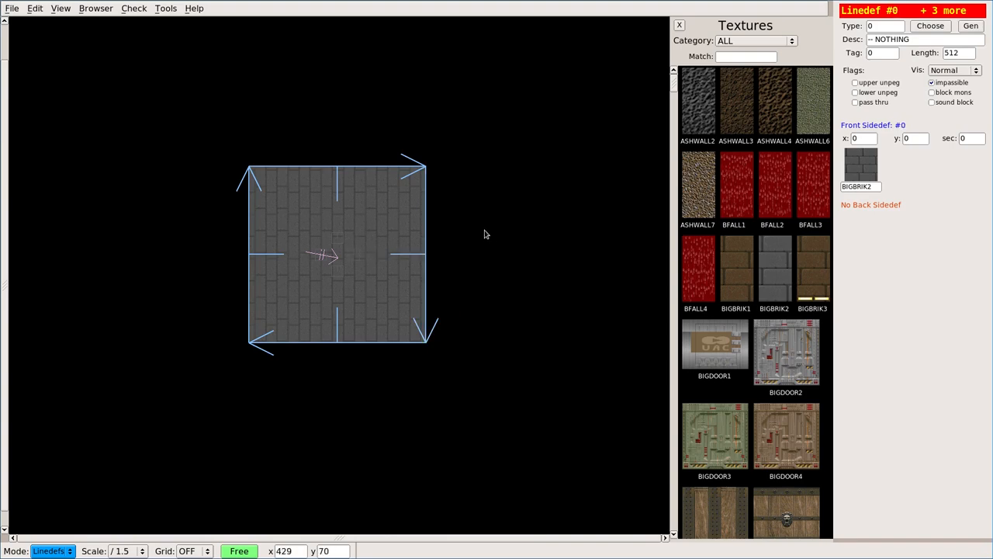
{"action": "mouse_move", "coordinate": [511, 225]}
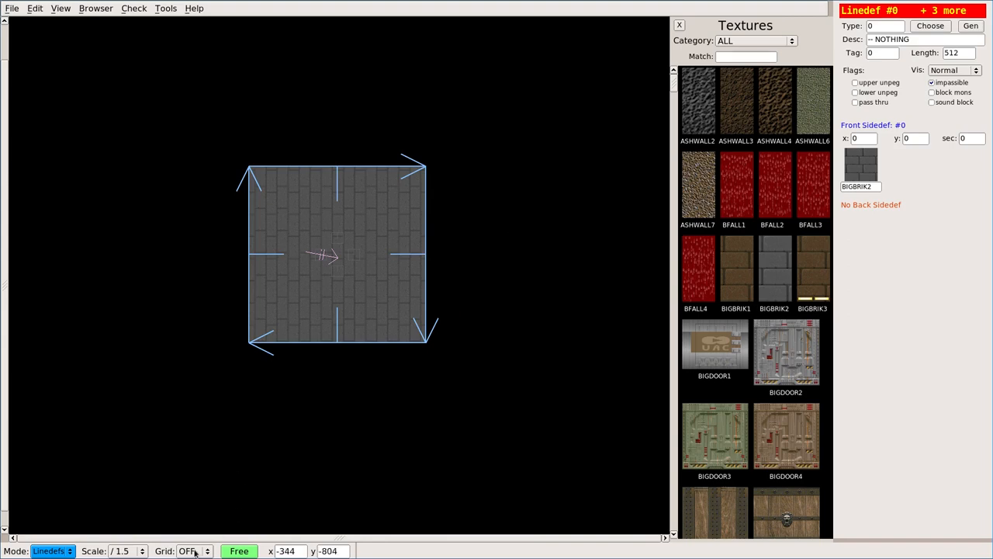
{"action": "left_click", "coordinate": [193, 551]}
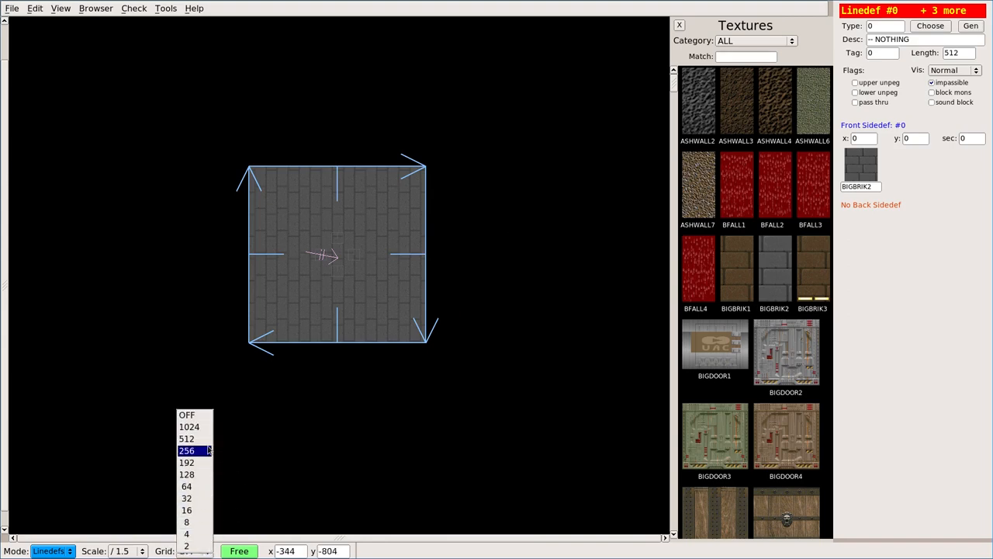
{"action": "mouse_move", "coordinate": [200, 455]}
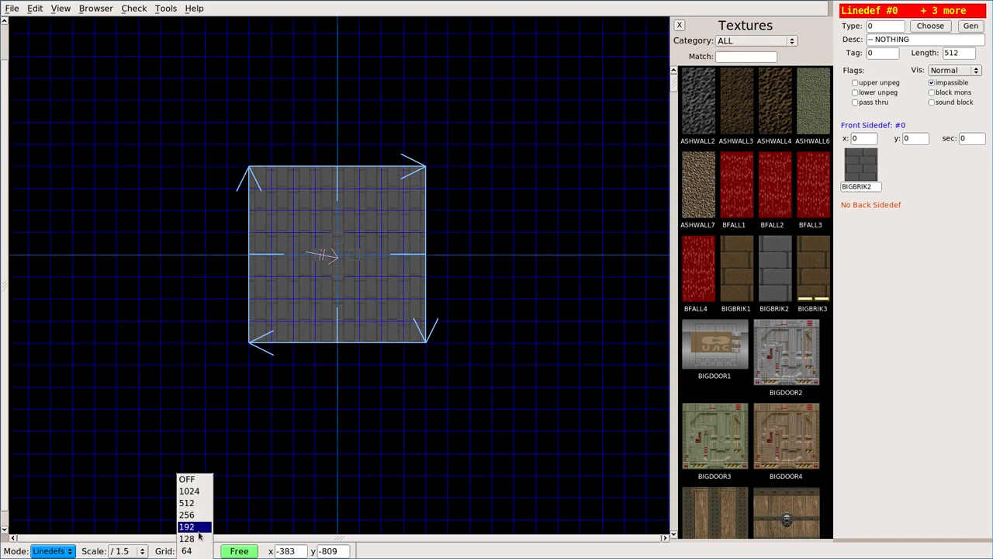
{"action": "left_click", "coordinate": [190, 502]}
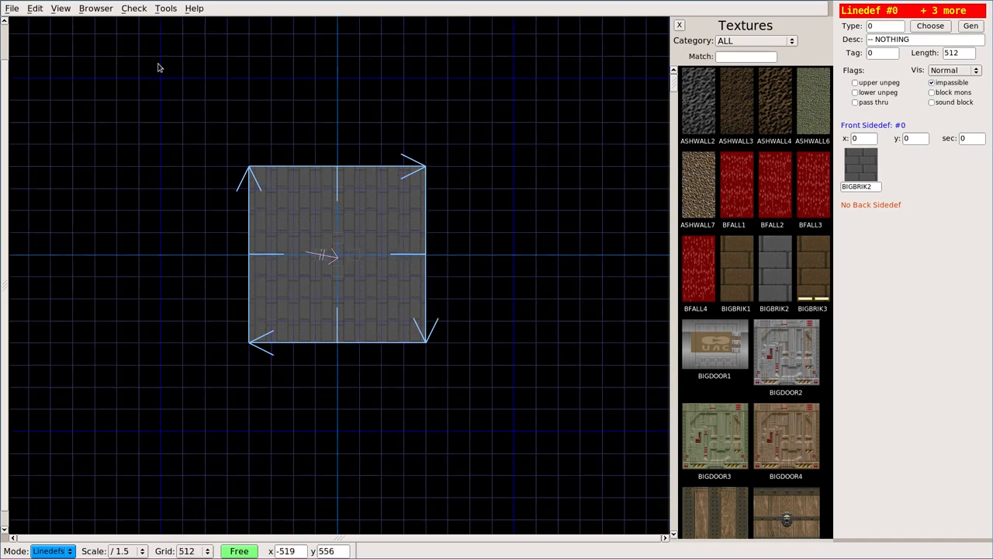
{"action": "mouse_move", "coordinate": [544, 149]}
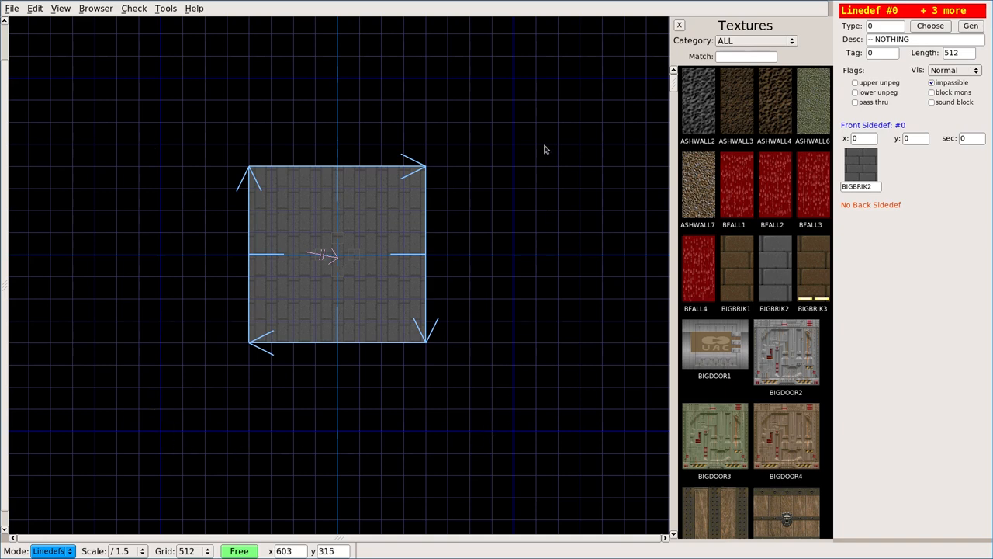
{"action": "left_click", "coordinate": [206, 551]}
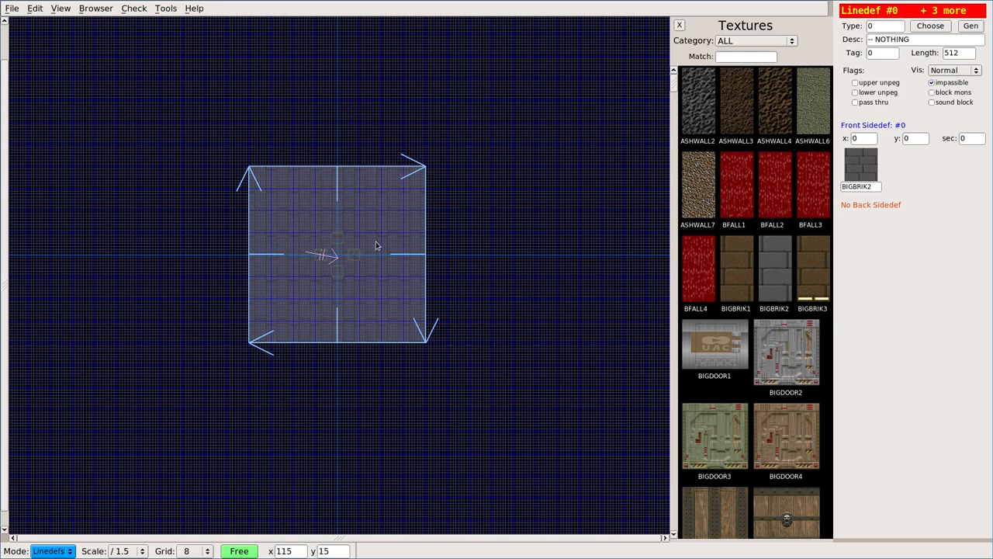
{"action": "mouse_move", "coordinate": [211, 536]}
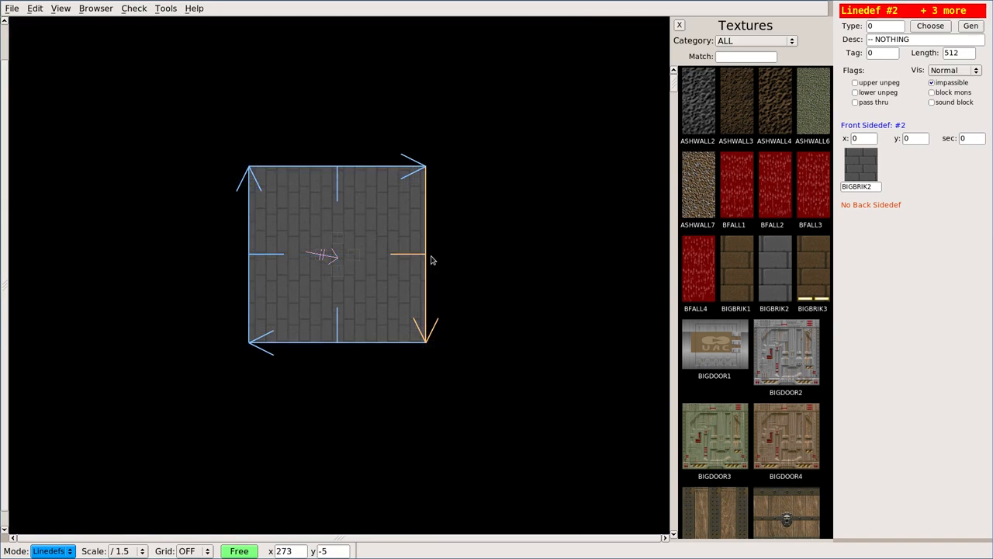
{"action": "left_click", "coordinate": [186, 551]}
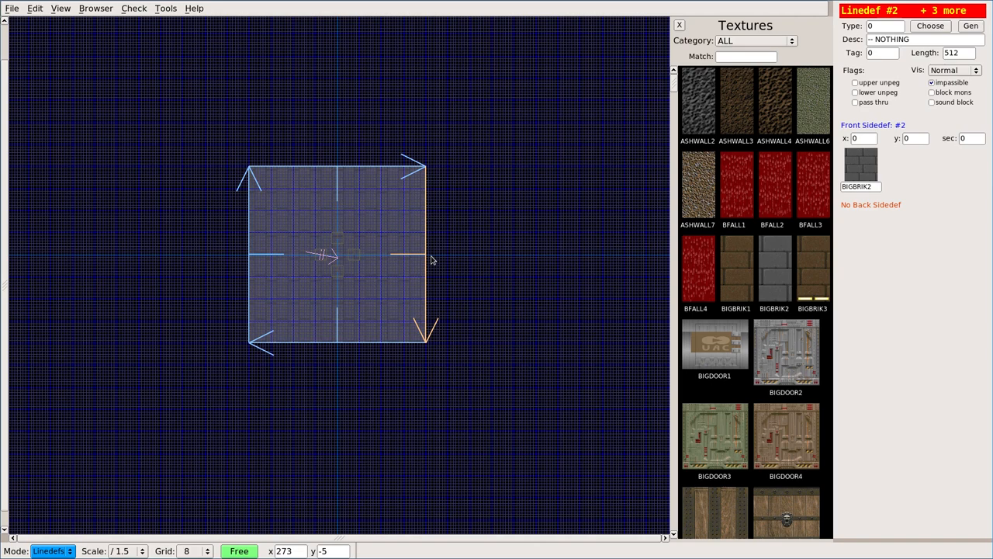
{"action": "left_click", "coordinate": [190, 551]}
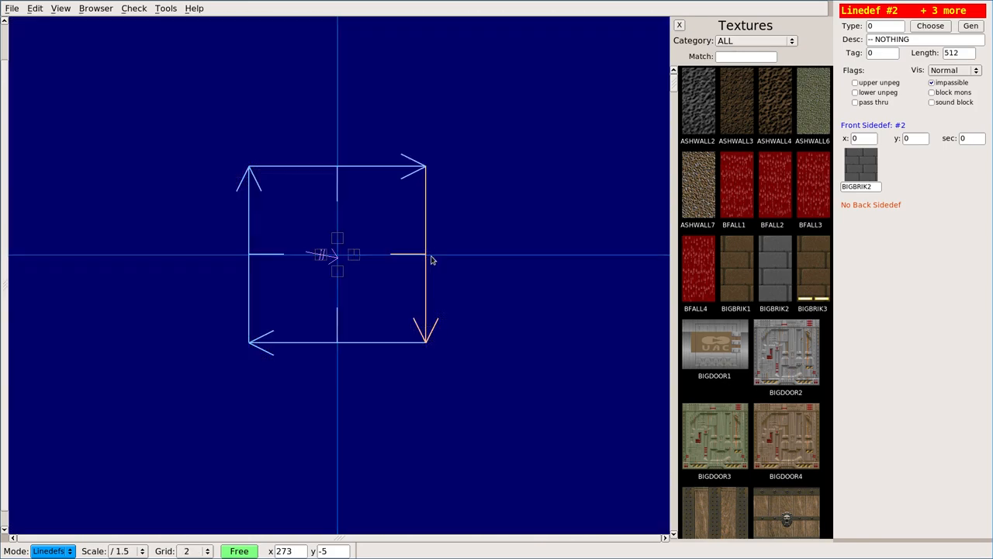
{"action": "left_click", "coordinate": [187, 550]}
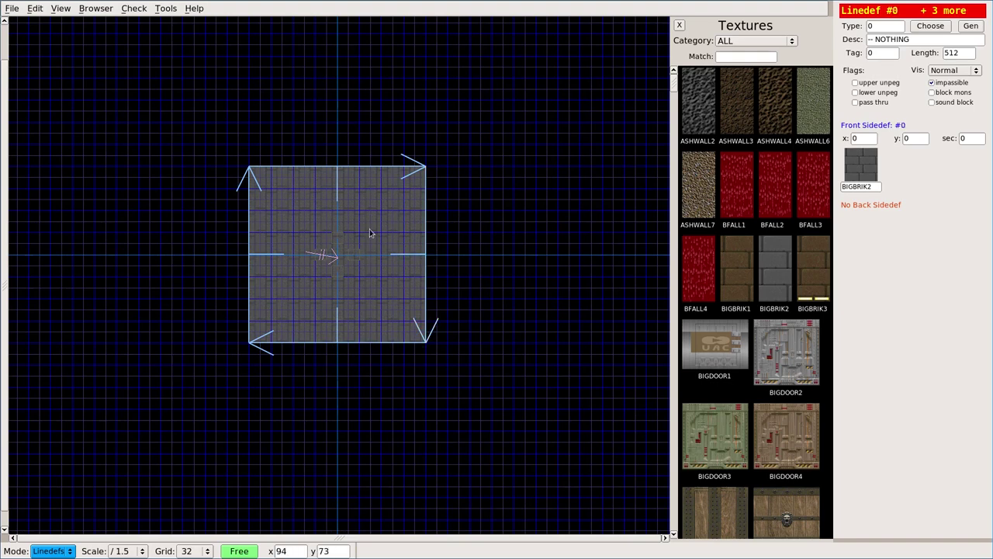
{"action": "left_click", "coordinate": [198, 551]}
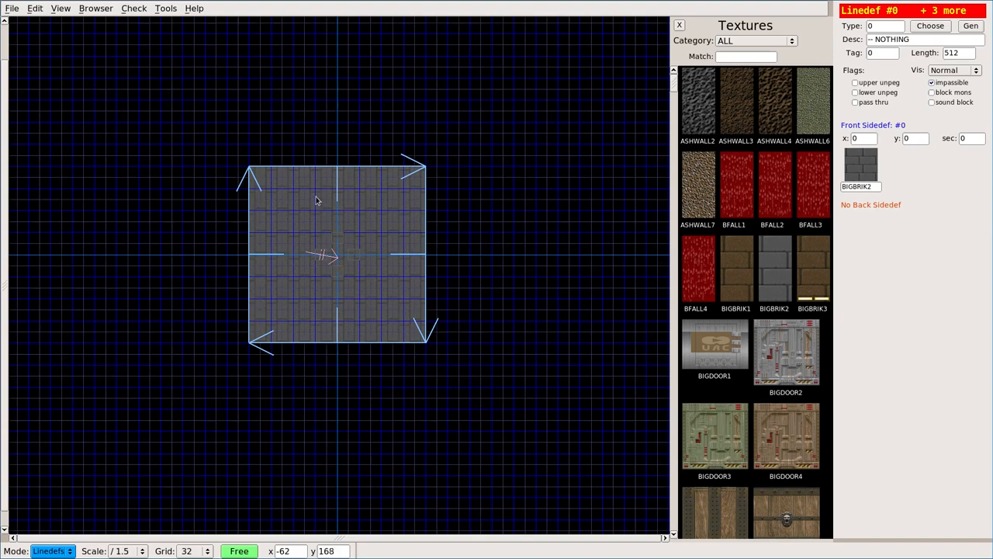
{"action": "mouse_move", "coordinate": [340, 195]}
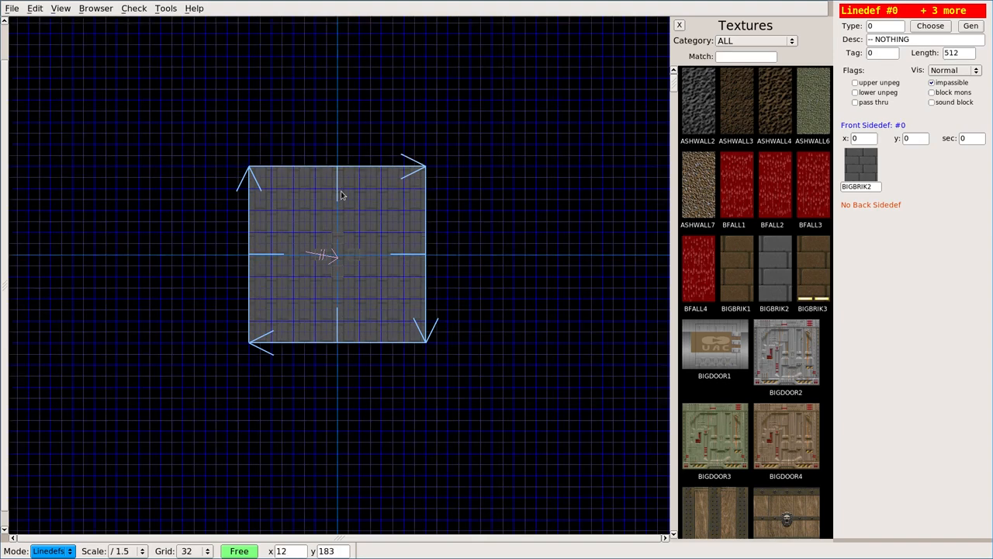
{"action": "mouse_move", "coordinate": [331, 203]}
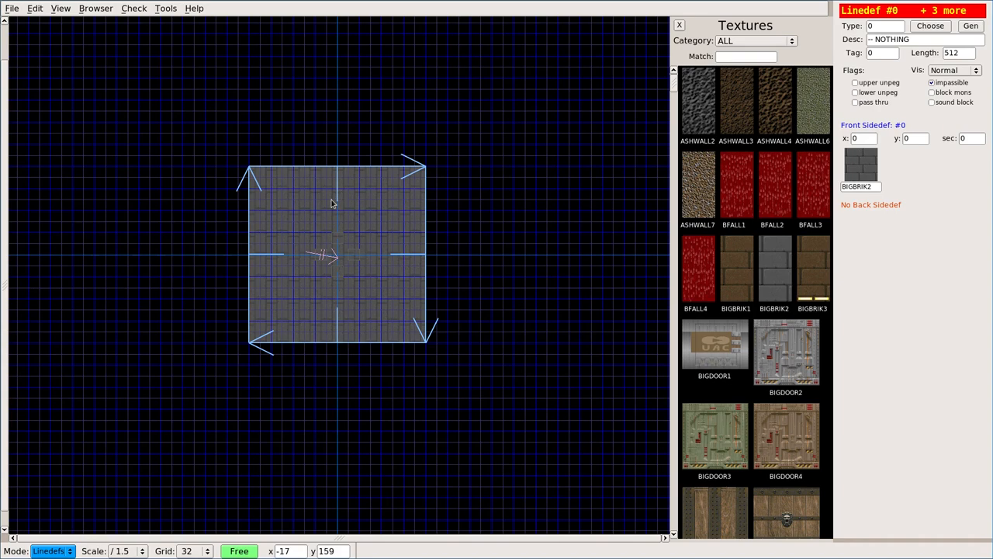
{"action": "left_click", "coordinate": [206, 551]}
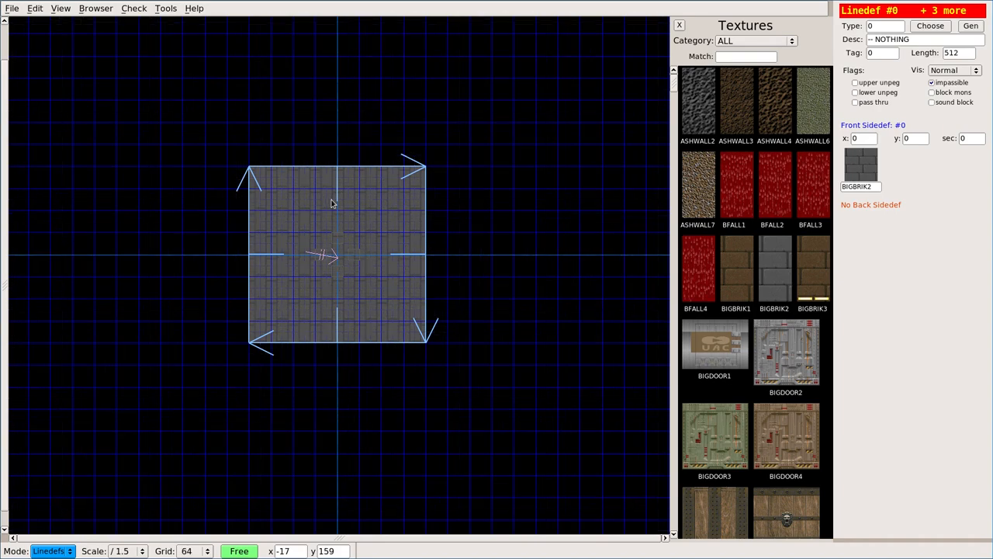
{"action": "mouse_move", "coordinate": [370, 215]}
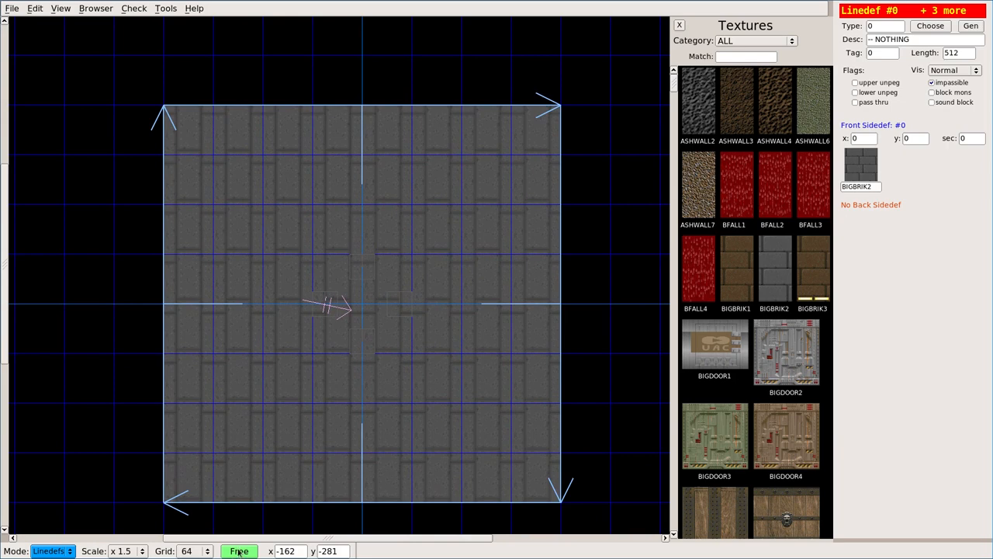
Step: Toggle grid snapping on and back off, then click in the map
{"action": "left_click", "coordinate": [239, 551]}
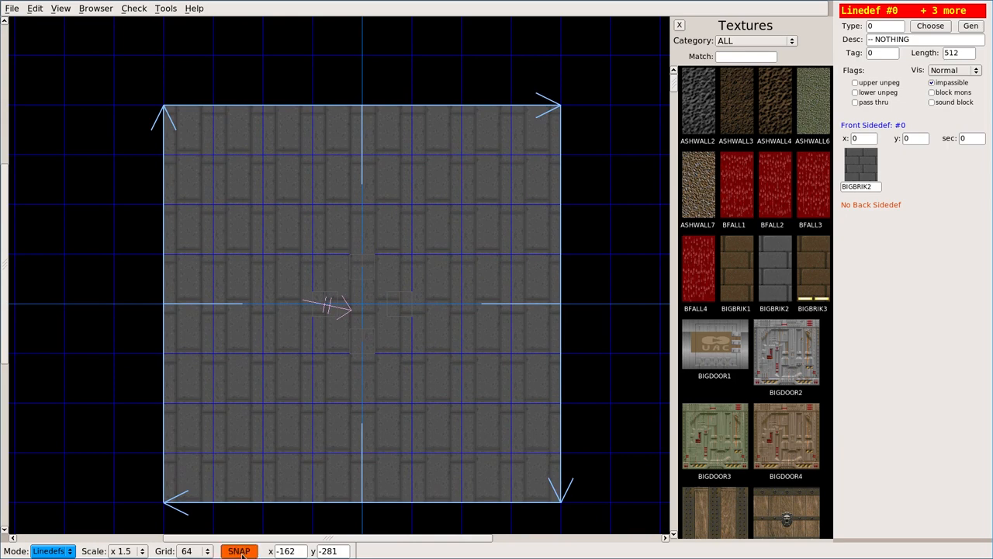
{"action": "left_click", "coordinate": [239, 551]}
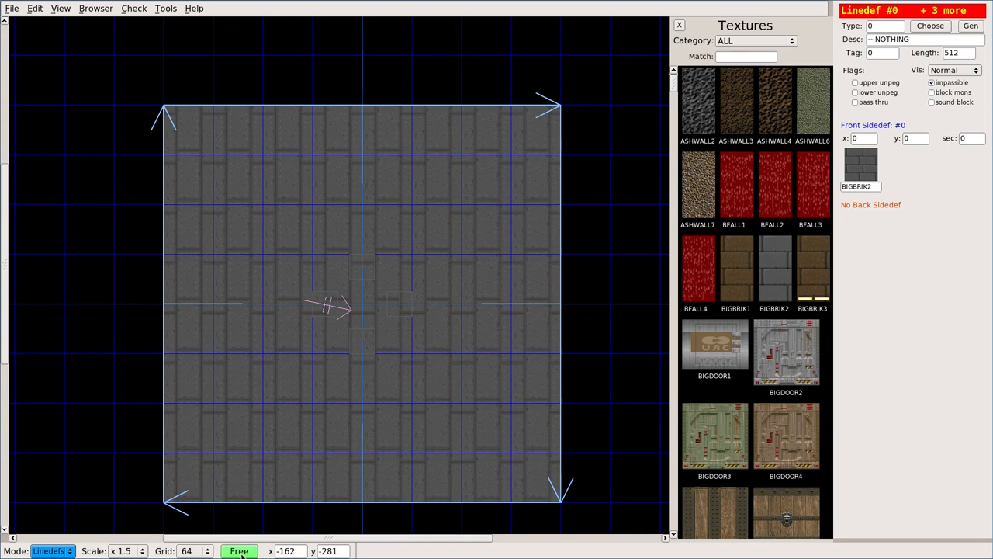
{"action": "mouse_move", "coordinate": [388, 204]}
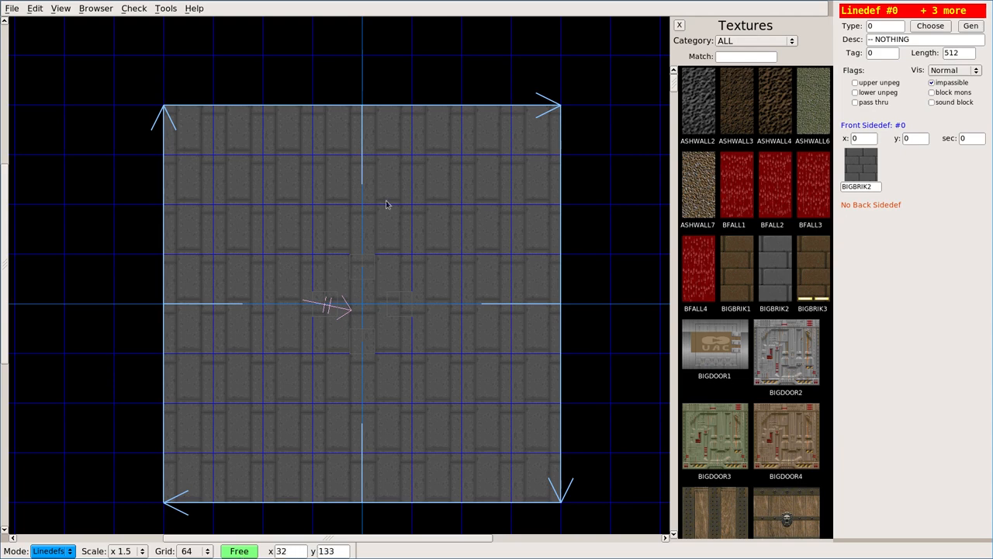
{"action": "mouse_move", "coordinate": [359, 198]}
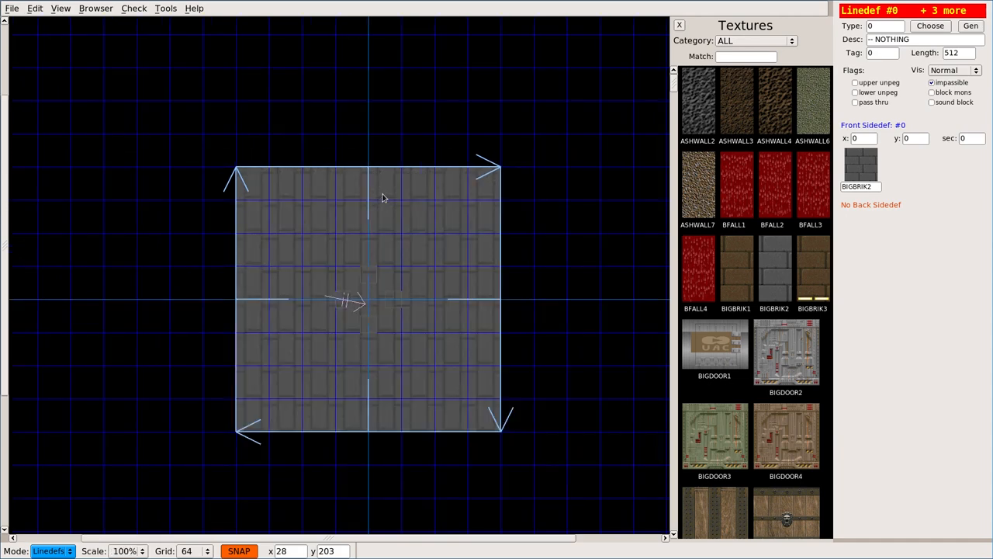
{"action": "mouse_move", "coordinate": [376, 186]}
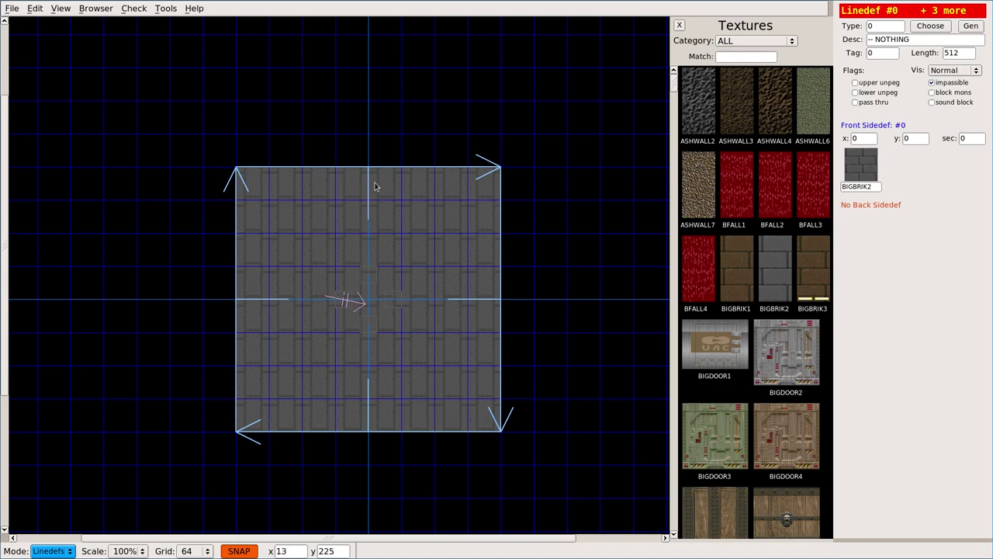
{"action": "left_click", "coordinate": [349, 165]}
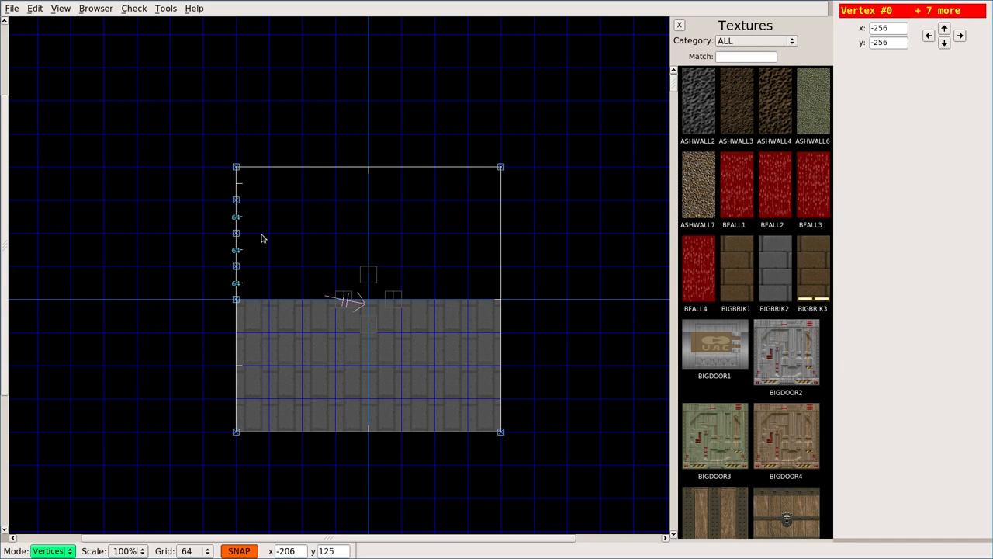
{"action": "mouse_move", "coordinate": [278, 235]}
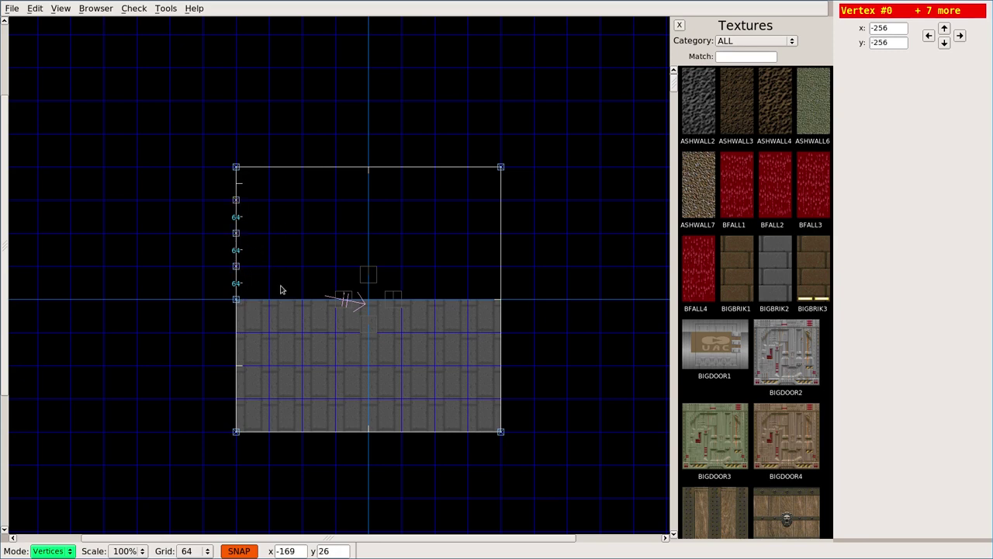
Step: Click in the map view to begin shaping the left-wall notch
{"action": "left_click", "coordinate": [237, 233]}
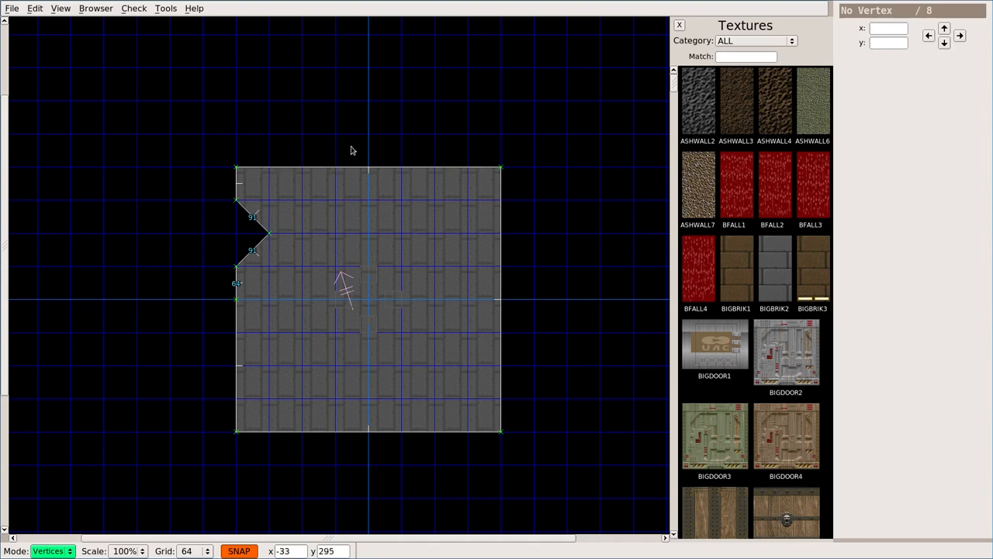
{"action": "mouse_move", "coordinate": [333, 150]}
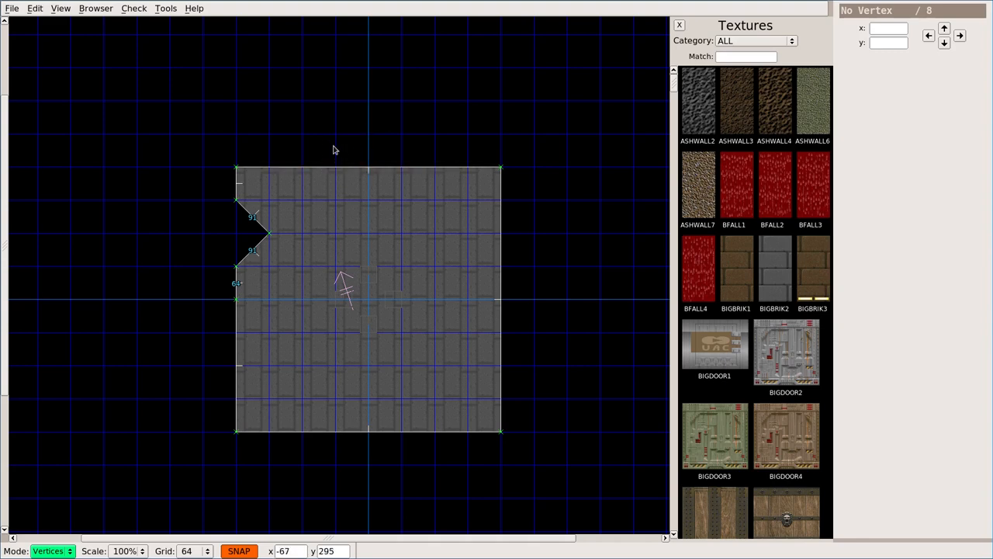
{"action": "mouse_move", "coordinate": [380, 140]}
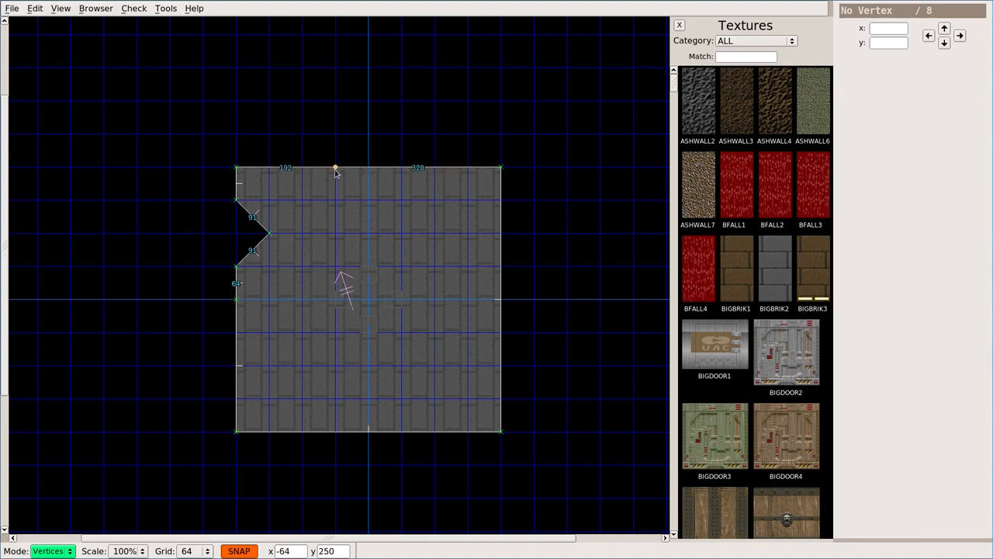
{"action": "mouse_move", "coordinate": [335, 169]}
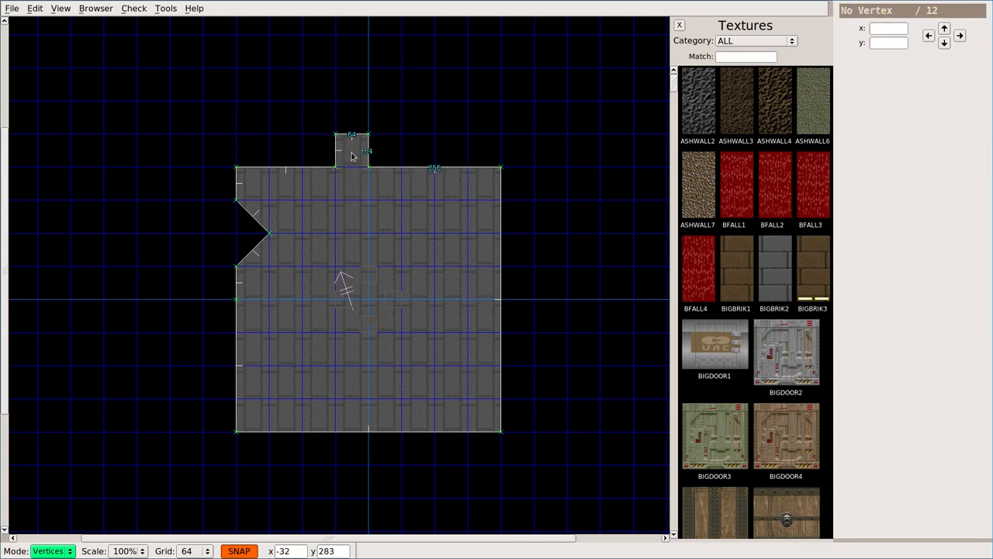
{"action": "mouse_move", "coordinate": [412, 271]}
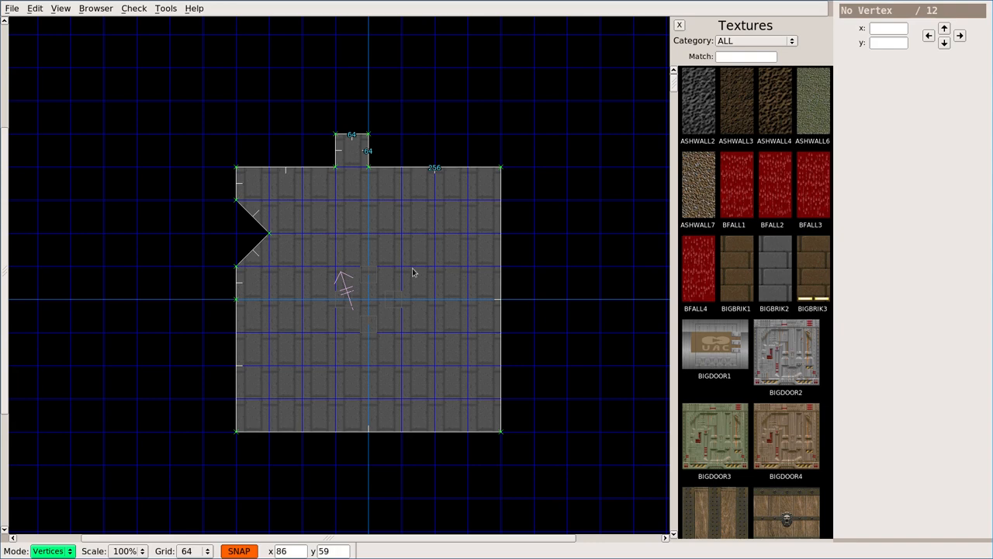
{"action": "mouse_move", "coordinate": [433, 209]}
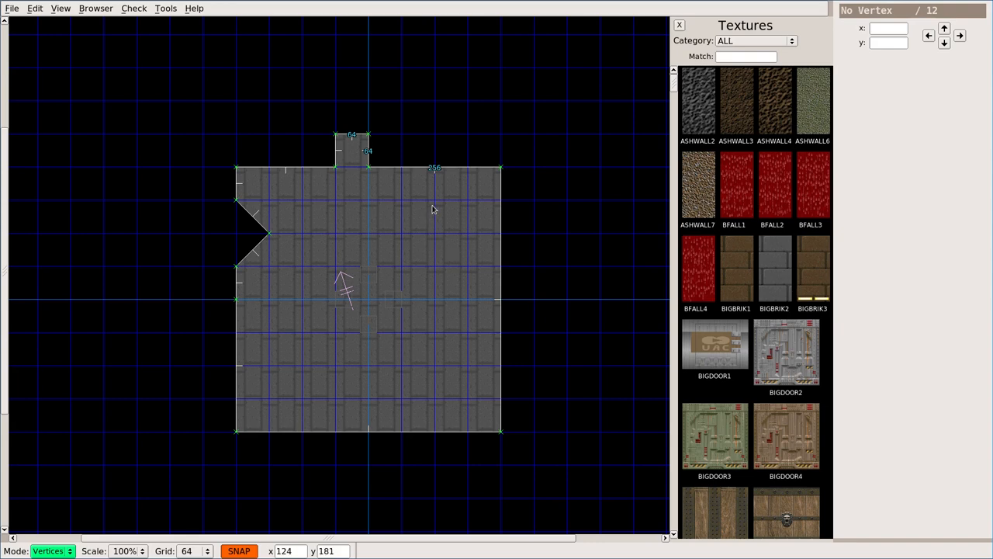
{"action": "mouse_move", "coordinate": [509, 237]}
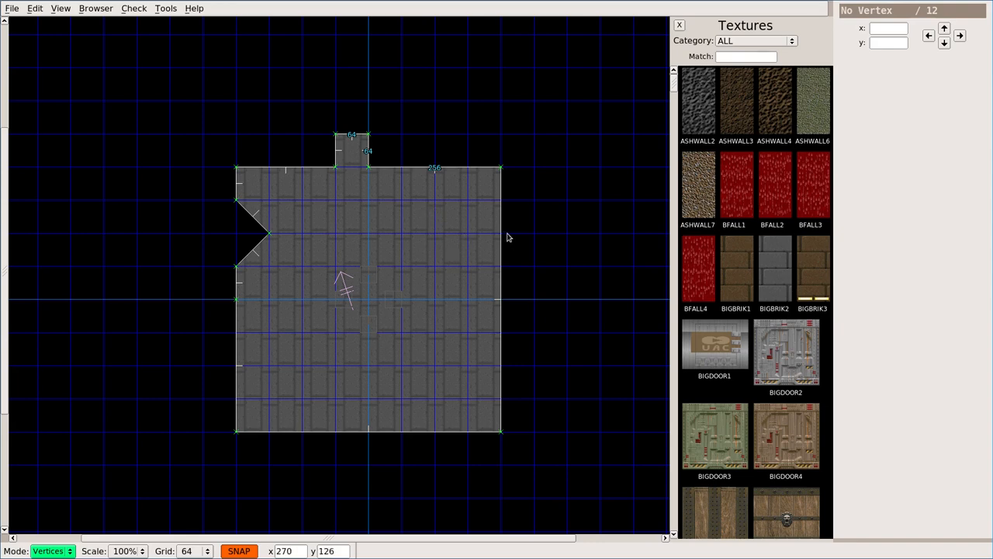
{"action": "mouse_move", "coordinate": [502, 235]}
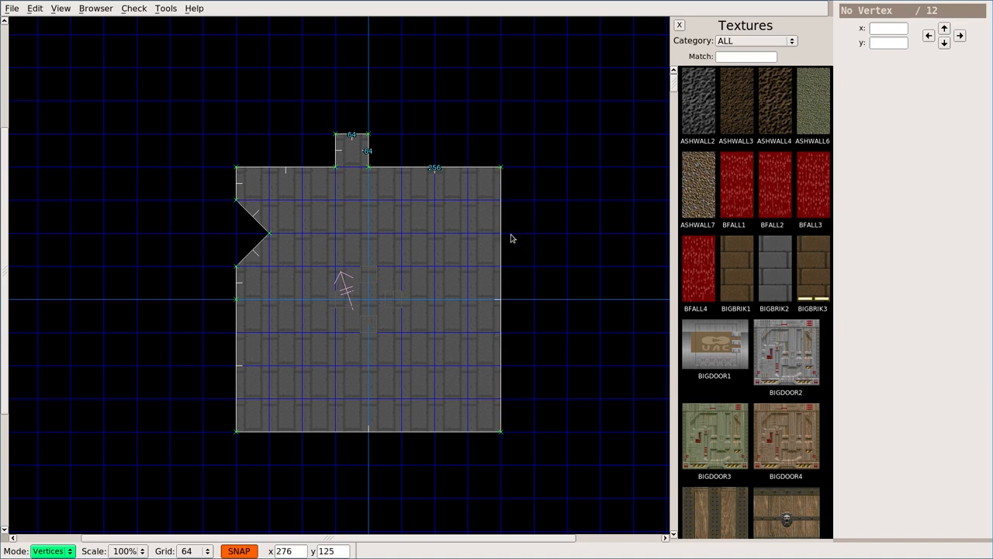
{"action": "mouse_move", "coordinate": [501, 235]}
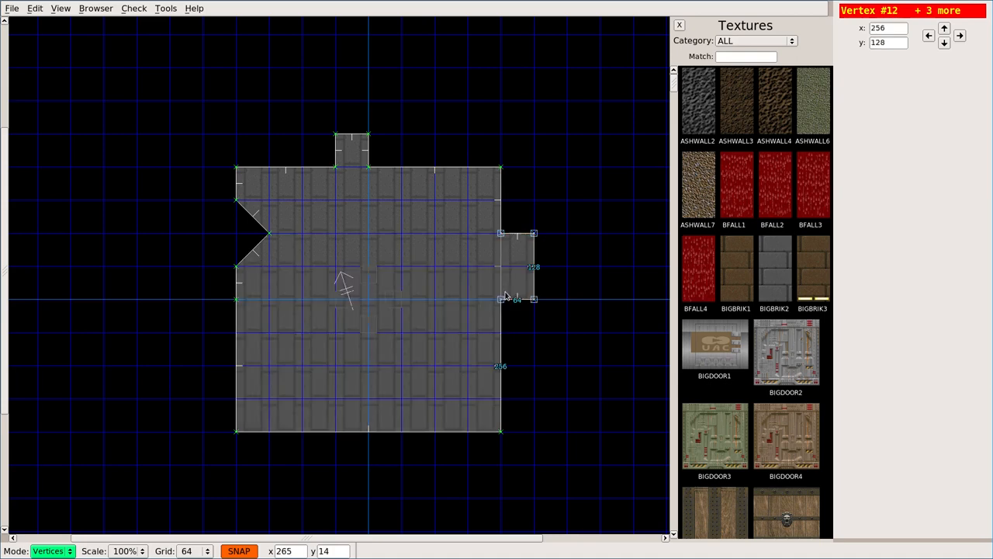
{"action": "mouse_move", "coordinate": [410, 253]}
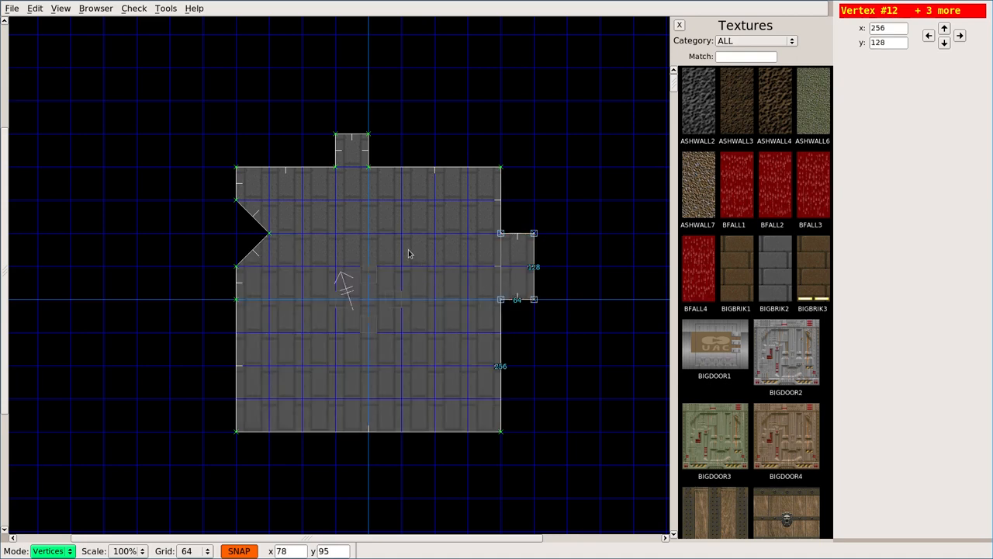
{"action": "mouse_move", "coordinate": [333, 266]}
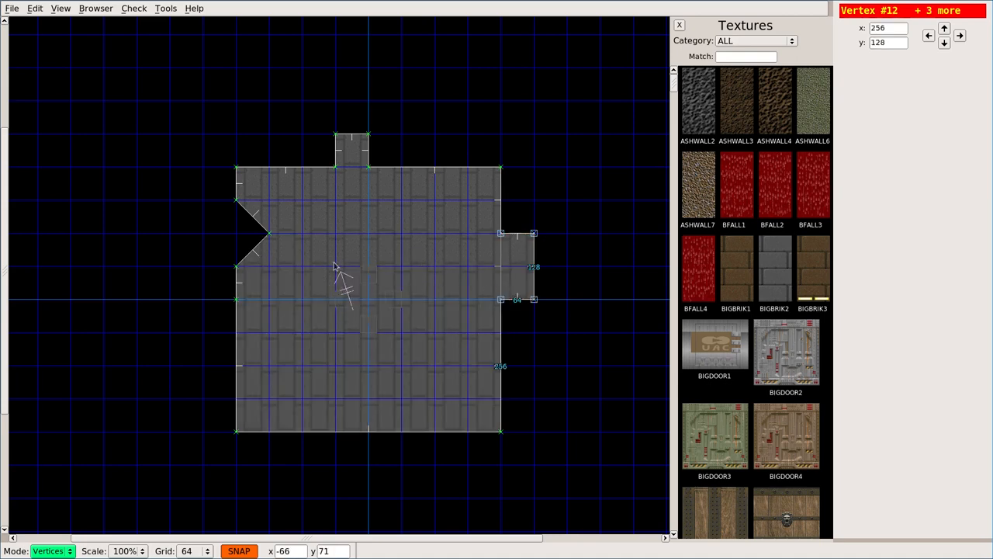
{"action": "mouse_move", "coordinate": [316, 259]}
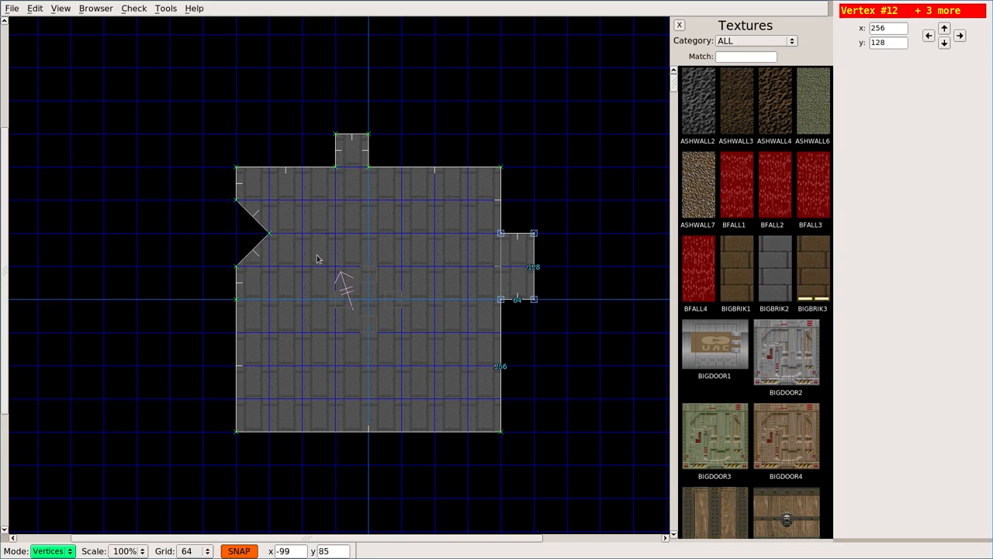
{"action": "mouse_move", "coordinate": [332, 224]}
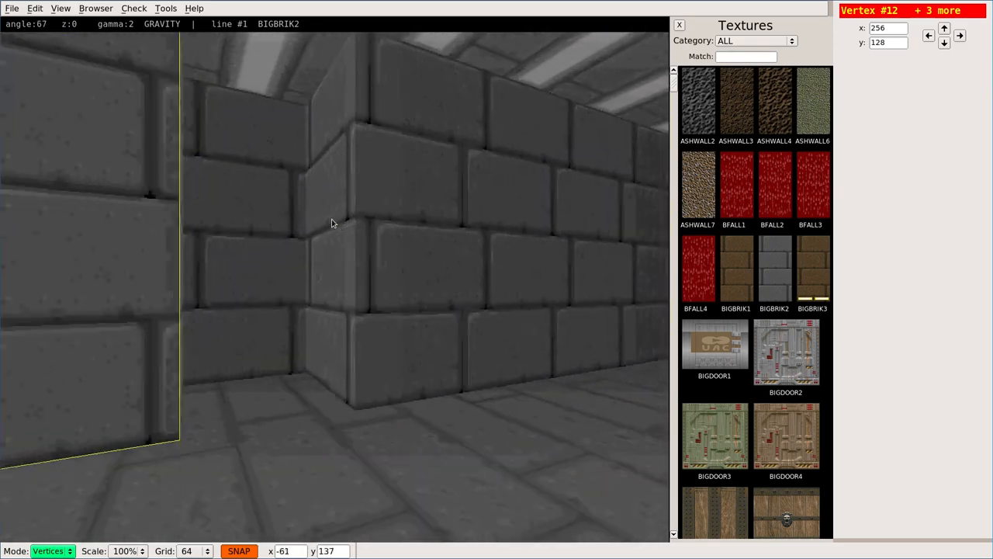
Step: Turn the 3D preview to look around the room's BIGBRIK2 walls
{"action": "left_click_drag", "start_coordinate": [388, 232], "coordinate": [332, 224]}
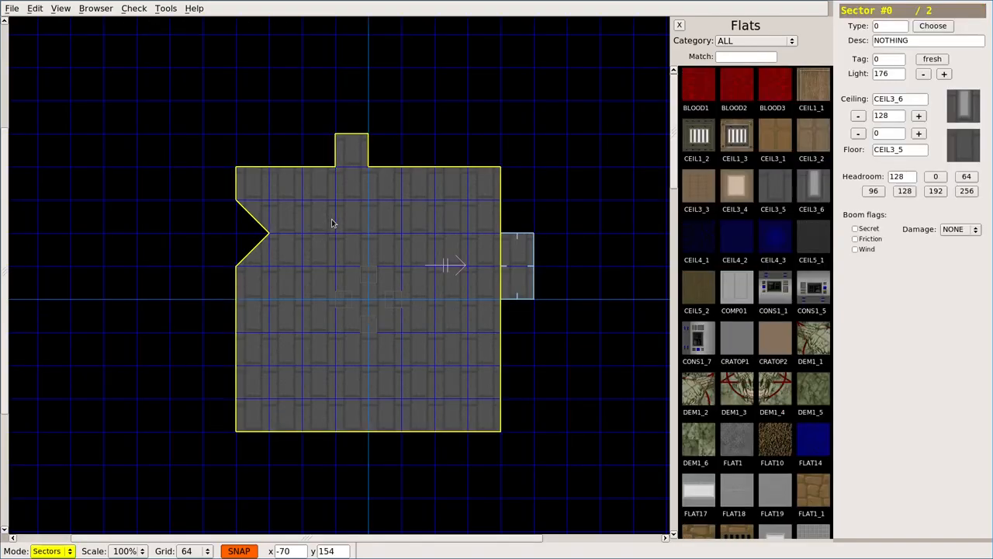
Step: Select side sector #1 and begin lowering its ceiling toward 104
{"action": "left_click", "coordinate": [518, 264]}
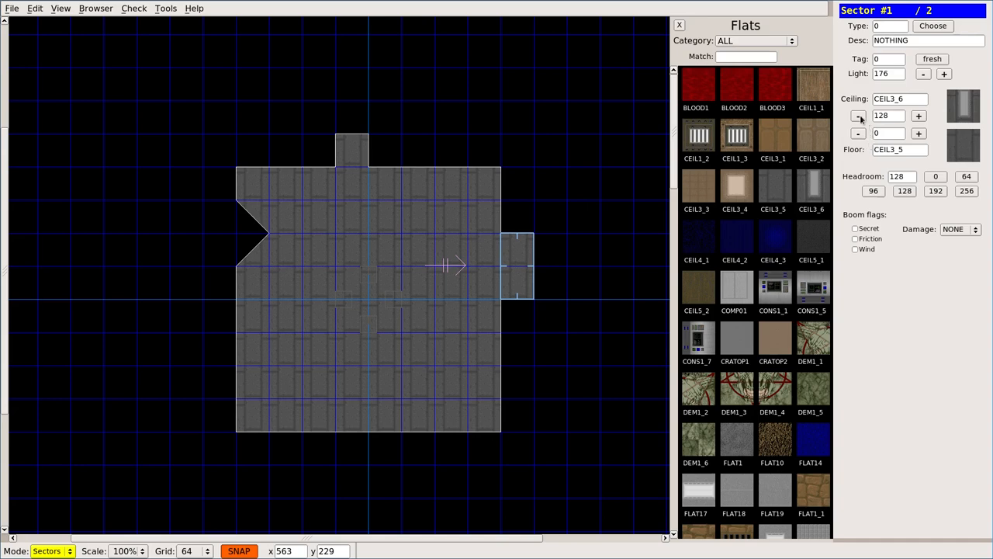
{"action": "left_click", "coordinate": [919, 132]}
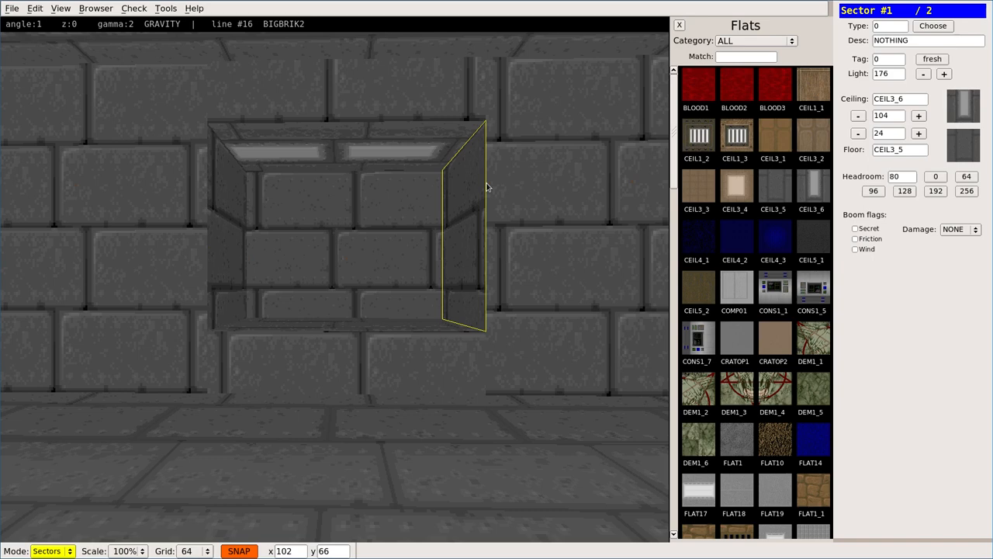
Step: Nudge the window sector's ceiling with -/+ and select its height field to enter 128
{"action": "left_click", "coordinate": [423, 330]}
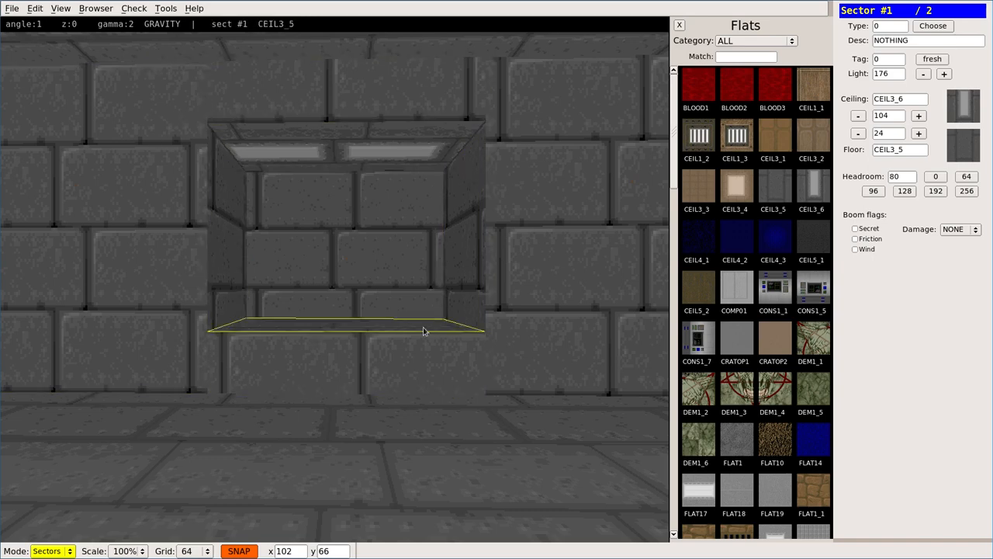
{"action": "left_click", "coordinate": [189, 360]}
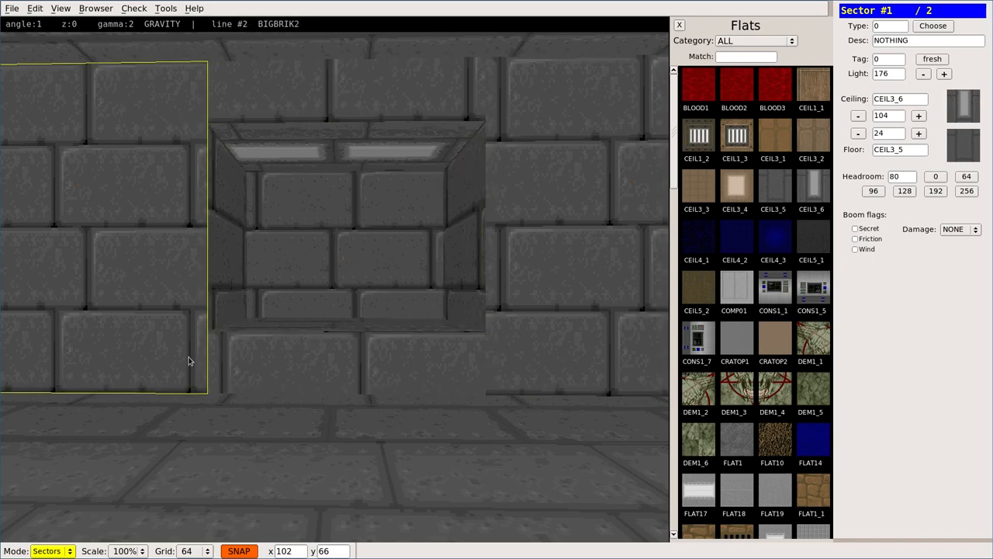
{"action": "left_click", "coordinate": [299, 365]}
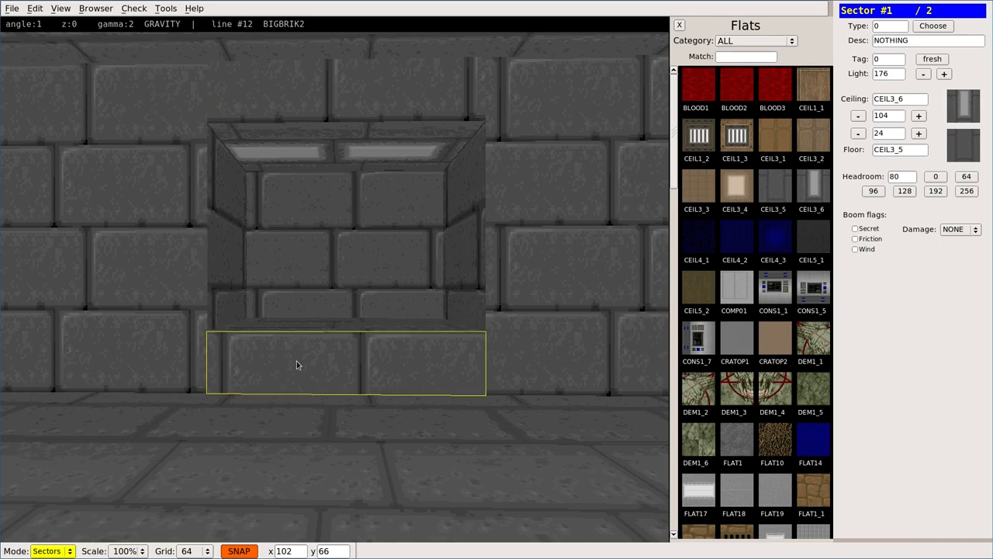
{"action": "mouse_move", "coordinate": [310, 356]}
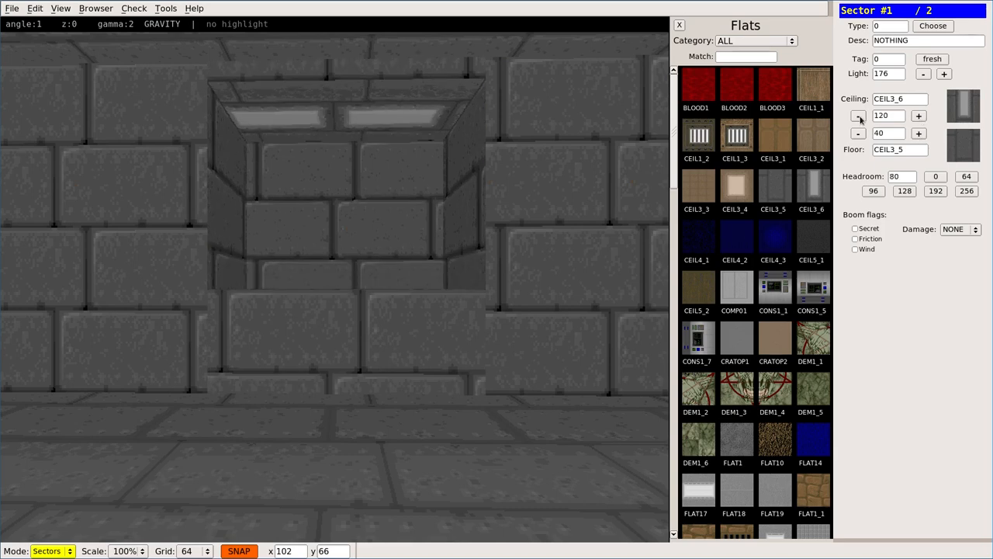
{"action": "left_click", "coordinate": [857, 115]}
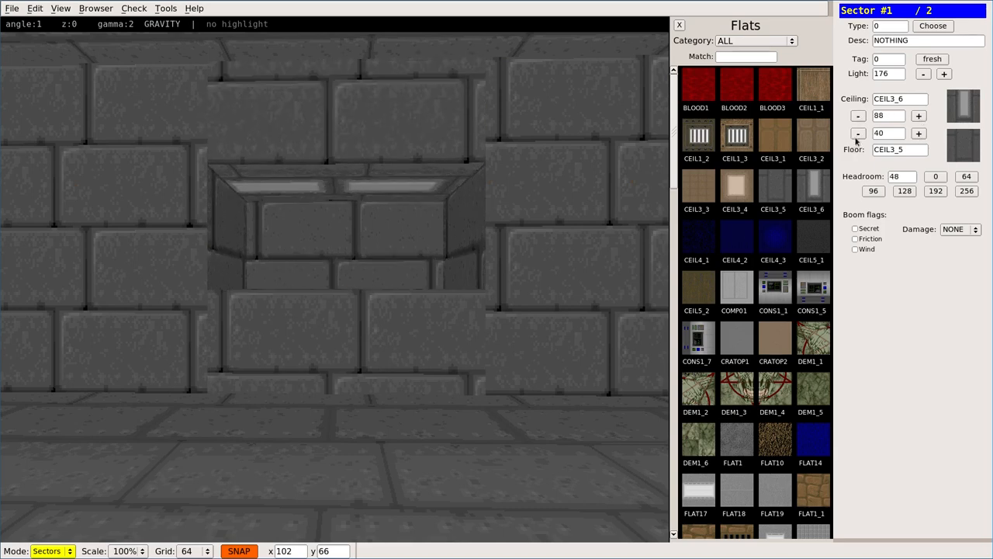
{"action": "left_click", "coordinate": [919, 115]}
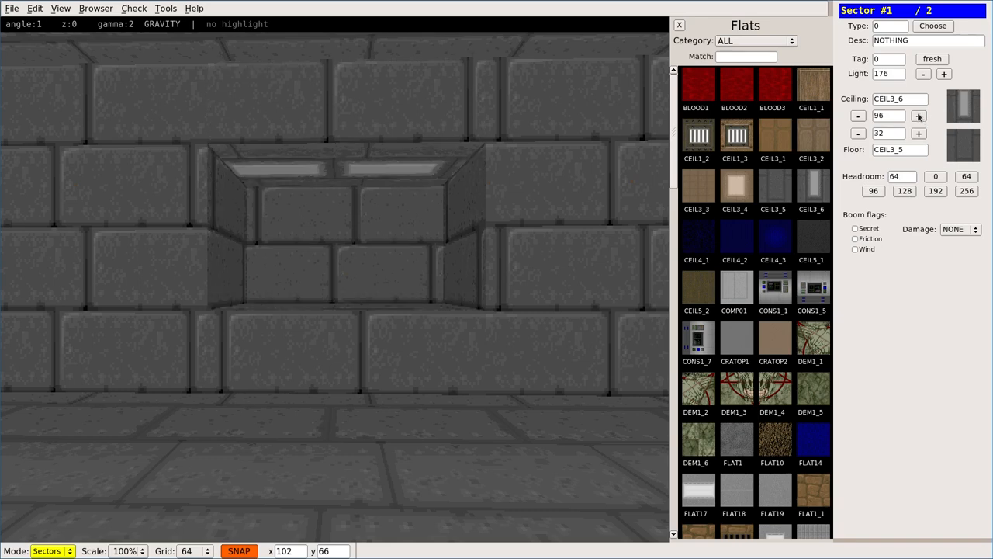
{"action": "mouse_move", "coordinate": [505, 178]}
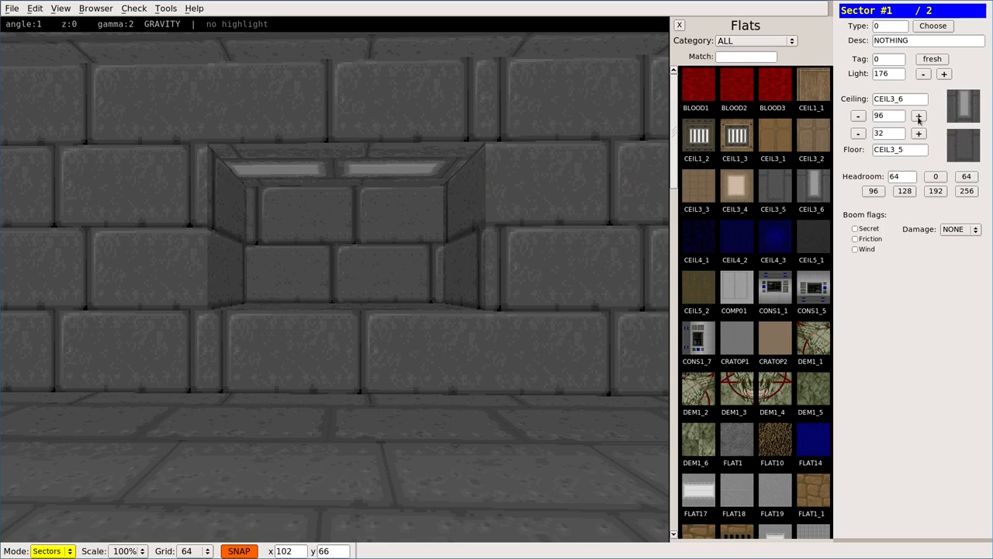
{"action": "triple_click", "coordinate": [888, 115]}
{"action": "type", "text": "128"}
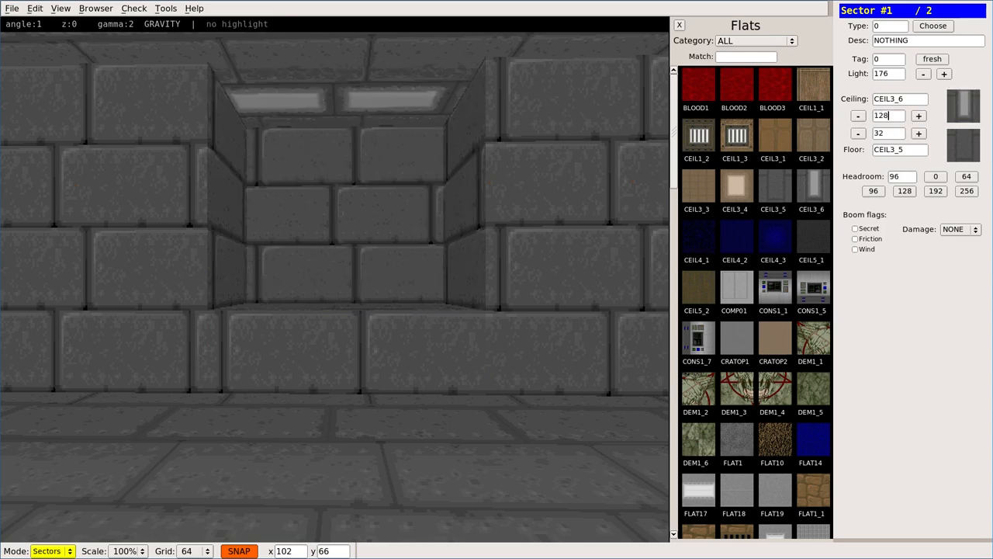
{"action": "mouse_move", "coordinate": [334, 261]}
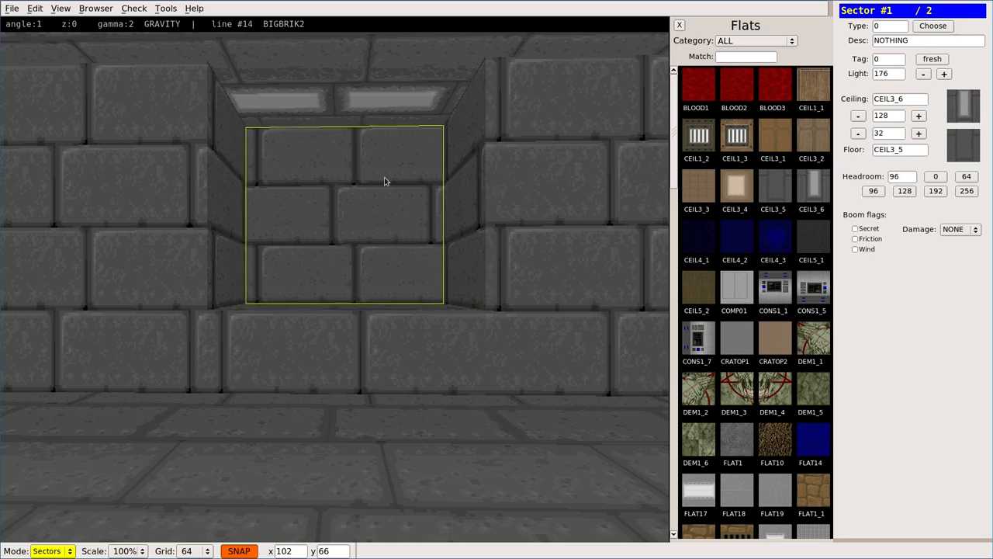
Step: Try window floor heights ending at 32, then lower the ceiling through 104 to 96
{"action": "left_click", "coordinate": [858, 133]}
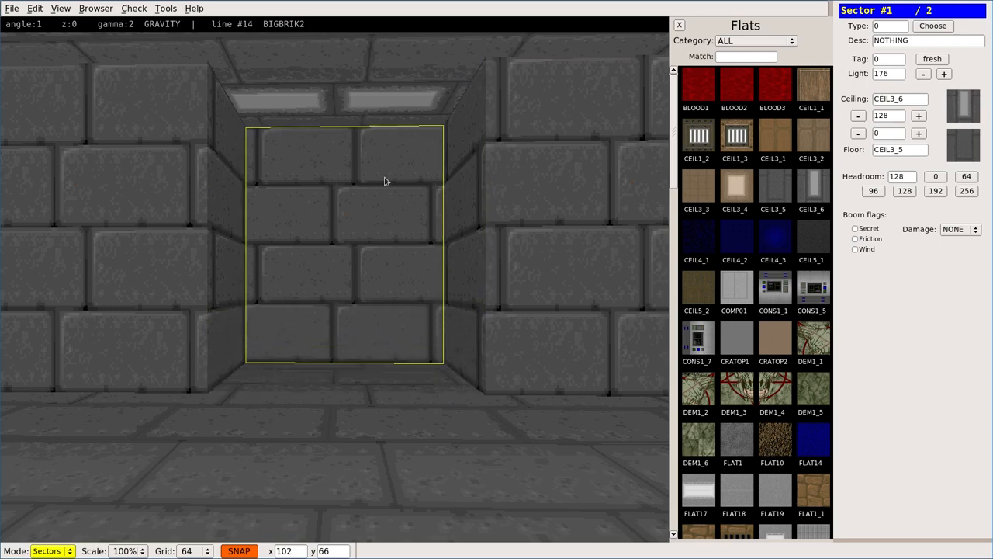
{"action": "left_click", "coordinate": [858, 133]}
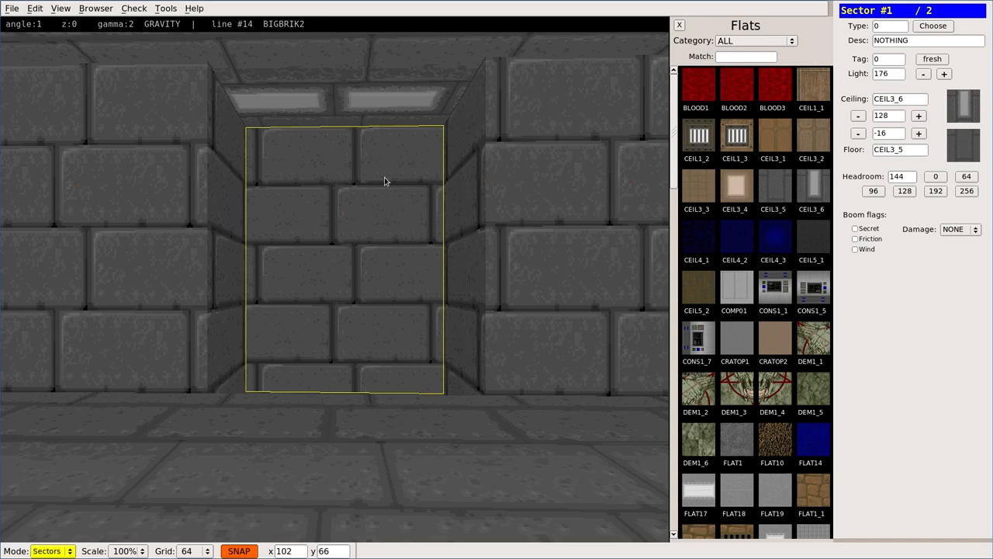
{"action": "left_click", "coordinate": [919, 132]}
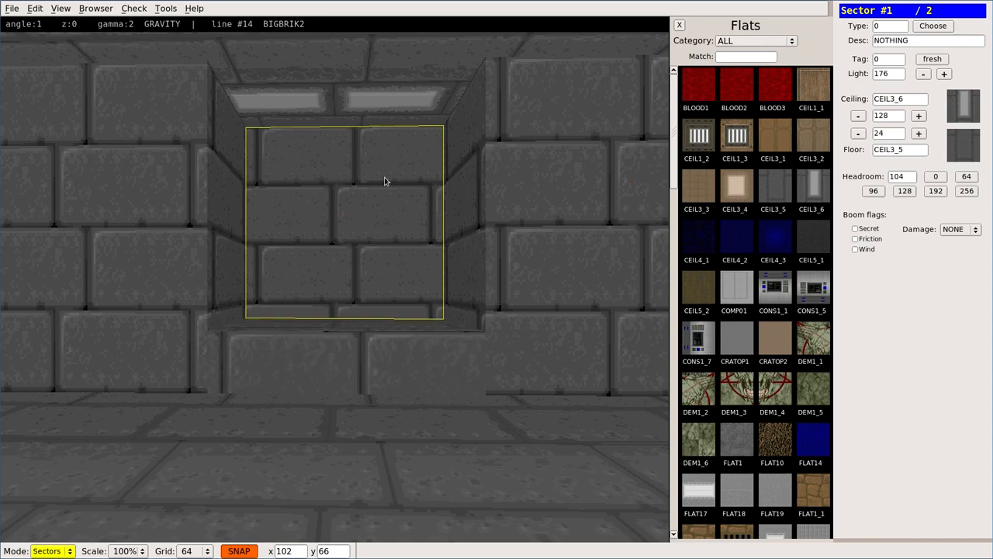
{"action": "left_click", "coordinate": [919, 133]}
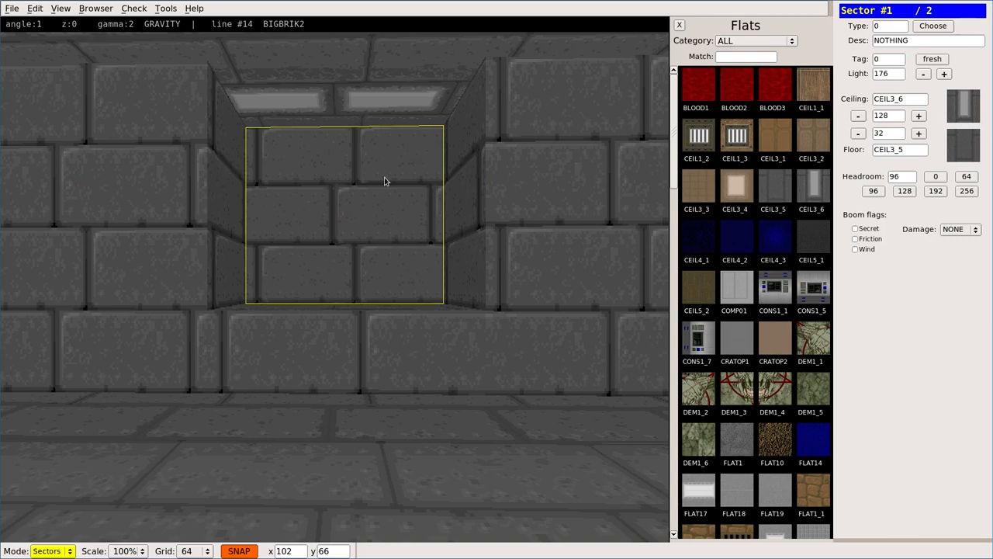
{"action": "left_click", "coordinate": [858, 116]}
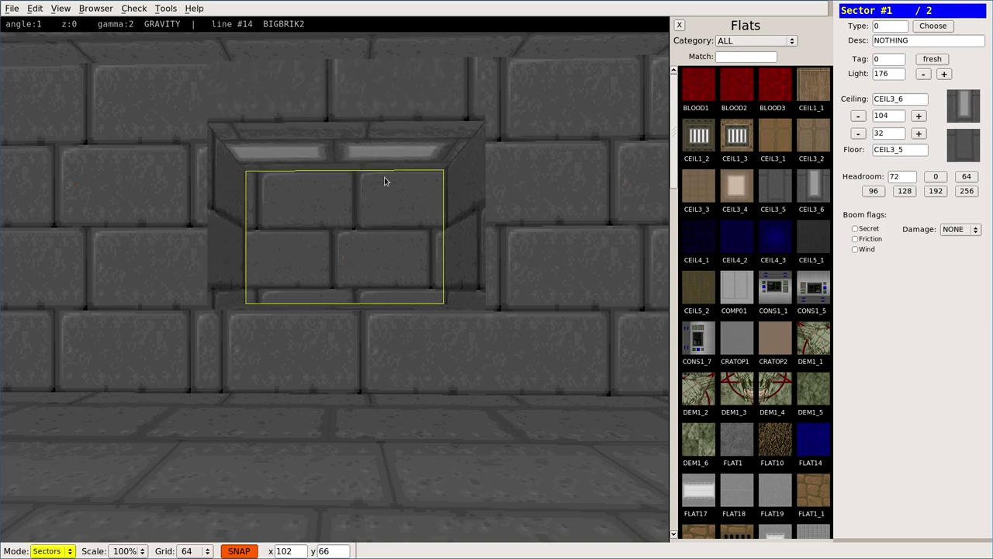
{"action": "left_click", "coordinate": [858, 116]}
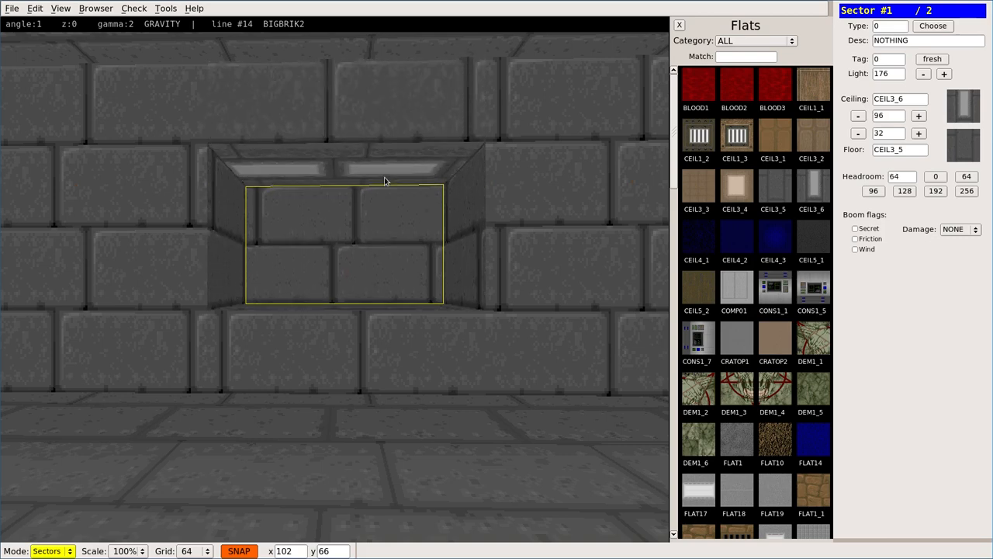
{"action": "left_click", "coordinate": [859, 115]}
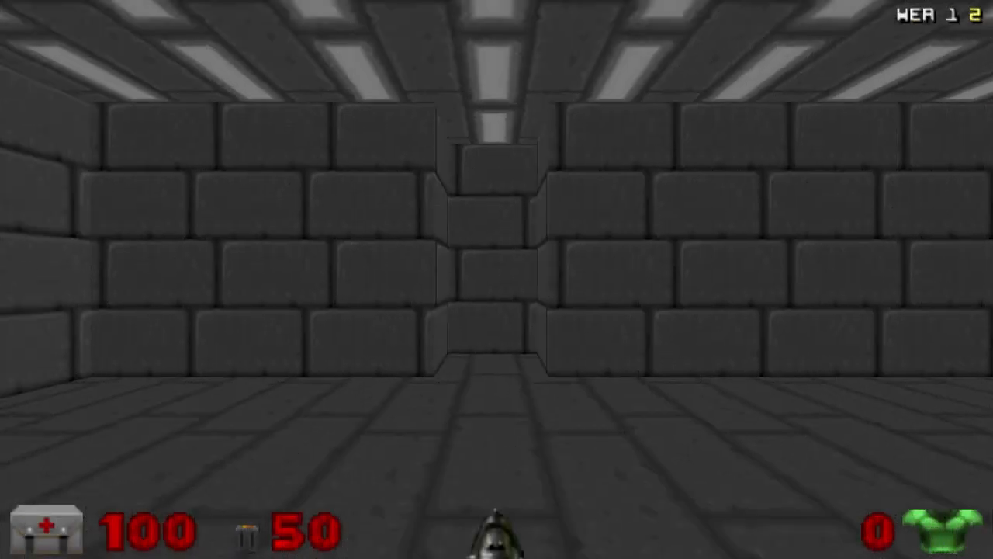
Step: Walk the room in Doom, viewing the window ledge, indented corner and alcove wall
{"action": "key", "text": "W"}
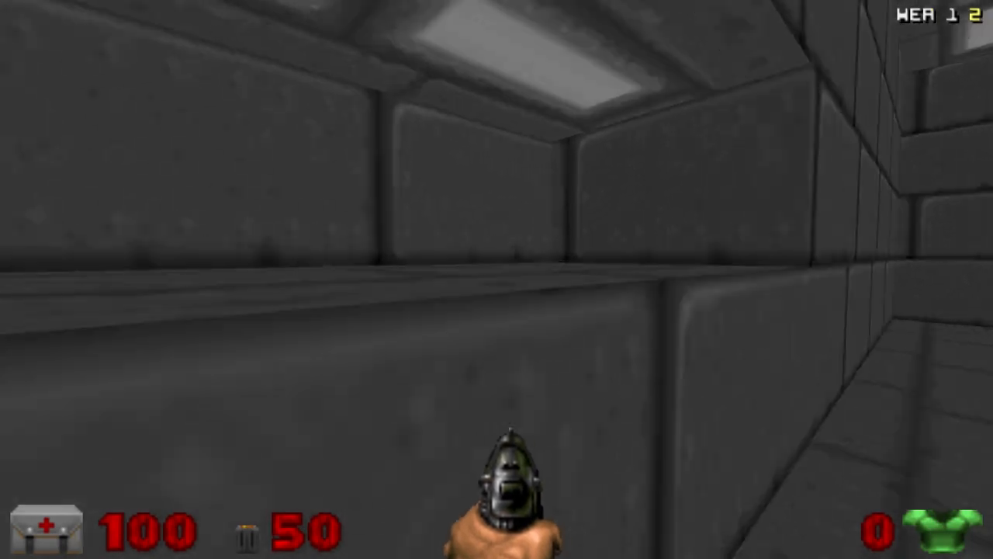
{"action": "key", "text": "w"}
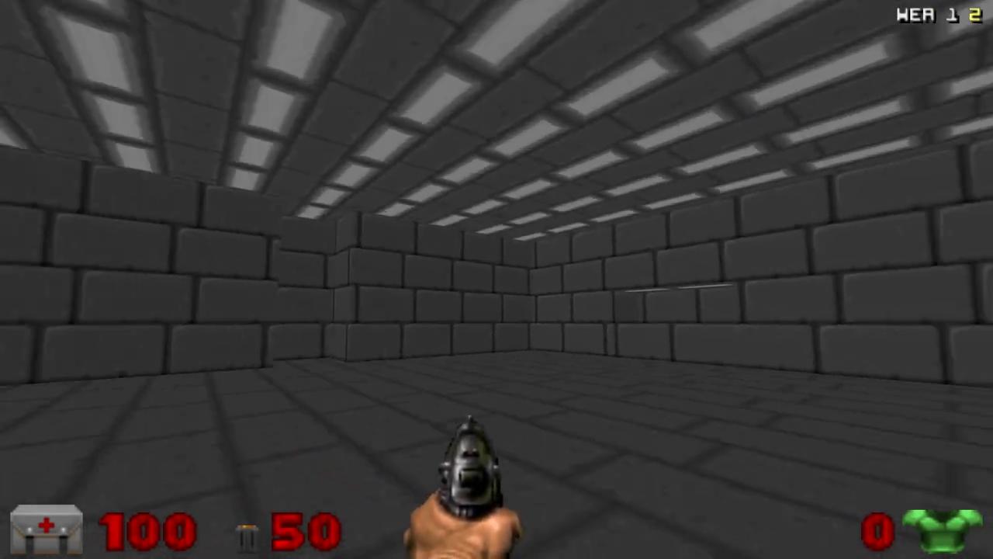
{"action": "key", "text": "W"}
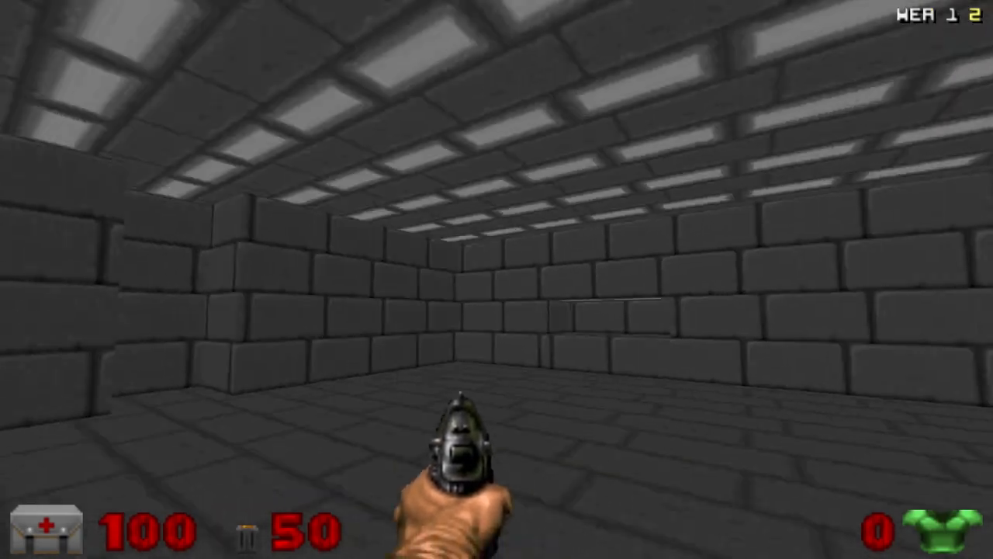
{"action": "key", "text": "w"}
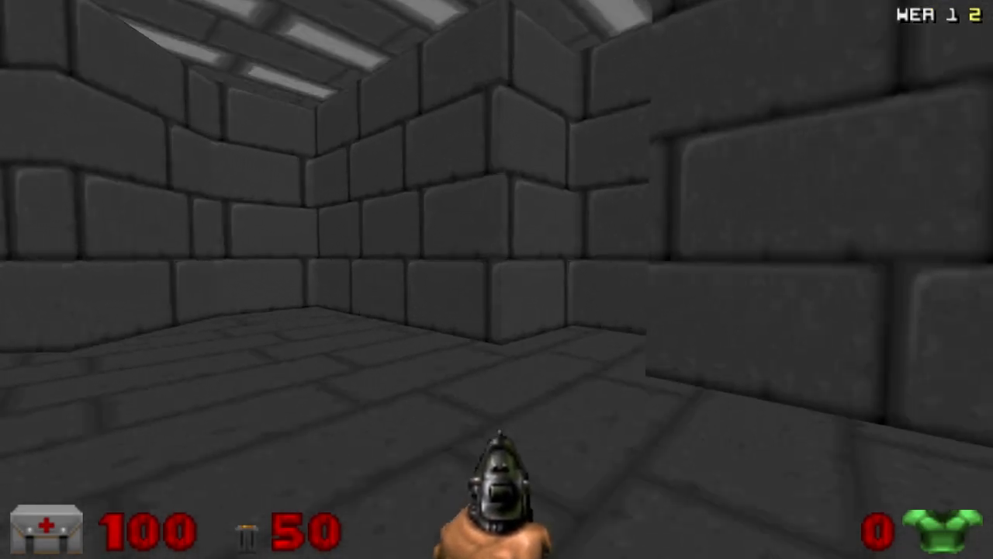
{"action": "key", "text": "W"}
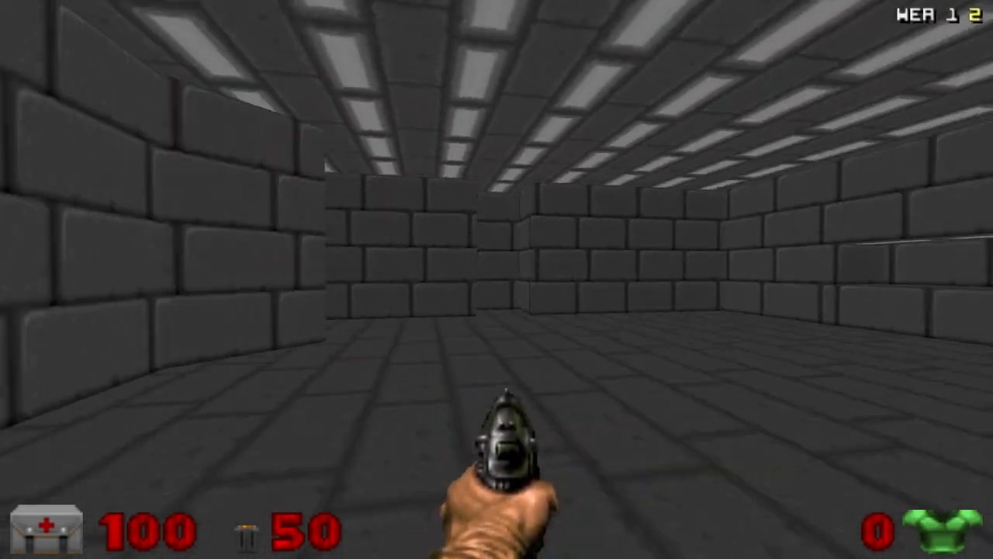
{"action": "key", "text": "W"}
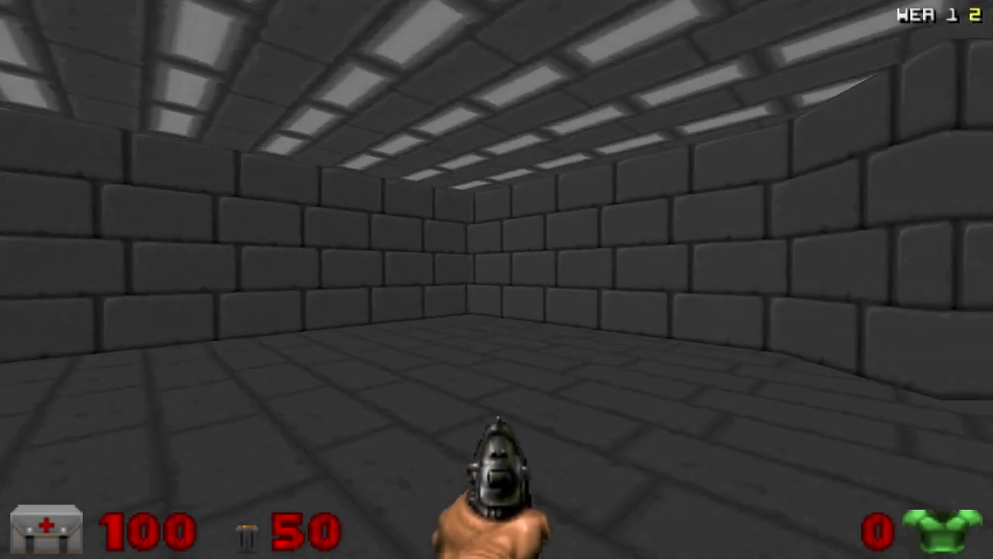
{"action": "key", "text": "w"}
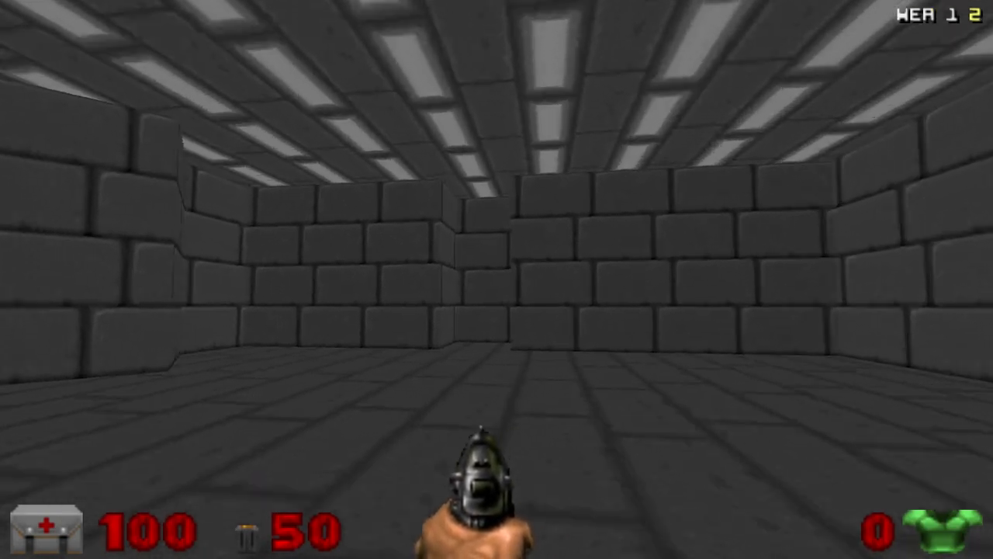
{"action": "key", "text": "W"}
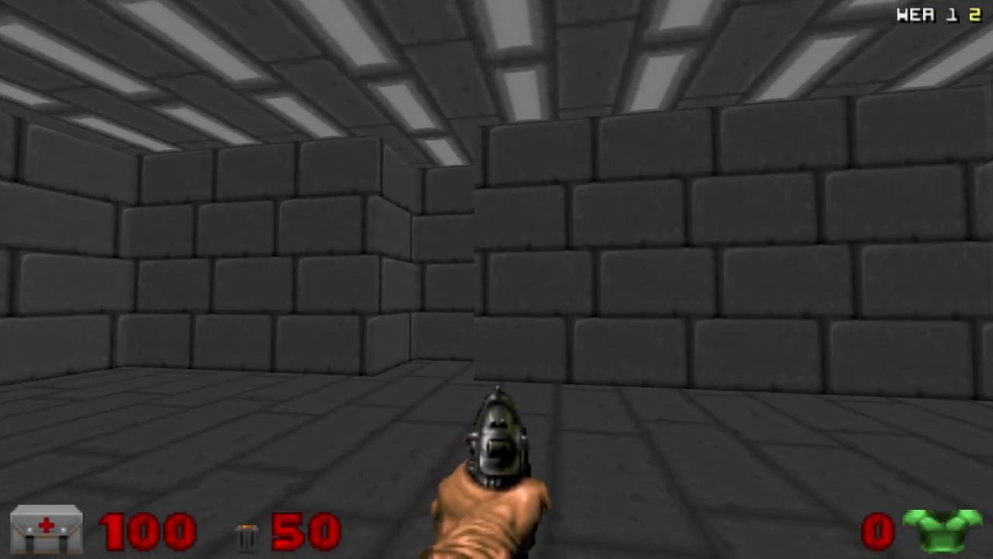